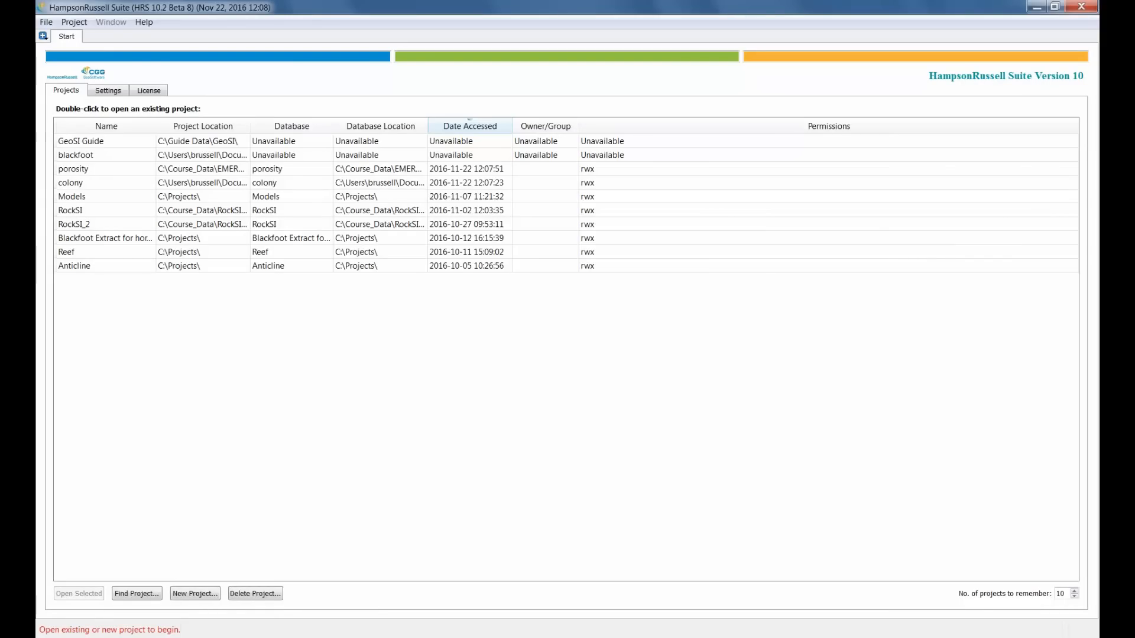
{"action": "mouse_move", "coordinate": [92, 354]}
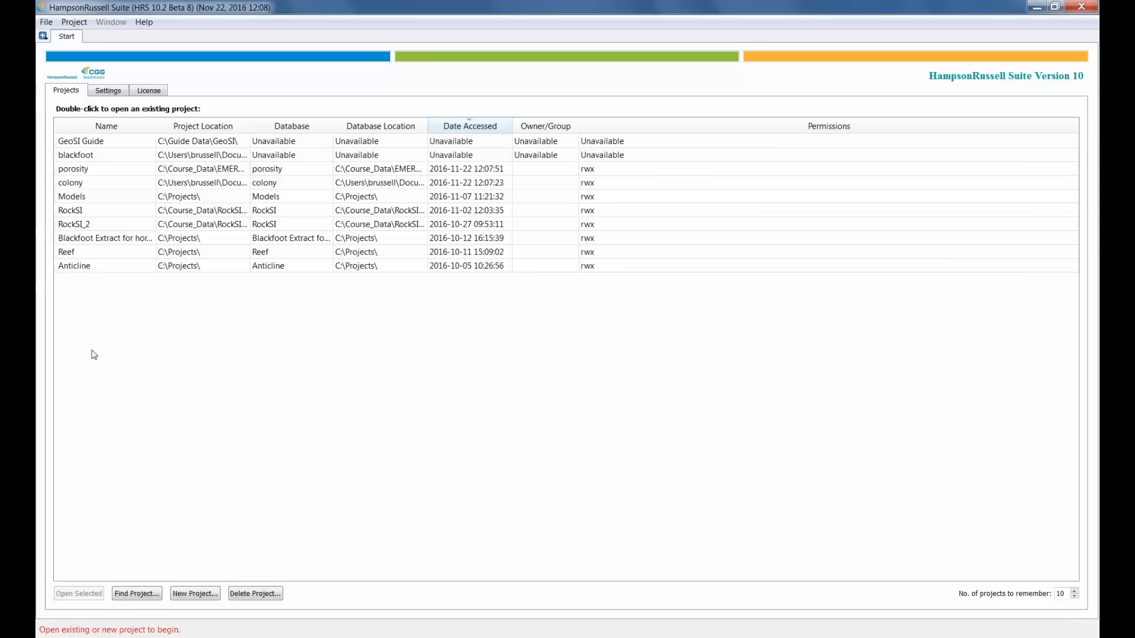
{"action": "mouse_move", "coordinate": [194, 594]}
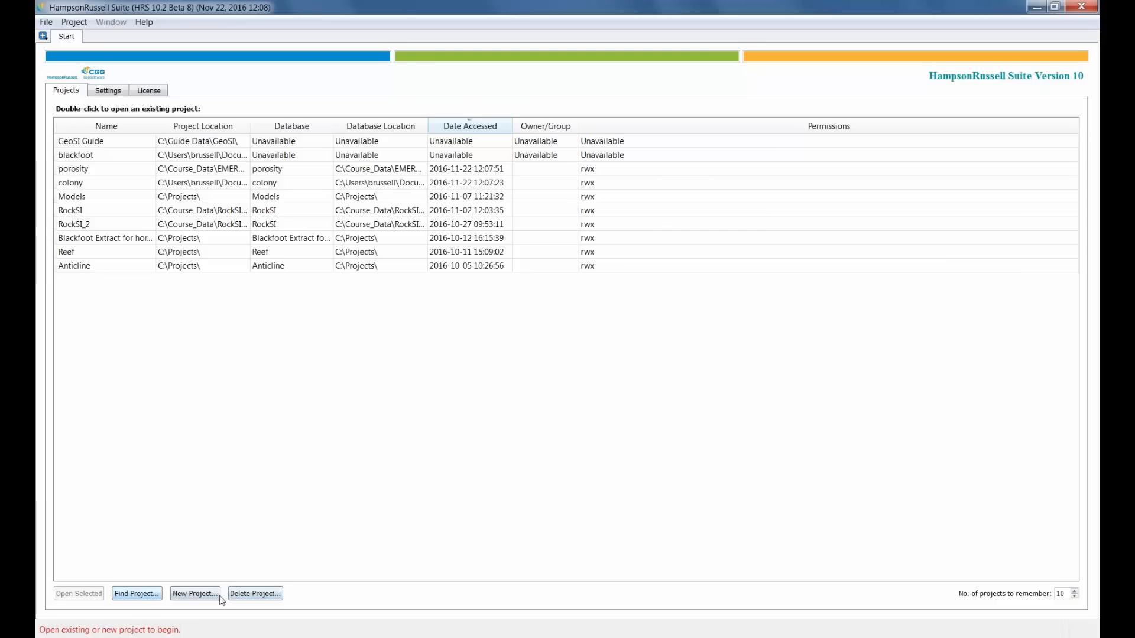
{"action": "mouse_move", "coordinate": [255, 594]}
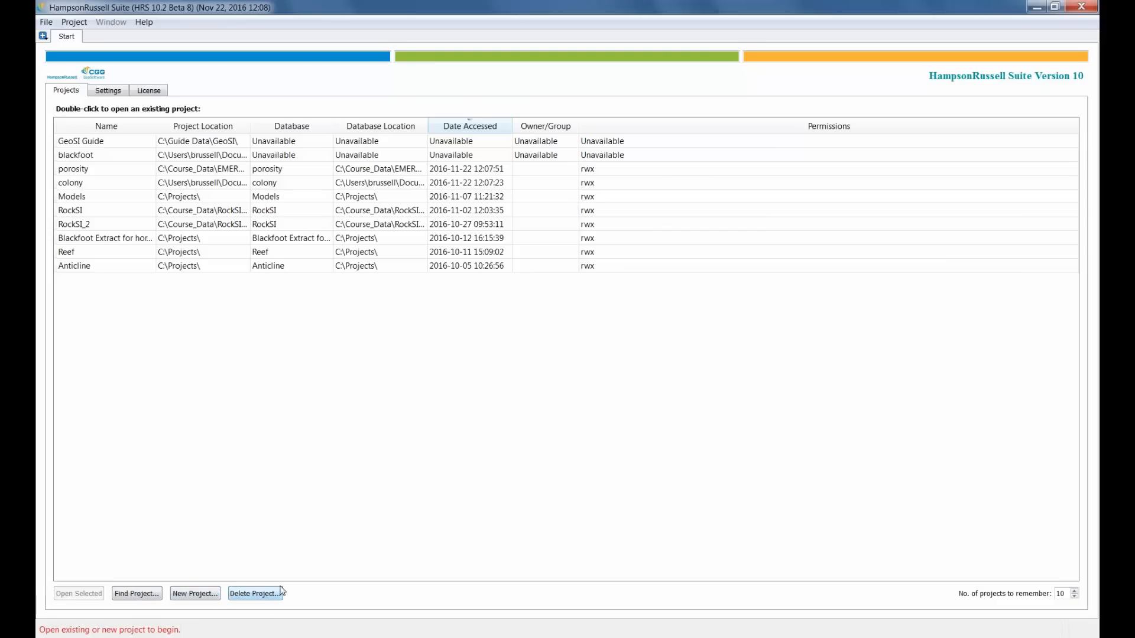
{"action": "mouse_move", "coordinate": [70, 183]}
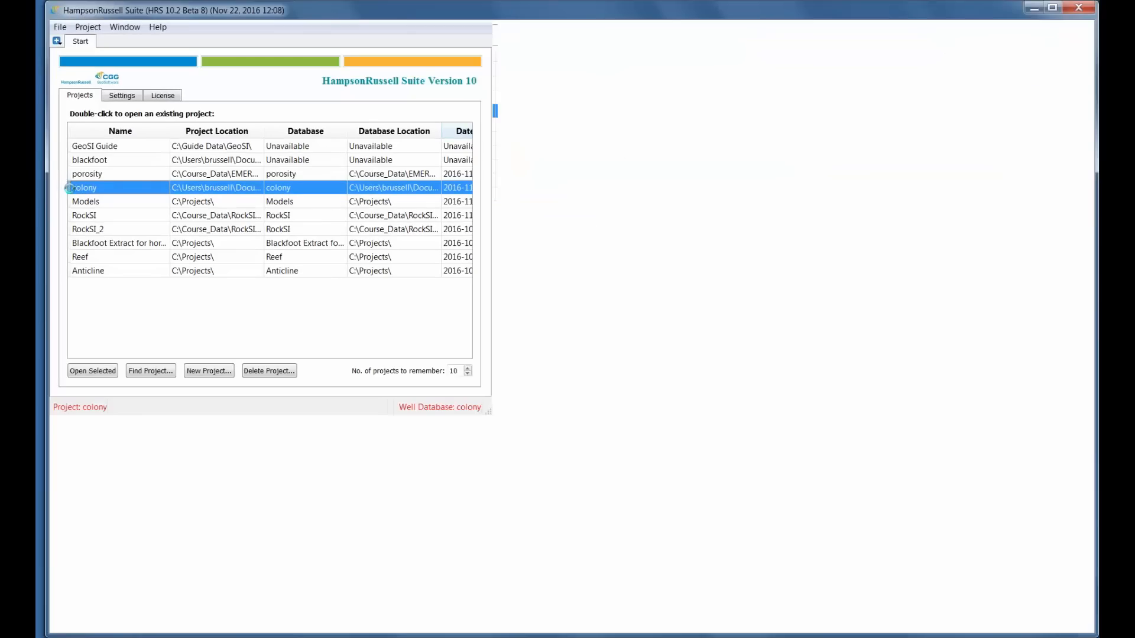
Open the colony project and expand AVO_WELL to list its Density, Gamma Ray and P-wave logs.
{"action": "double_click", "coordinate": [83, 187]}
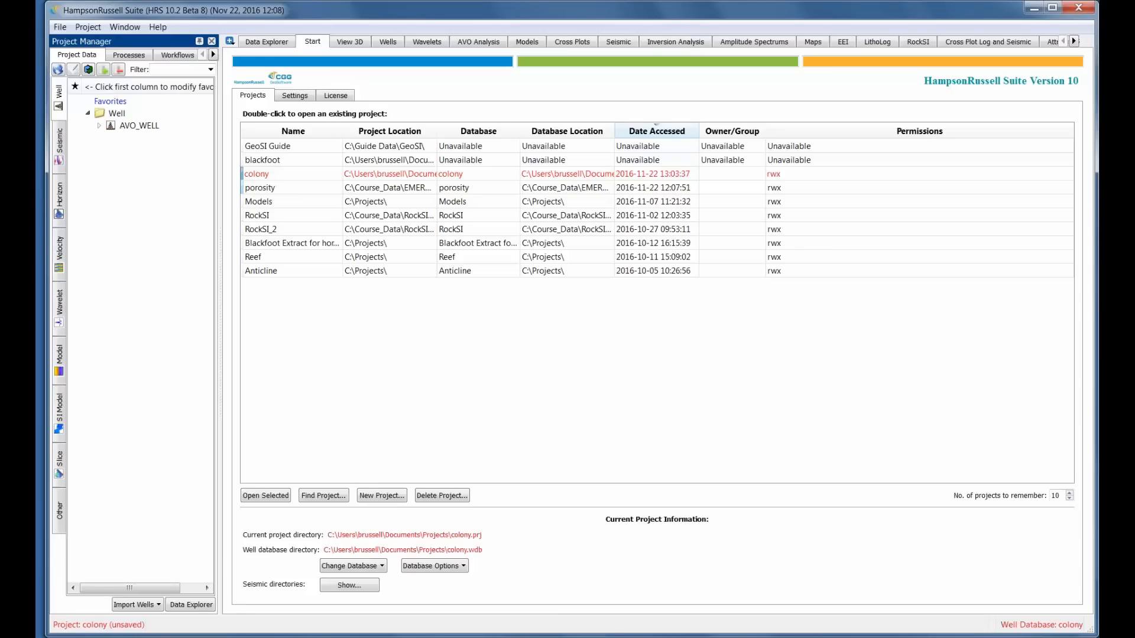
{"action": "mouse_move", "coordinate": [167, 284]}
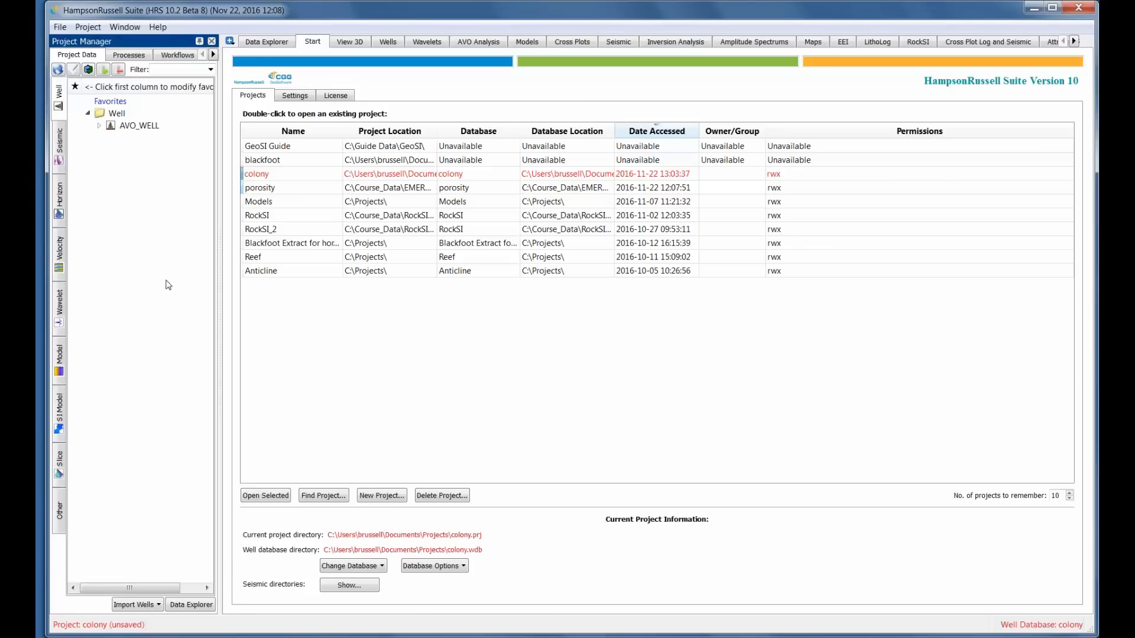
{"action": "mouse_move", "coordinate": [133, 138]}
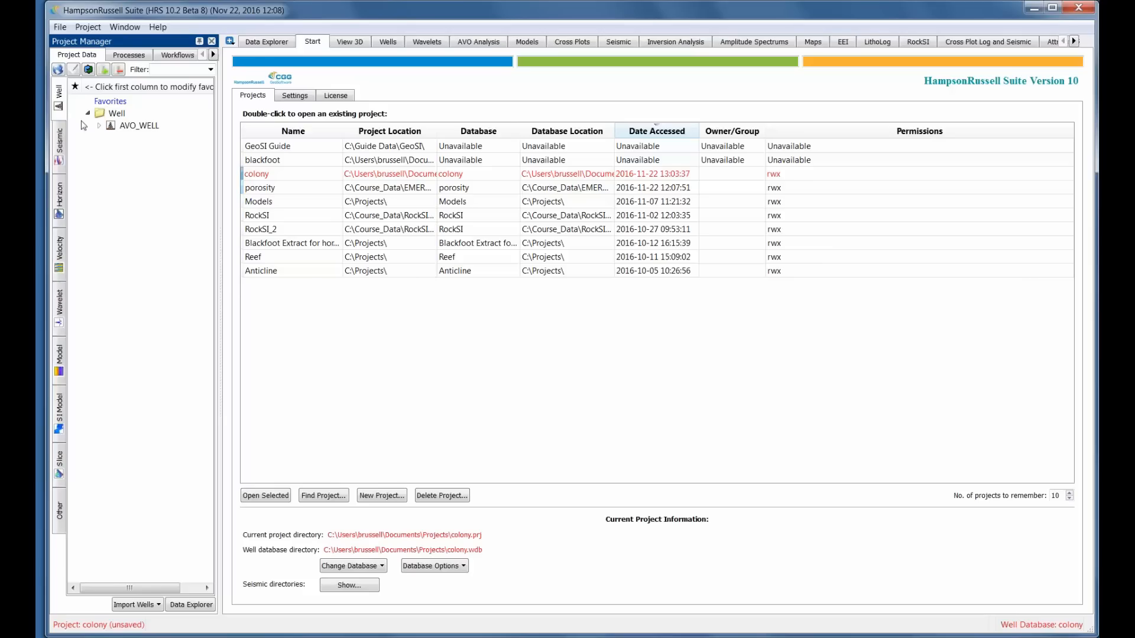
{"action": "mouse_move", "coordinate": [64, 112]}
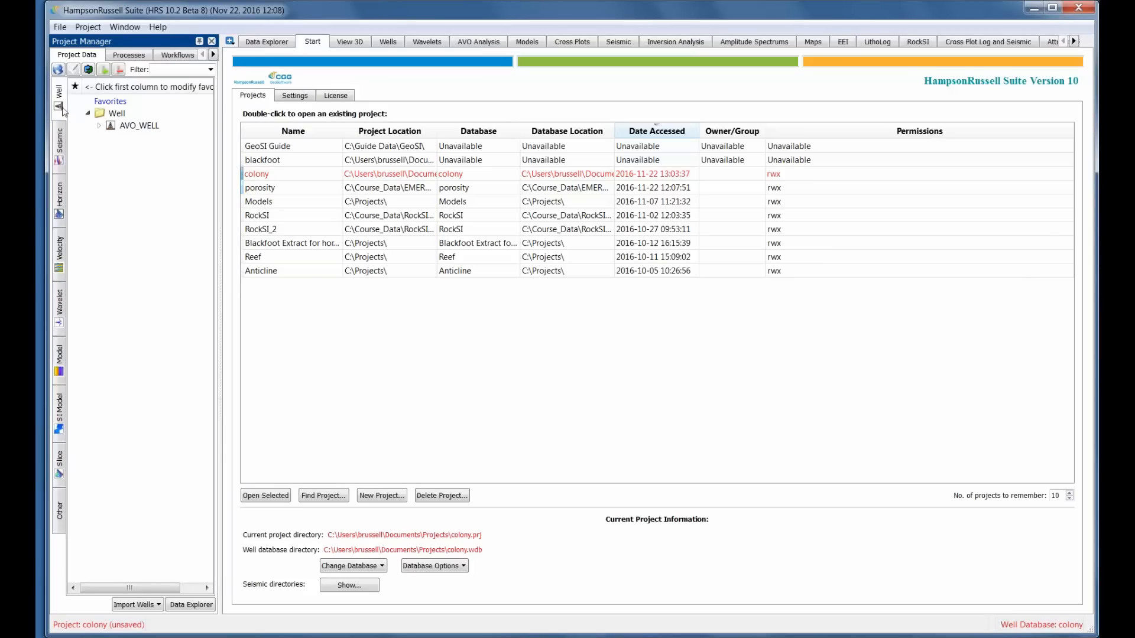
{"action": "mouse_move", "coordinate": [72, 65]}
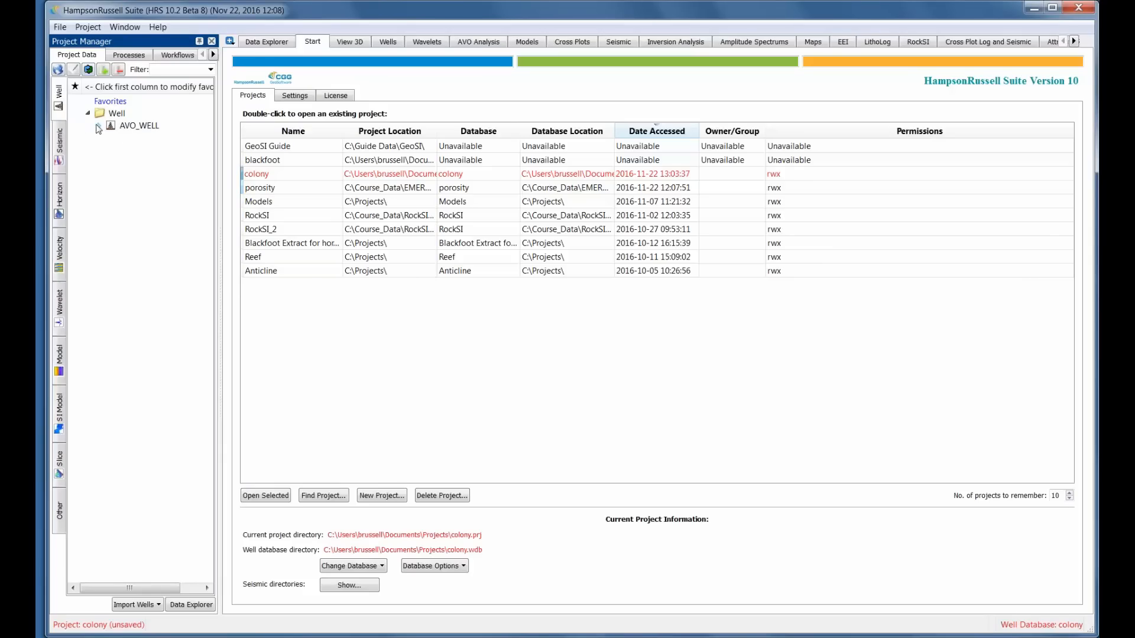
{"action": "left_click", "coordinate": [97, 125]}
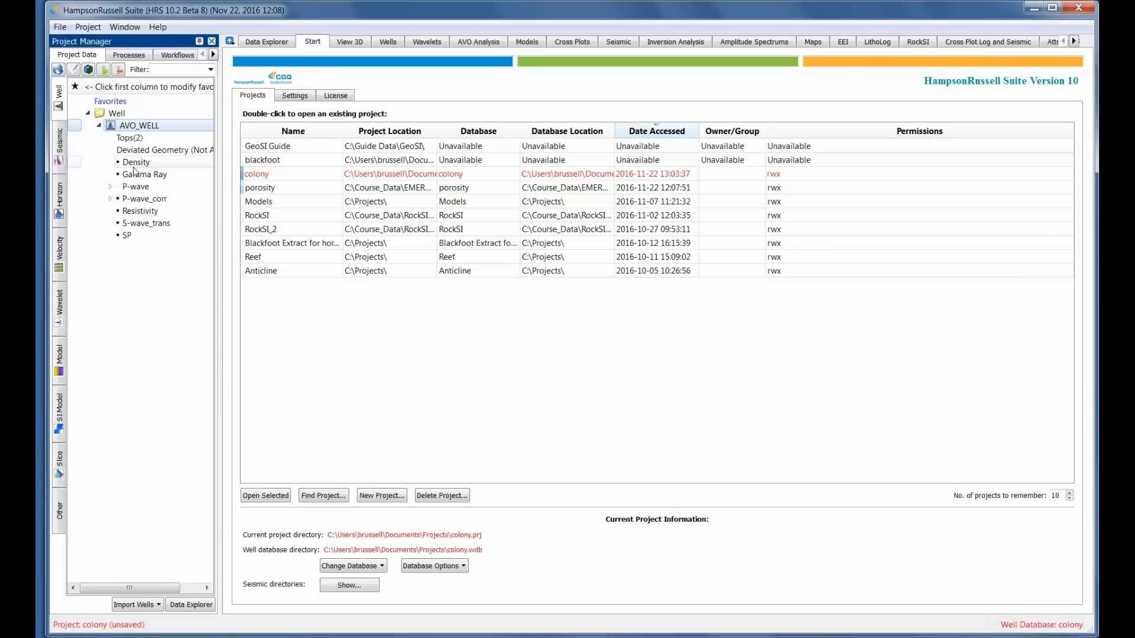
{"action": "mouse_move", "coordinate": [147, 206]}
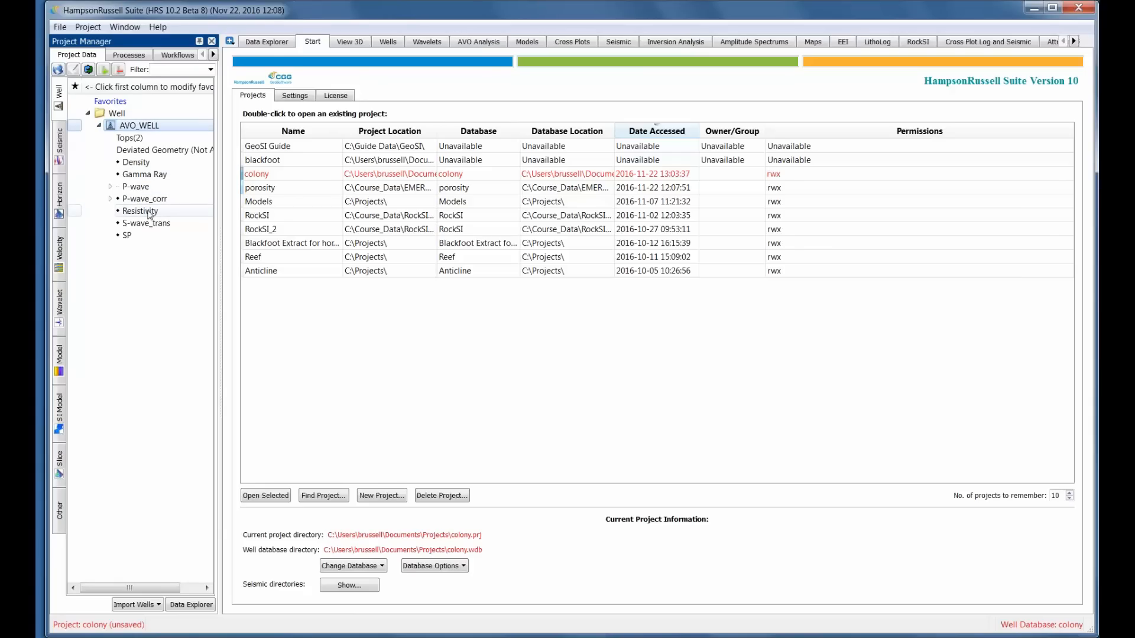
{"action": "mouse_move", "coordinate": [145, 223]}
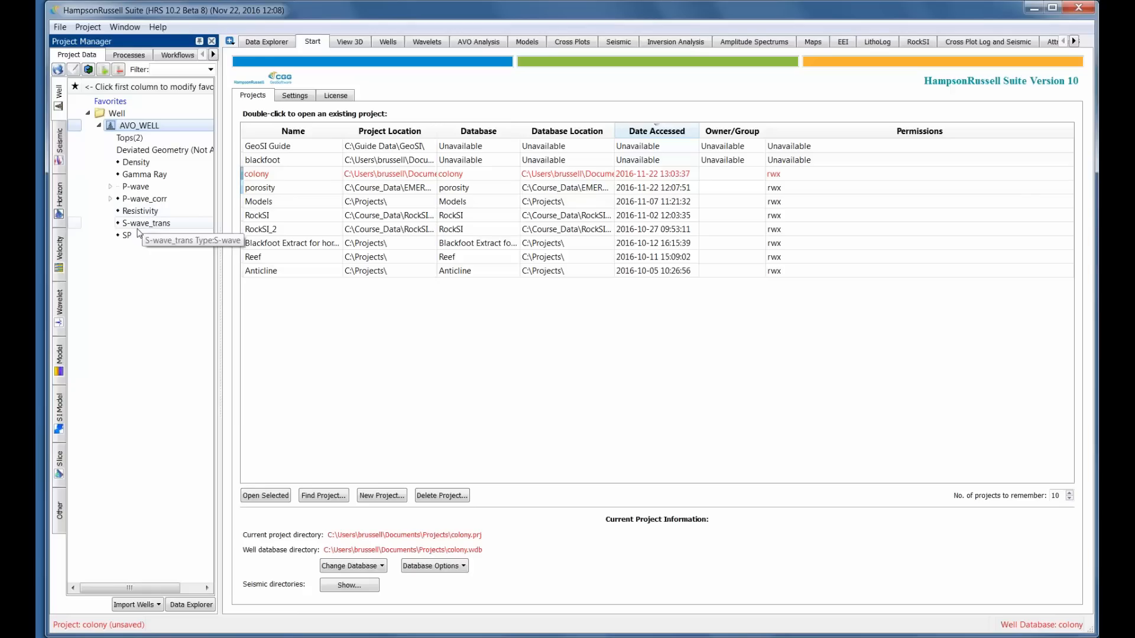
{"action": "mouse_move", "coordinate": [143, 229]}
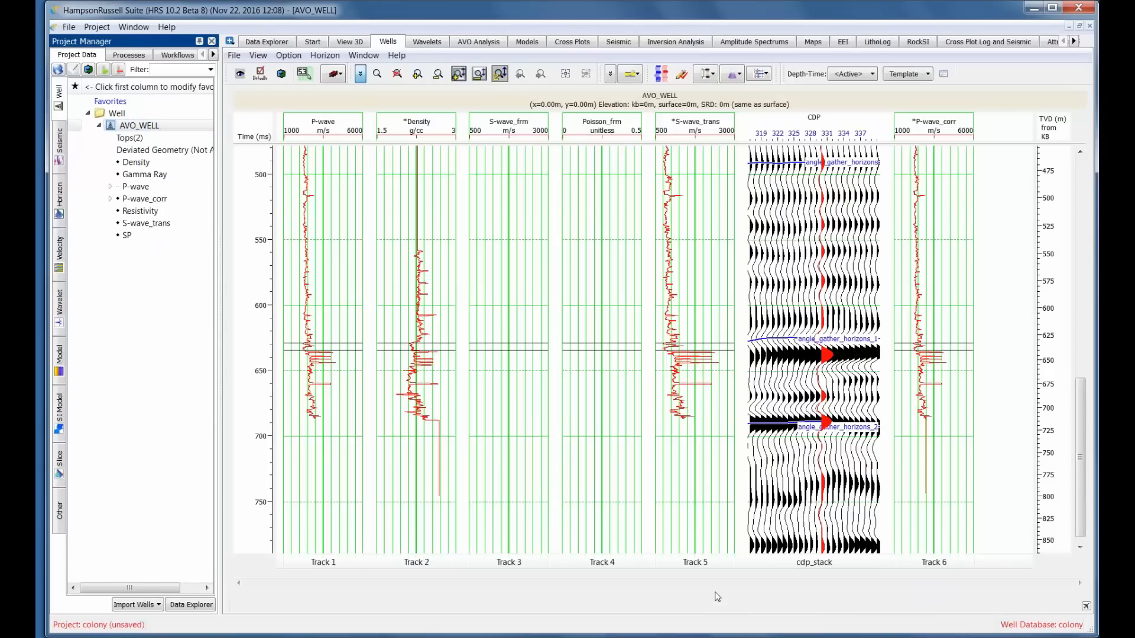
Move Track 1 after Track 4, then delete the empty Poisson_frm and S-wave_frm tracks.
{"action": "left_click", "coordinate": [509, 562]}
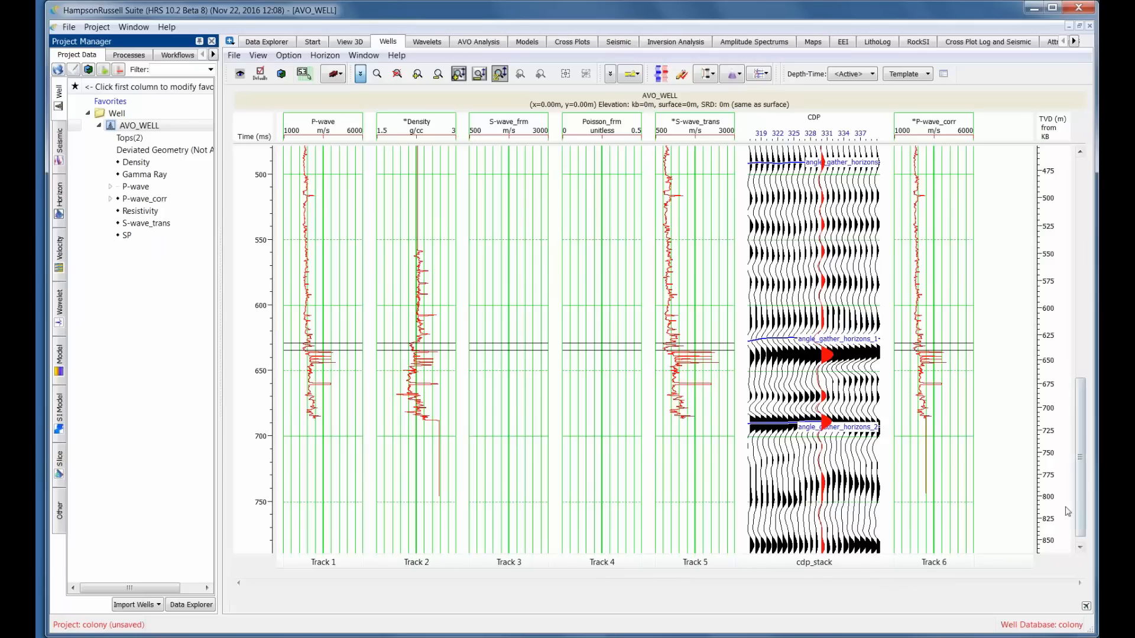
{"action": "mouse_move", "coordinate": [699, 388]}
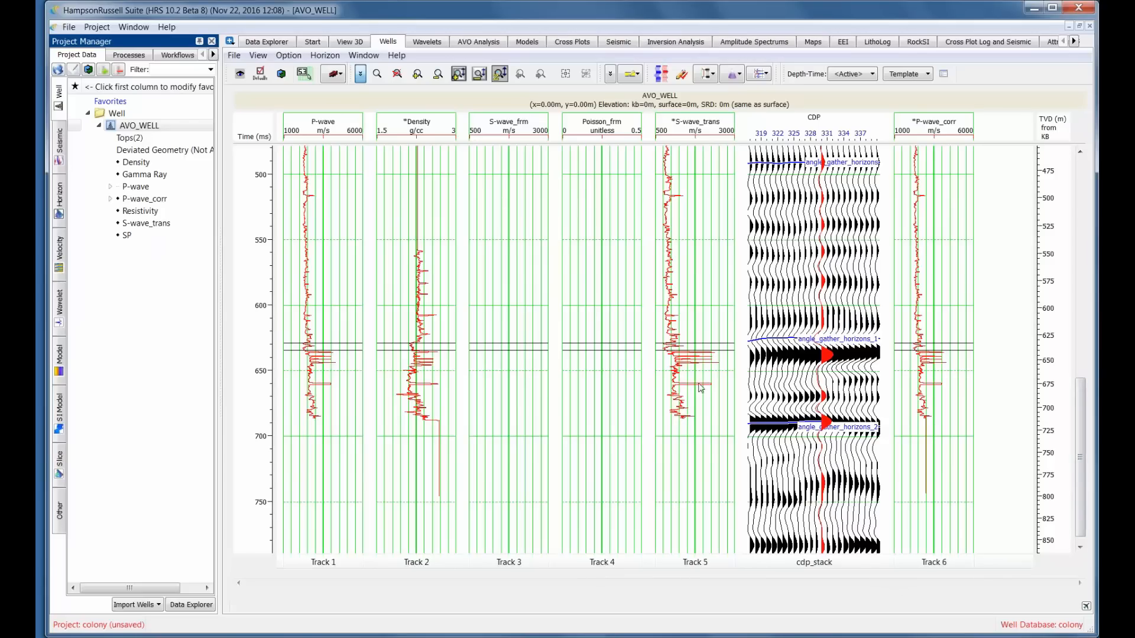
{"action": "mouse_move", "coordinate": [644, 428]}
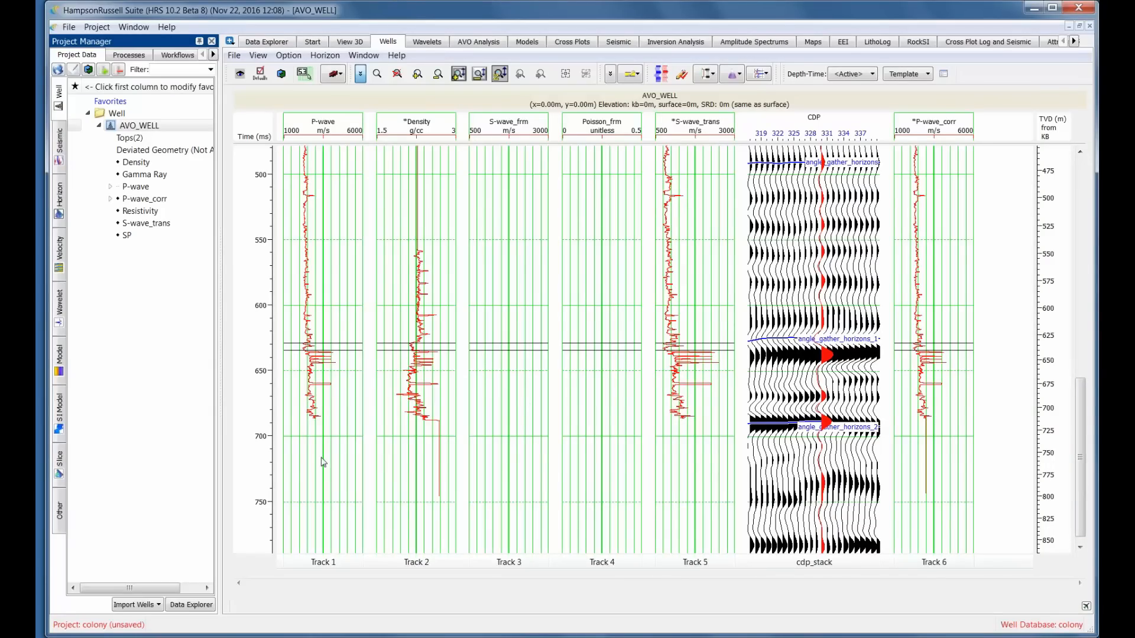
{"action": "left_click", "coordinate": [323, 562]}
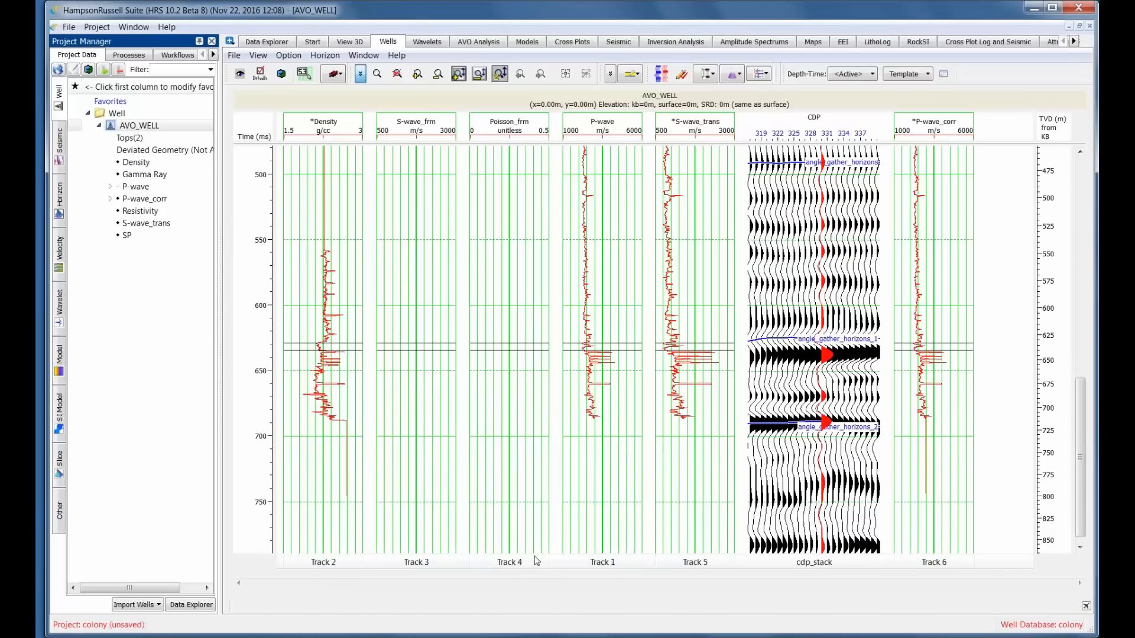
{"action": "right_click", "coordinate": [509, 562]}
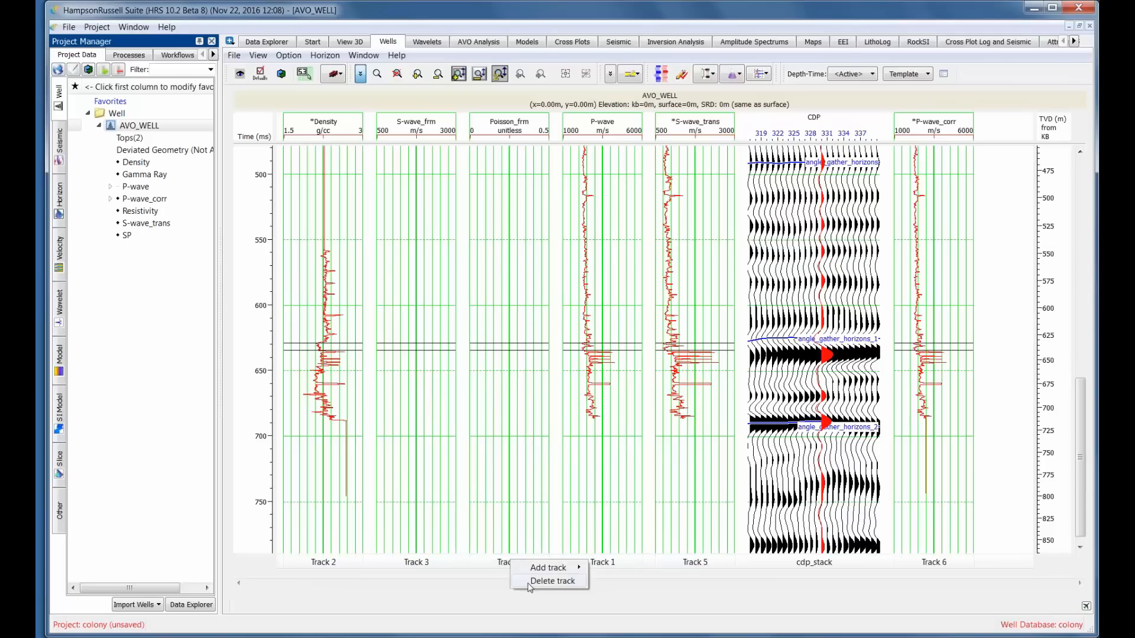
{"action": "left_click", "coordinate": [552, 581]}
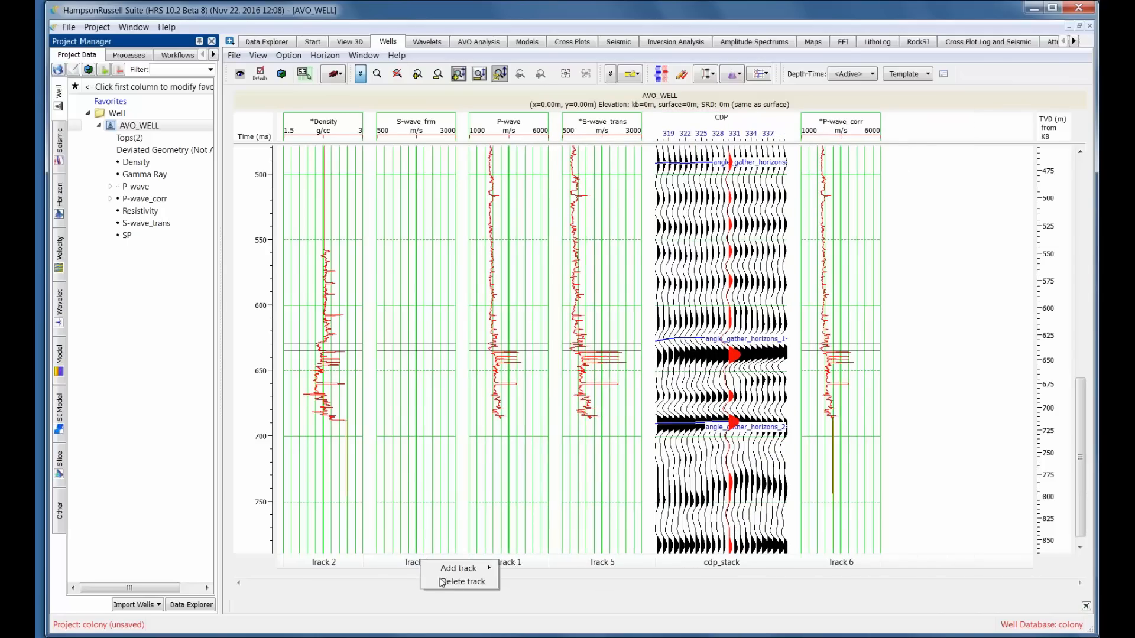
{"action": "left_click", "coordinate": [464, 581]}
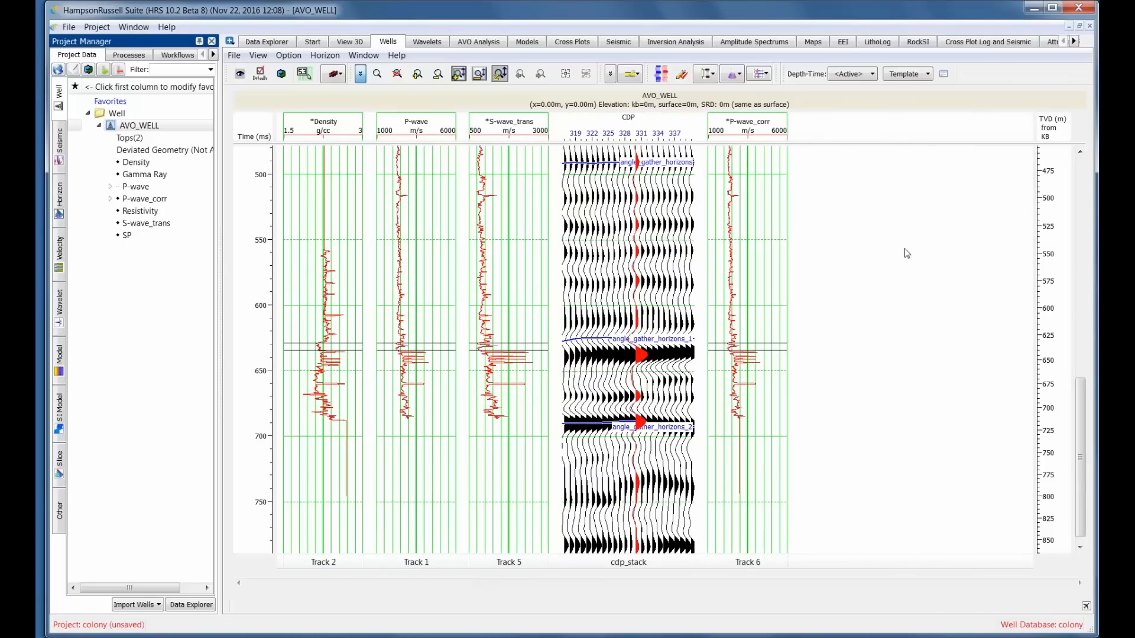
{"action": "mouse_move", "coordinate": [875, 390]}
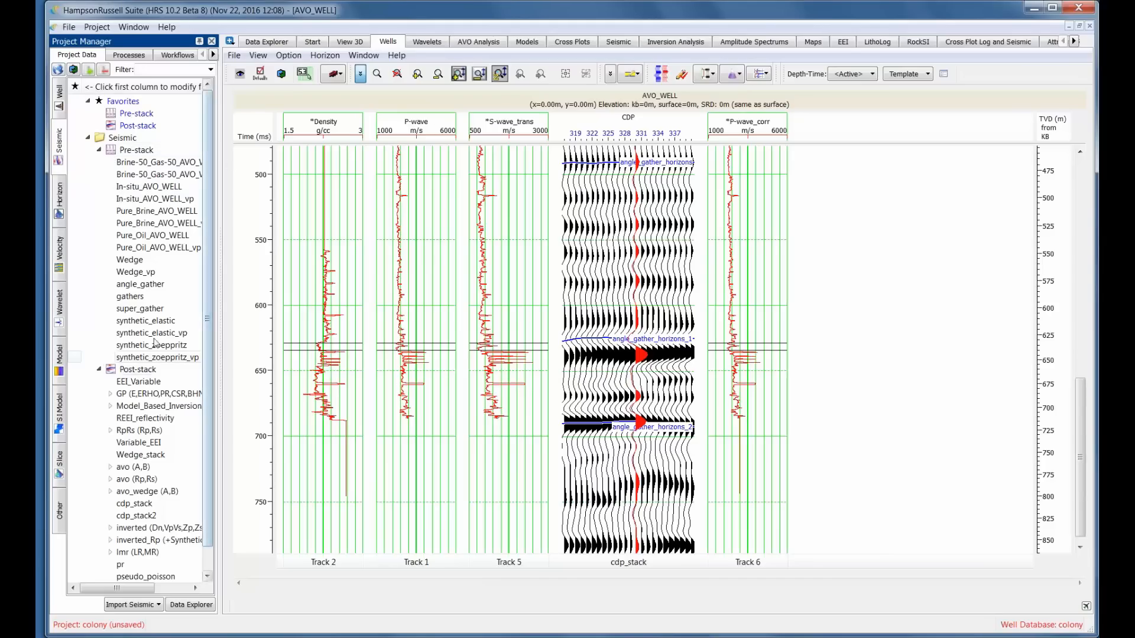
Plot the super_gather prestack gathers from the Seismic tree and bring up their display options.
{"action": "left_click", "coordinate": [140, 309]}
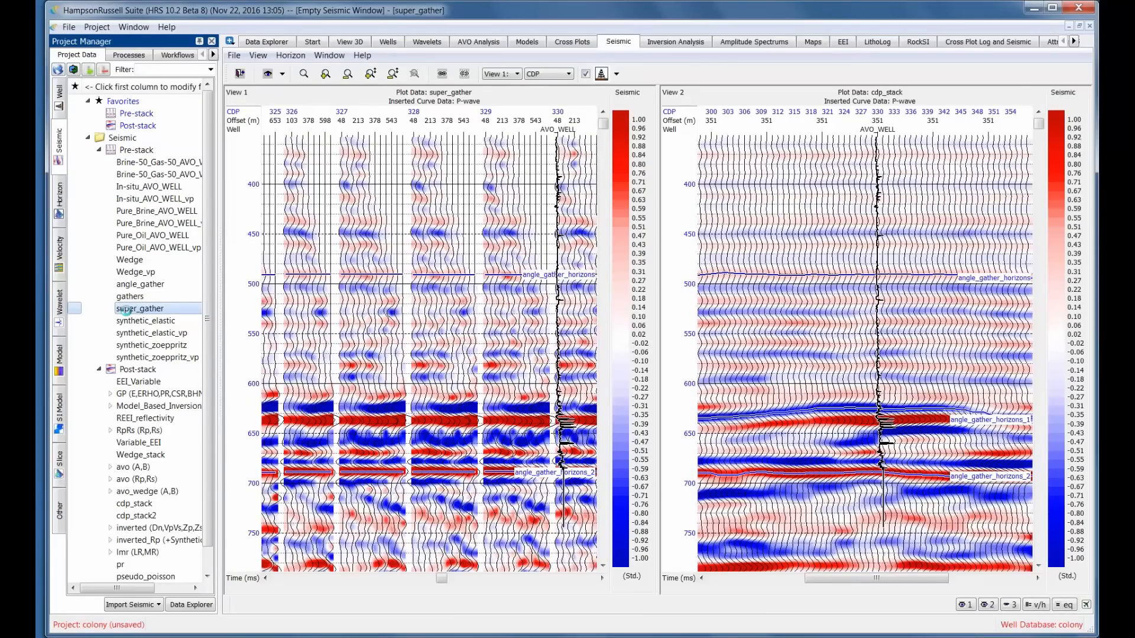
{"action": "left_click", "coordinate": [962, 604]}
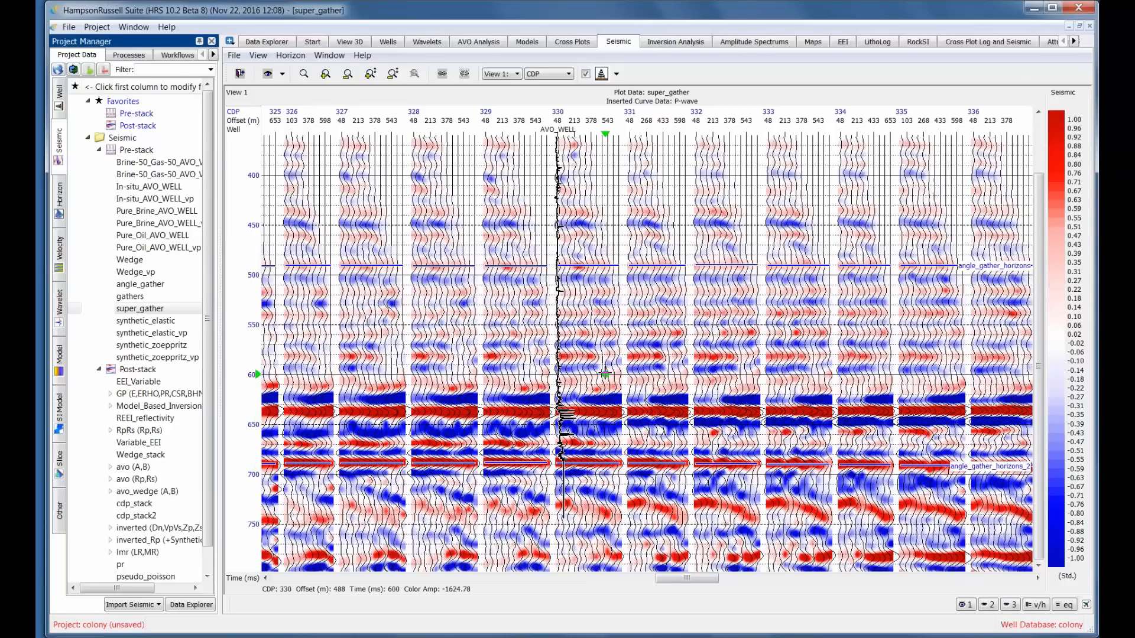
{"action": "right_click", "coordinate": [604, 376]}
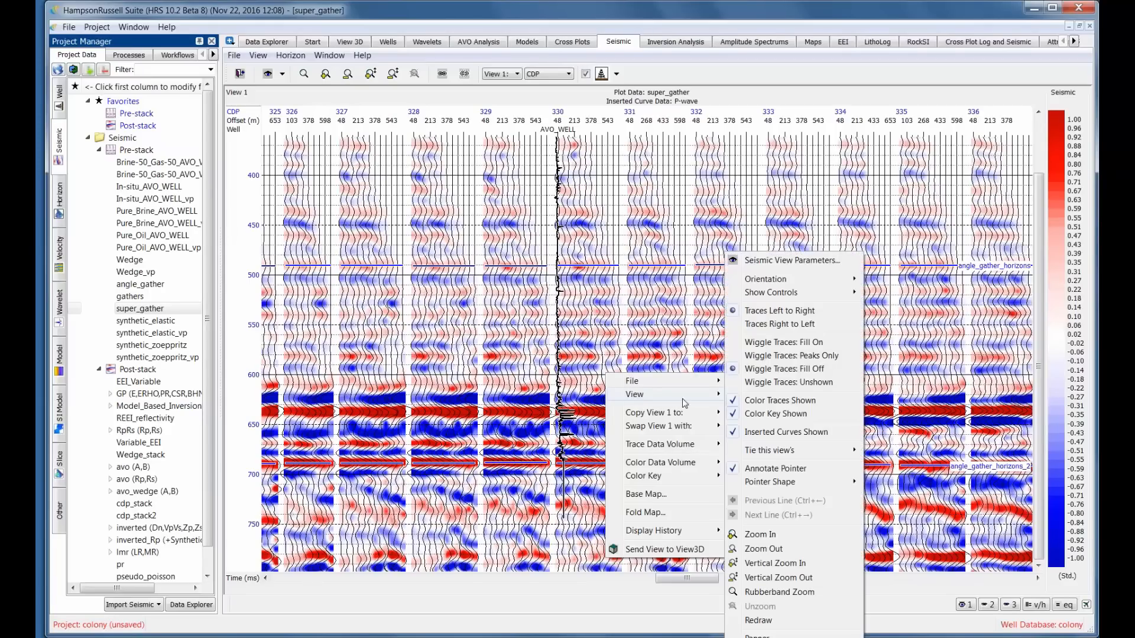
{"action": "mouse_move", "coordinate": [710, 403]}
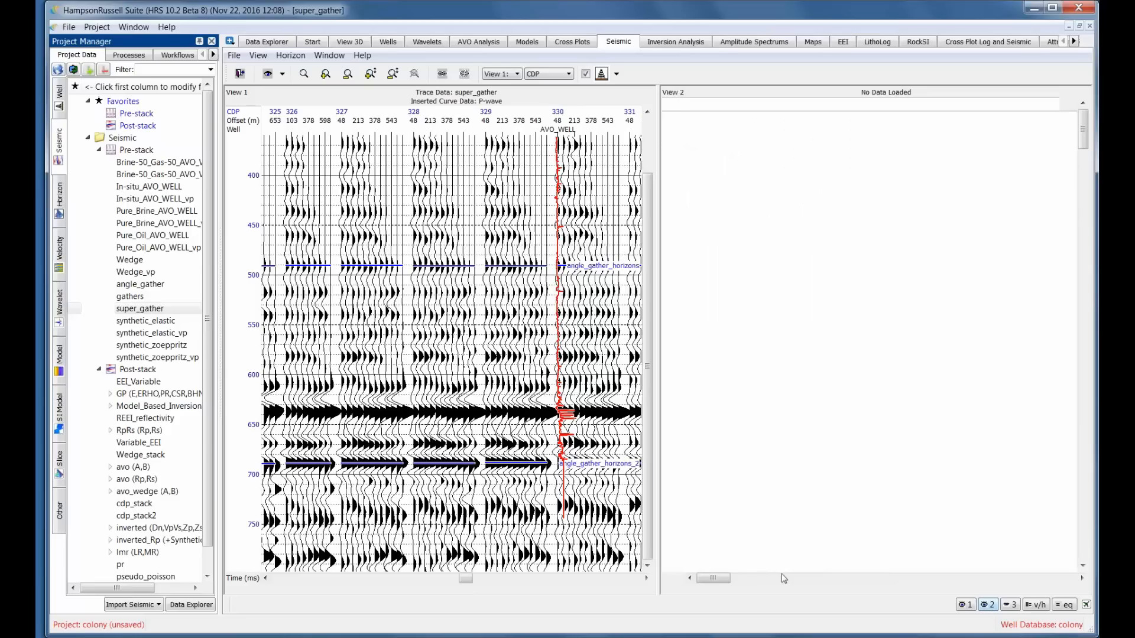
Load cdp_stack into View 2 and set its Horizon Selection to No horizons.
{"action": "left_click", "coordinate": [140, 308]}
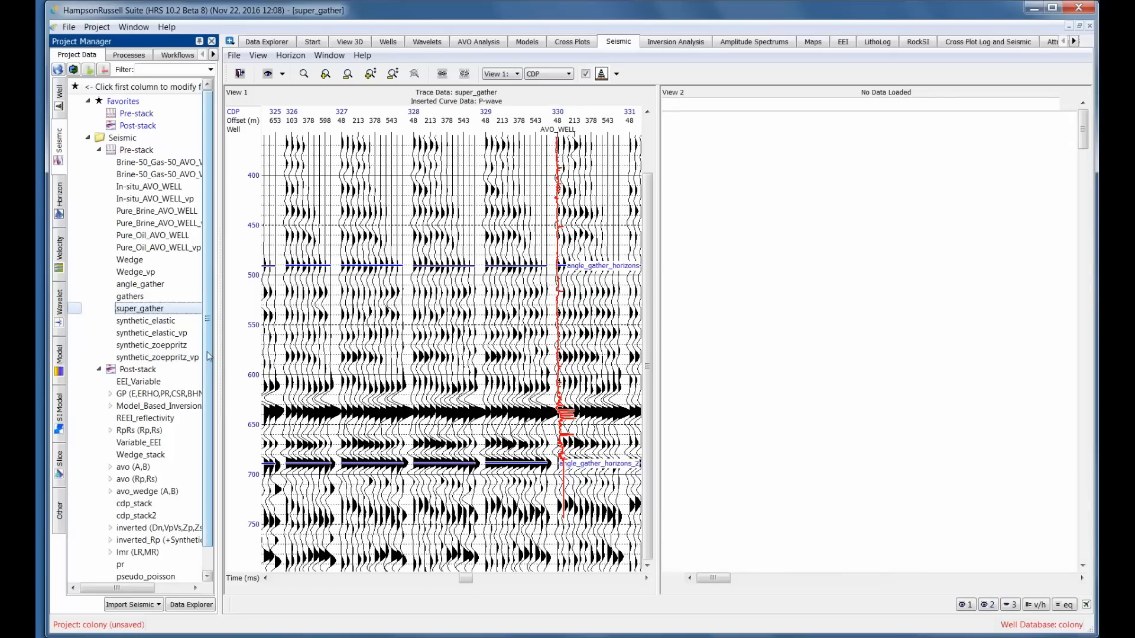
{"action": "mouse_move", "coordinate": [207, 331]}
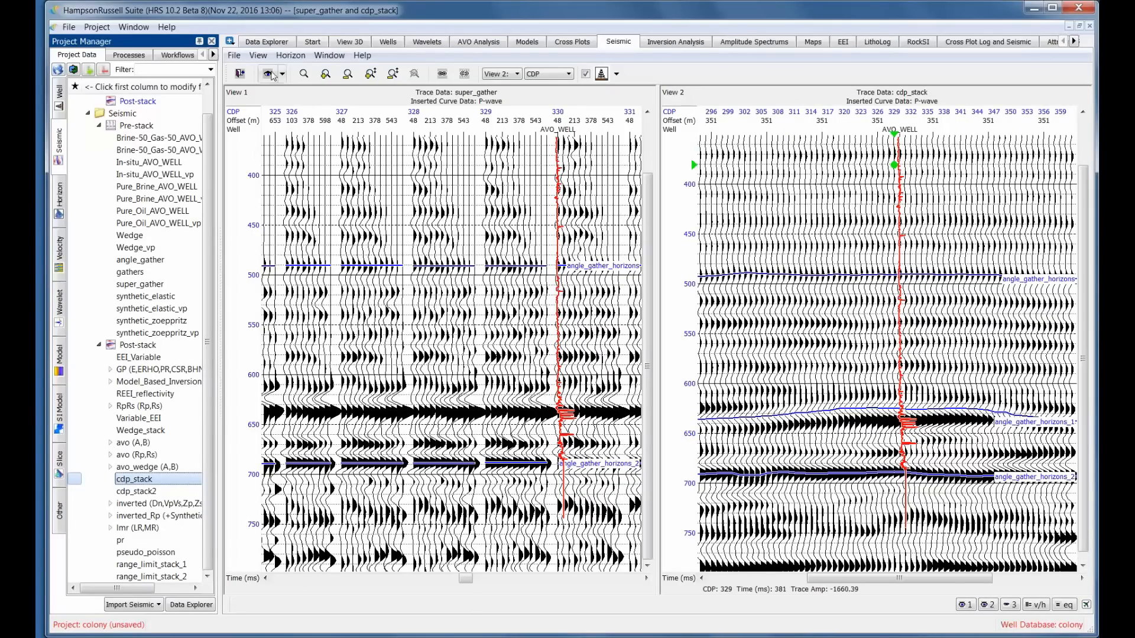
{"action": "left_click", "coordinate": [258, 55]}
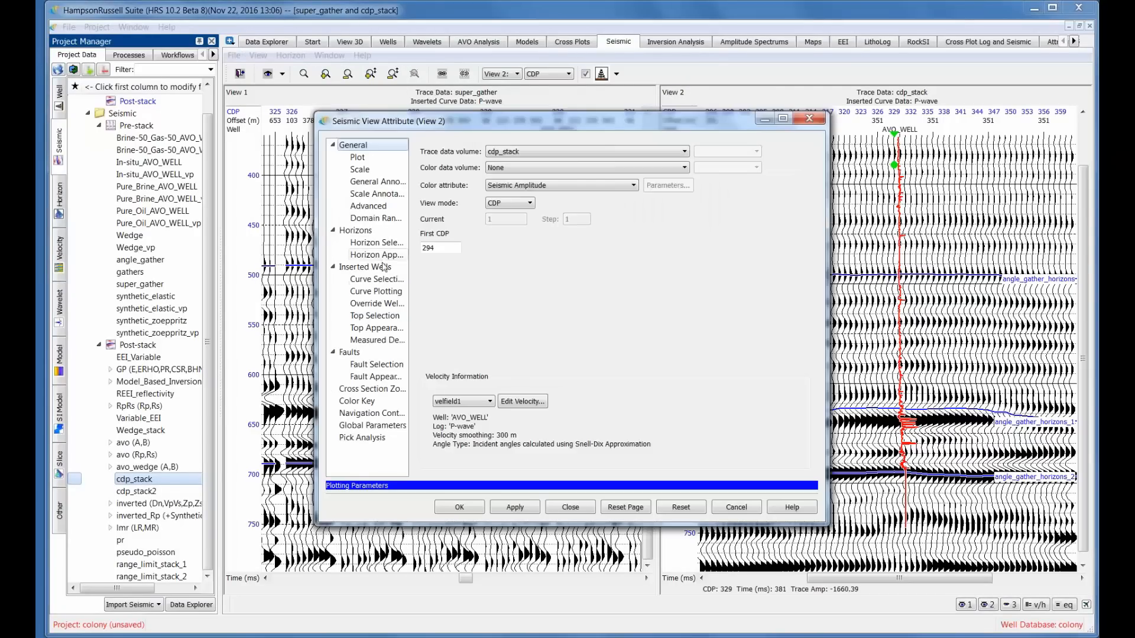
{"action": "left_click", "coordinate": [377, 243]}
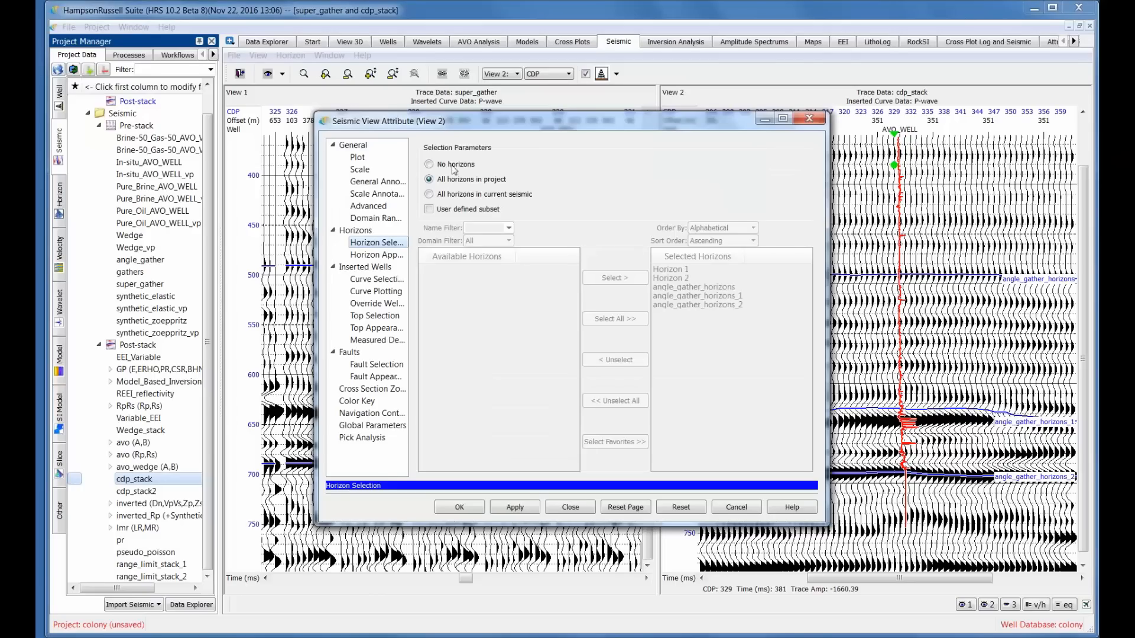
{"action": "left_click", "coordinate": [429, 164]}
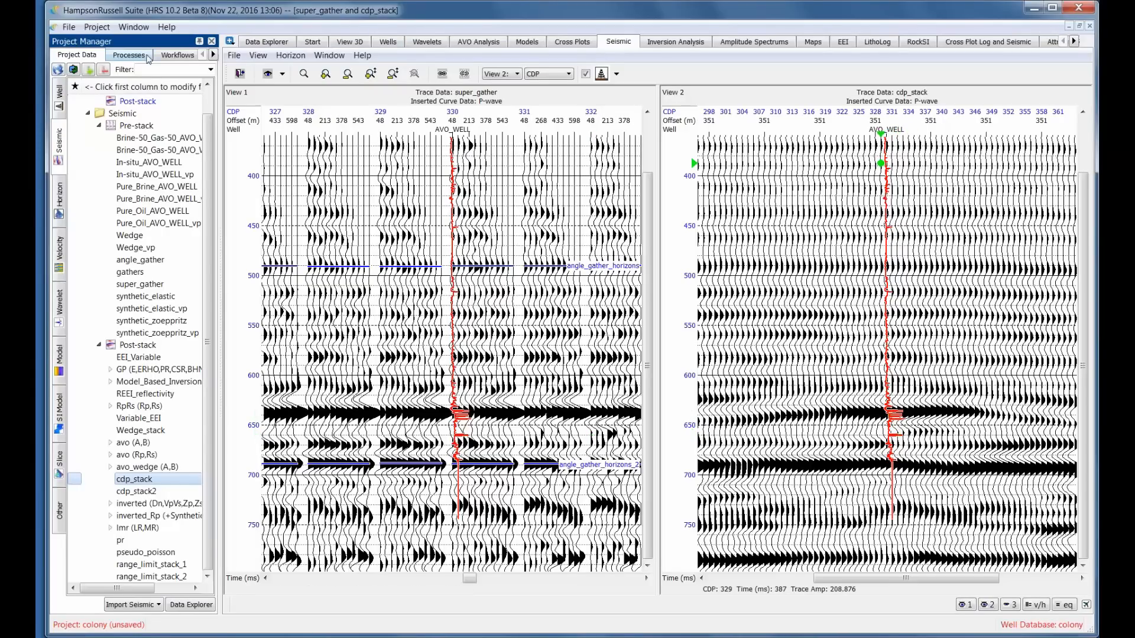
Expand the AVO Analysis group in Processes and select AVO Attribute Volume.
{"action": "left_click", "coordinate": [128, 54]}
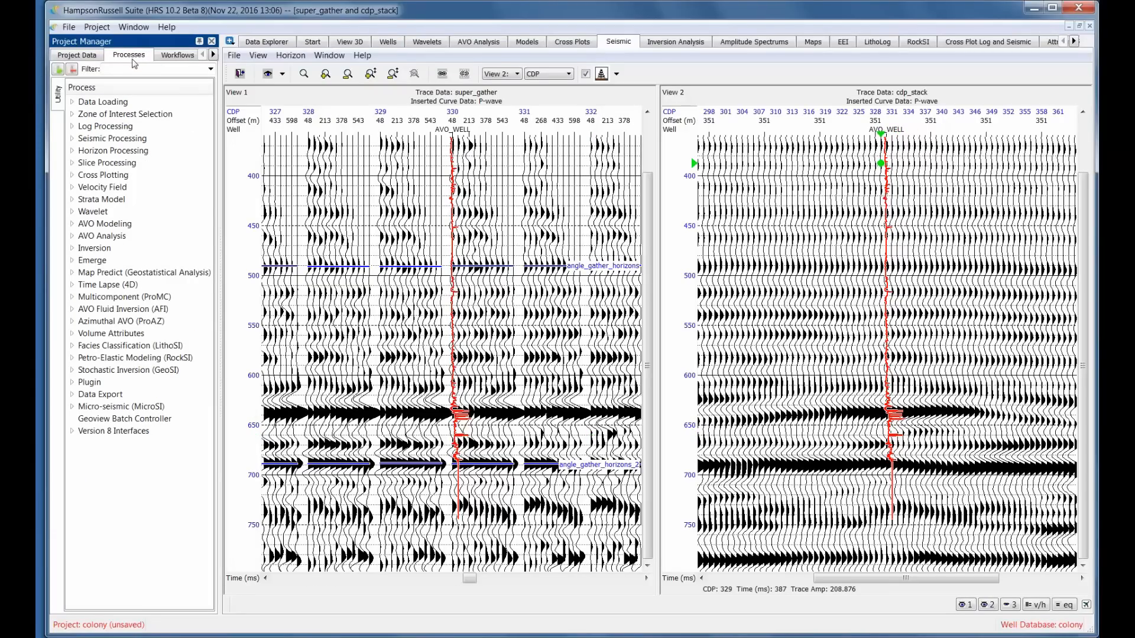
{"action": "mouse_move", "coordinate": [132, 65]}
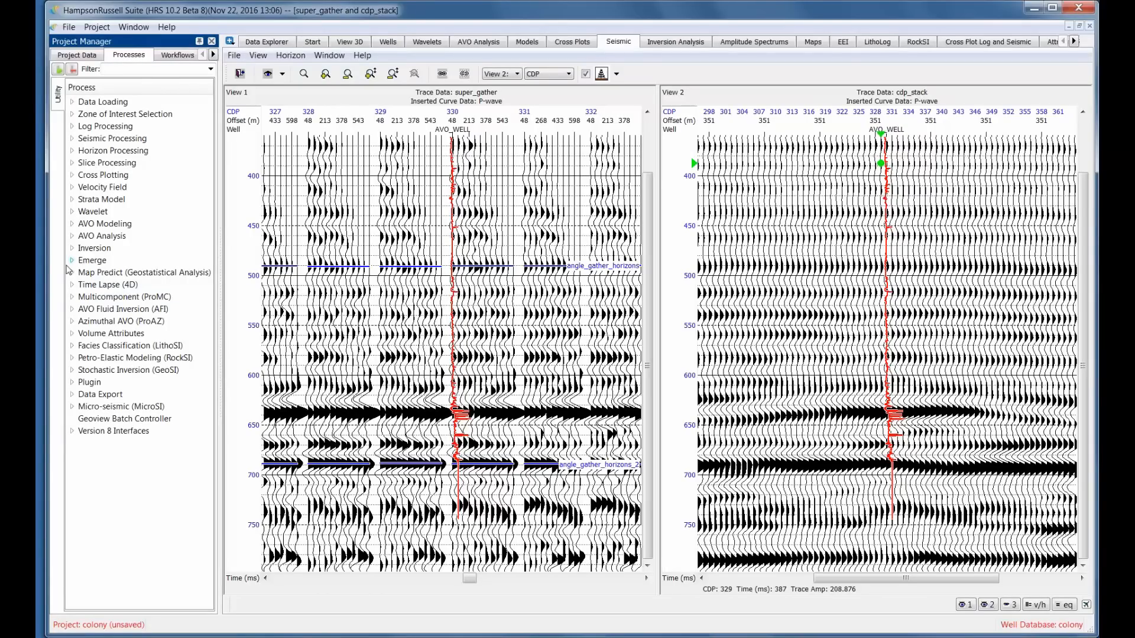
{"action": "left_click", "coordinate": [72, 236]}
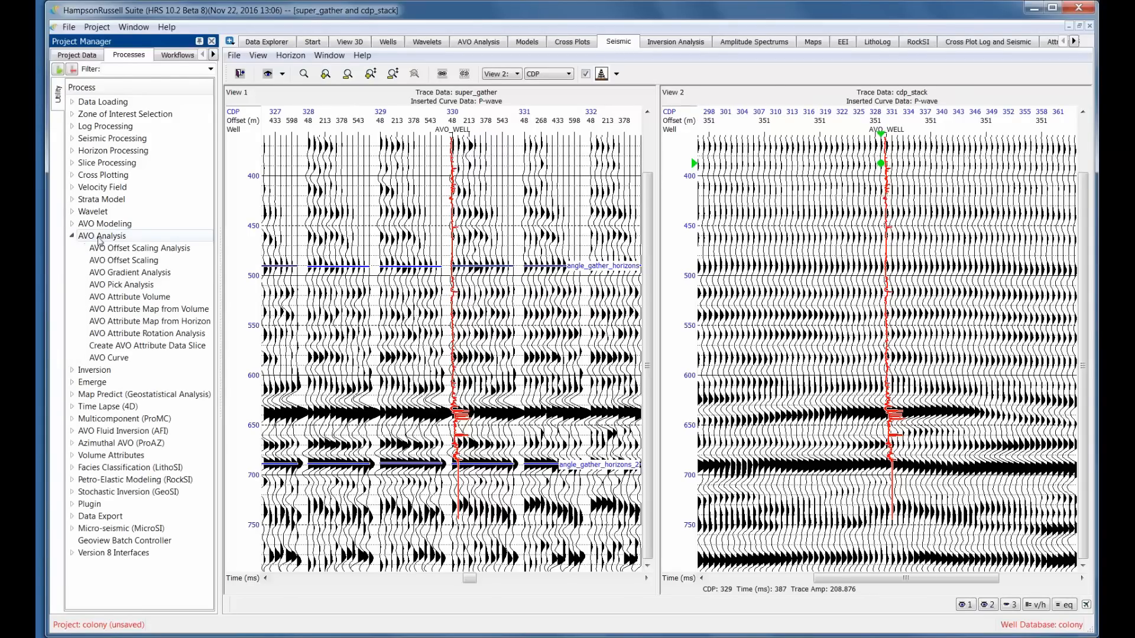
{"action": "mouse_move", "coordinate": [101, 236]}
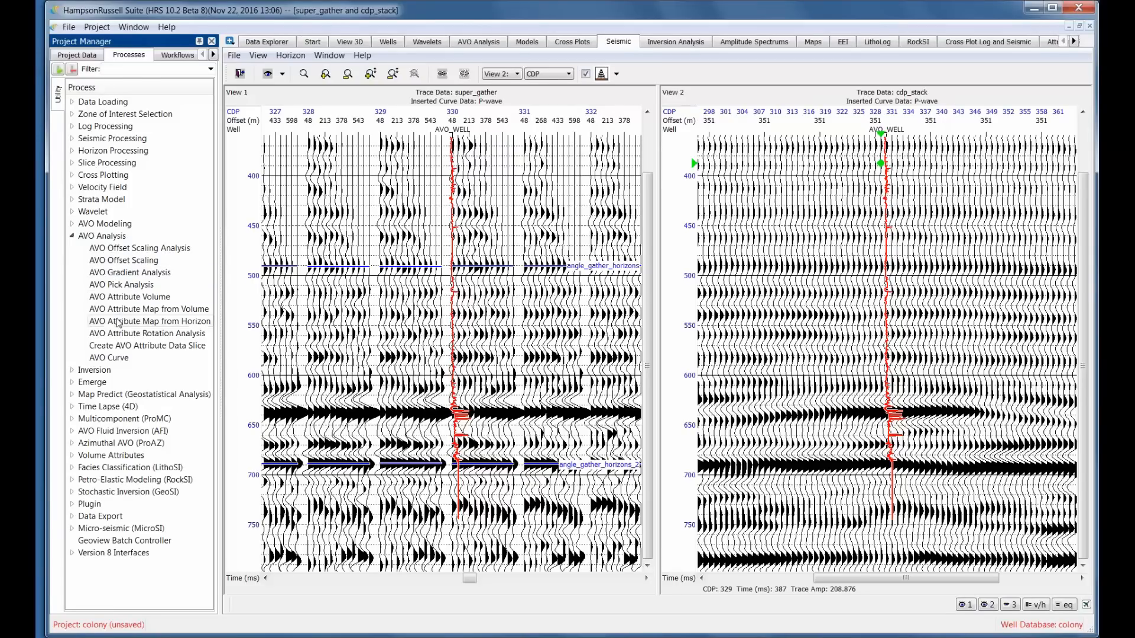
{"action": "left_click", "coordinate": [129, 297]}
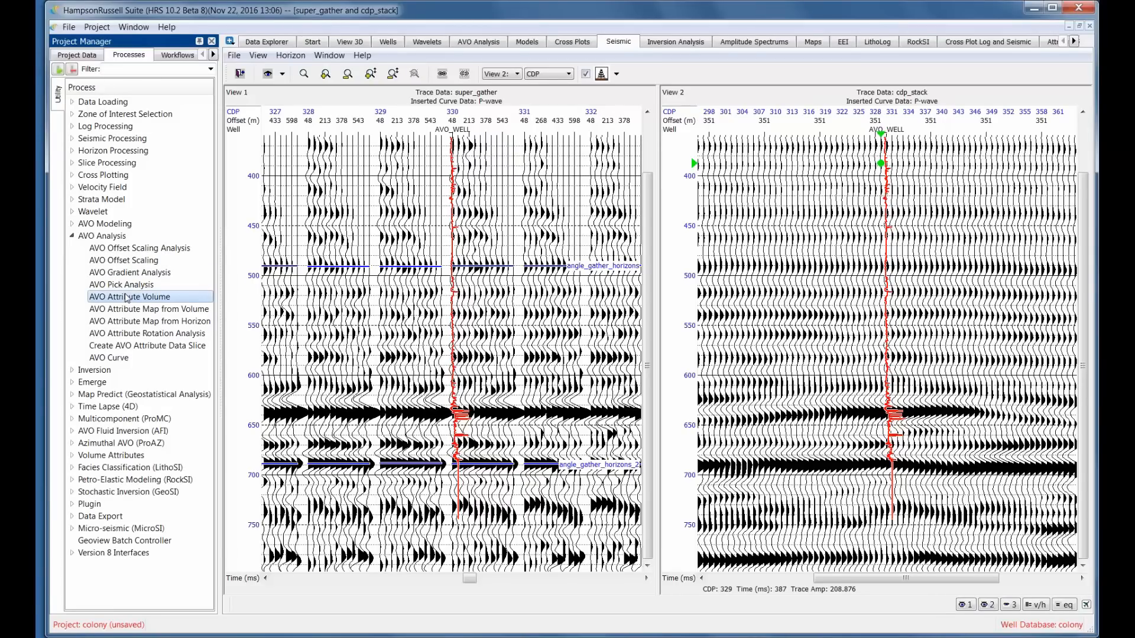
Run AVO Attribute Volume on super_gather, confirming overwrite of avo_a and avo_b.
{"action": "double_click", "coordinate": [130, 297]}
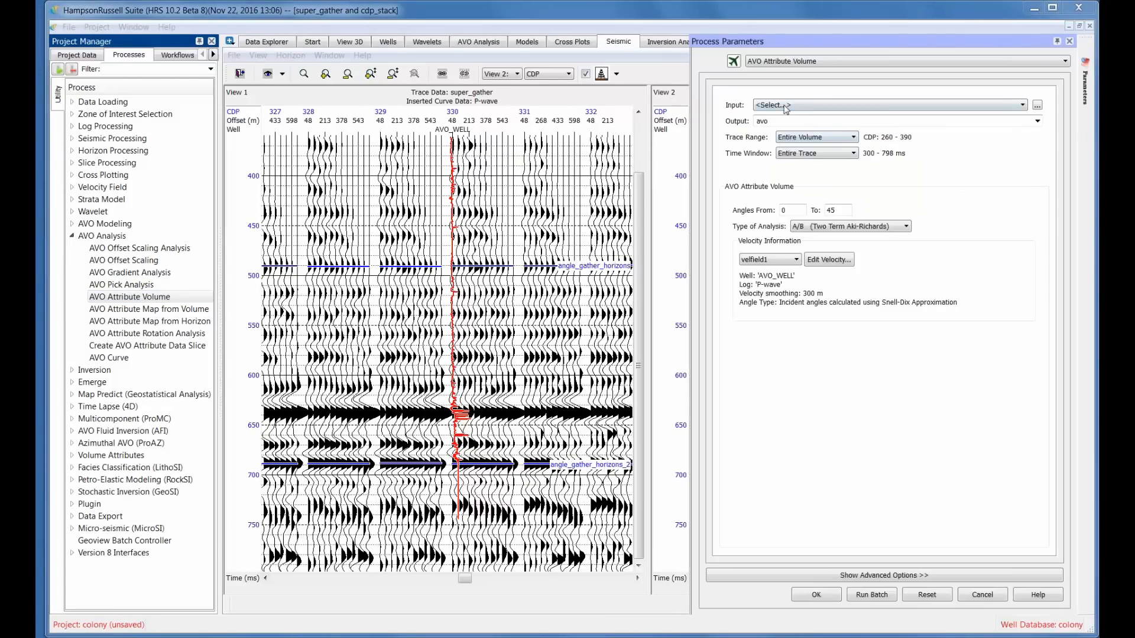
{"action": "left_click", "coordinate": [1022, 105]}
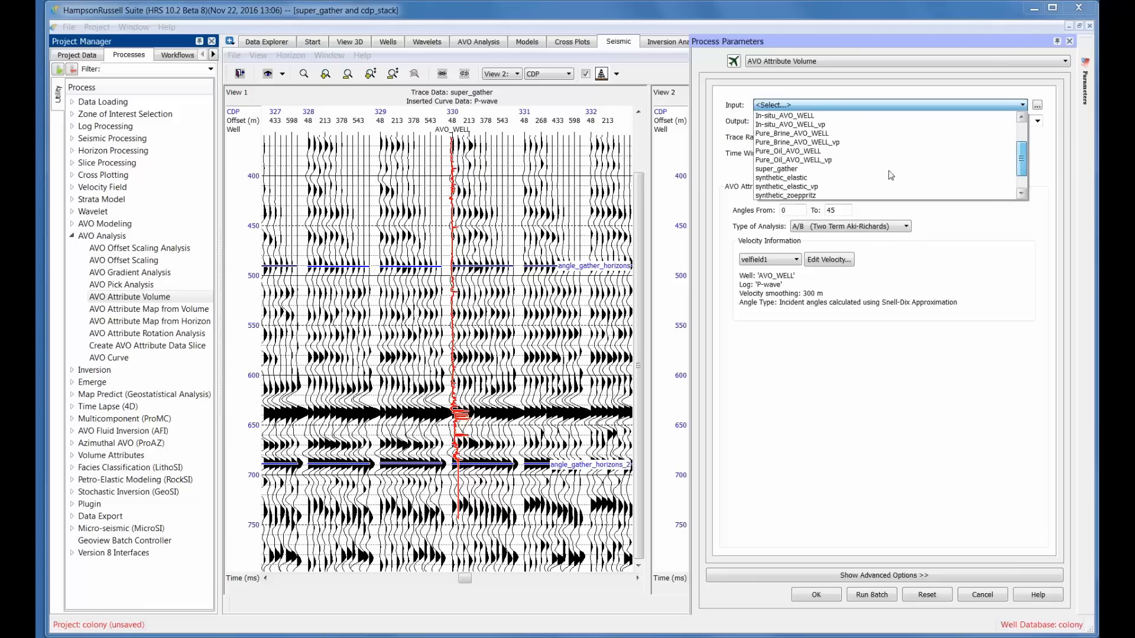
{"action": "left_click", "coordinate": [775, 168]}
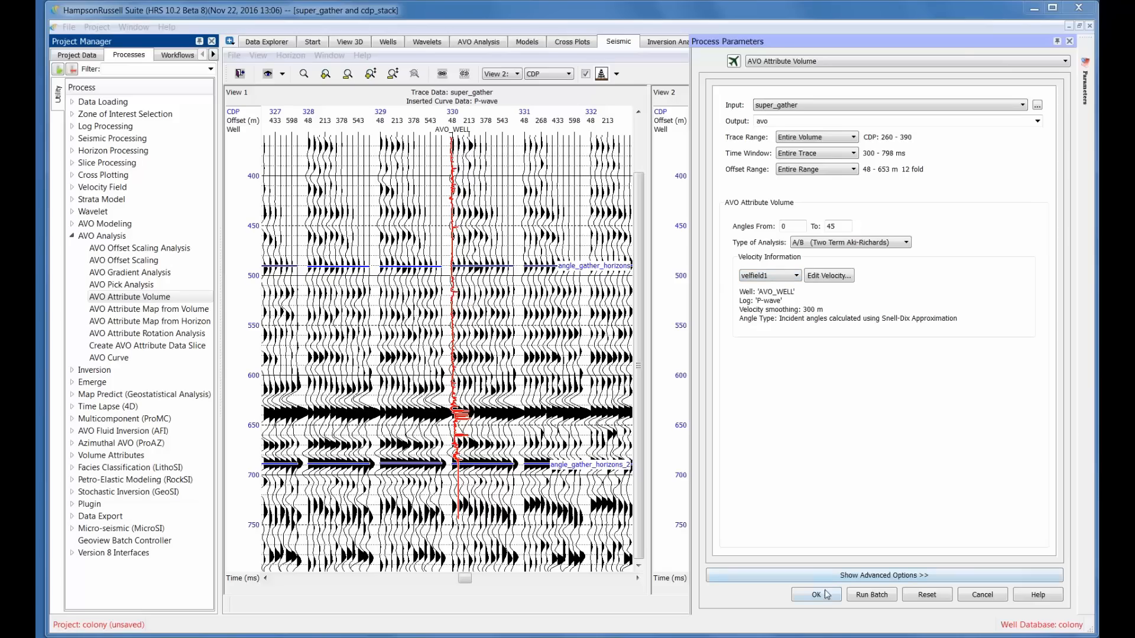
{"action": "left_click", "coordinate": [815, 594]}
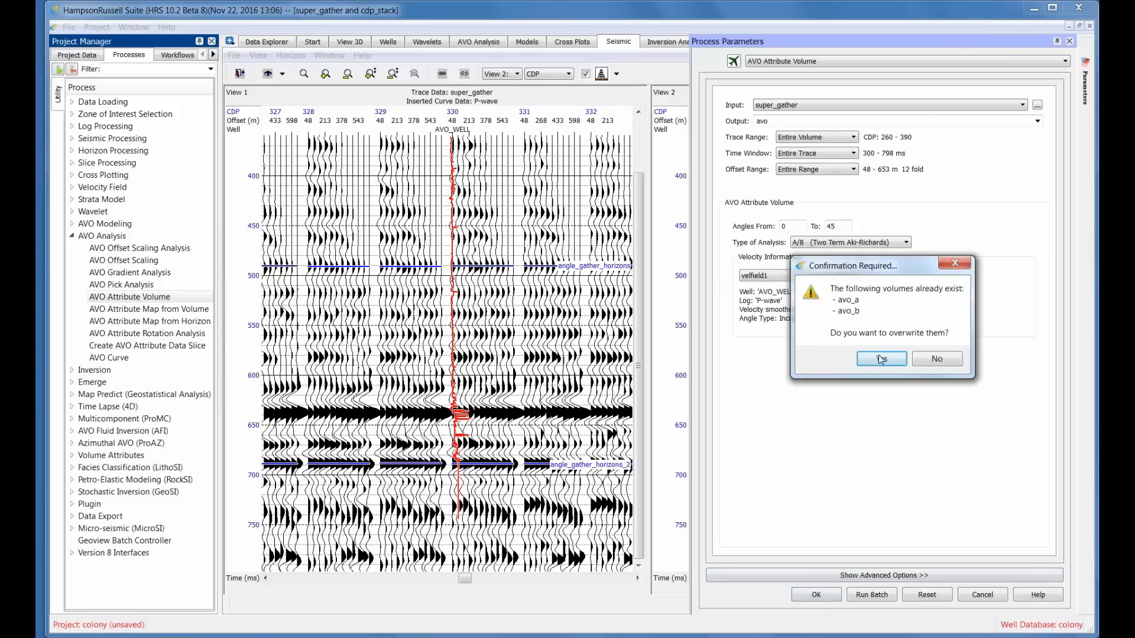
{"action": "left_click", "coordinate": [877, 360]}
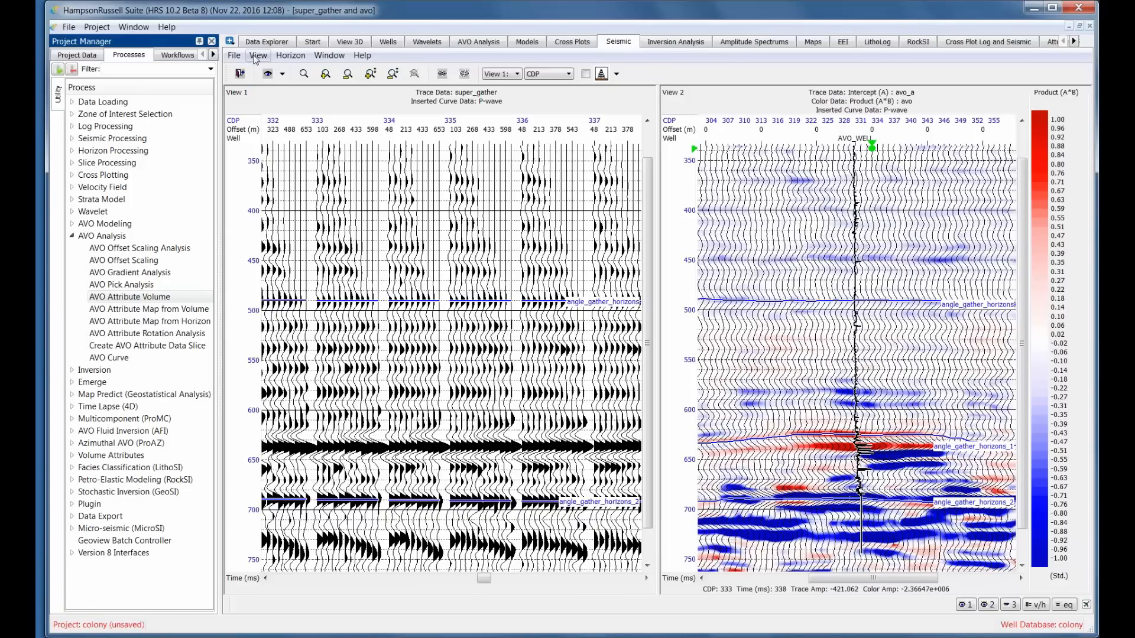
Bring up the View options for the avo_a section in View 2.
{"action": "left_click", "coordinate": [257, 55]}
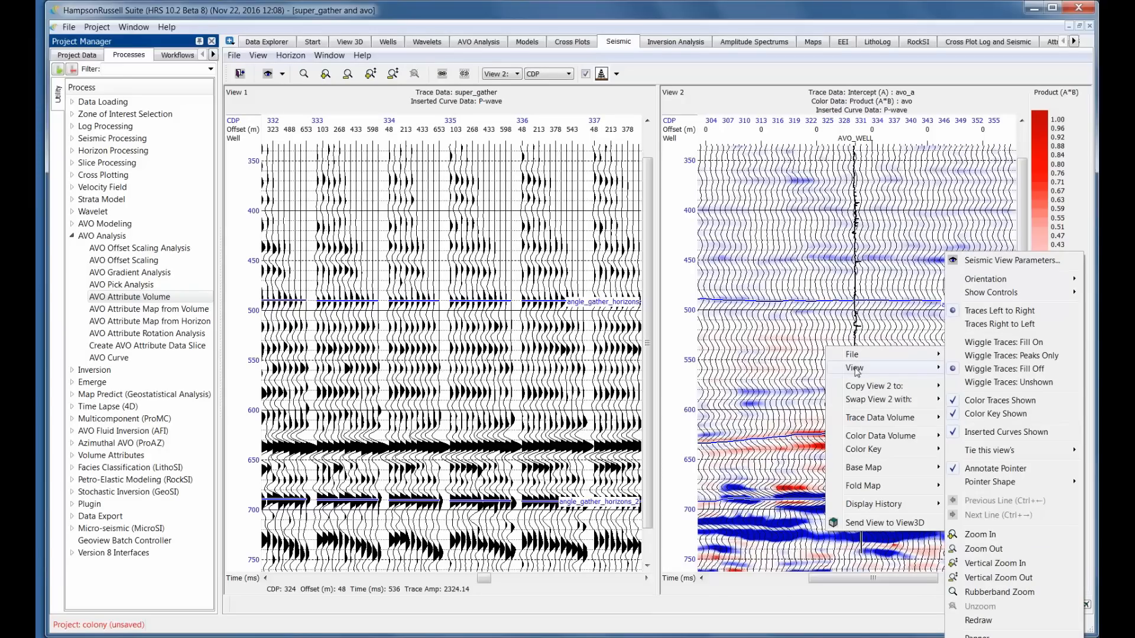
{"action": "mouse_move", "coordinate": [876, 399]}
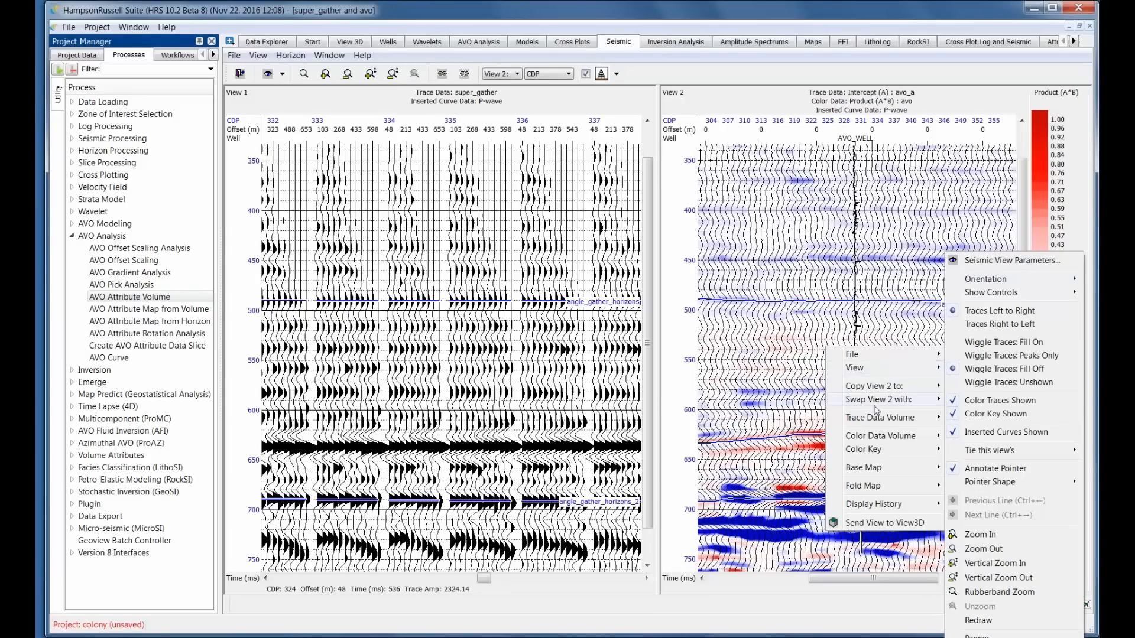
{"action": "mouse_move", "coordinate": [1025, 281]}
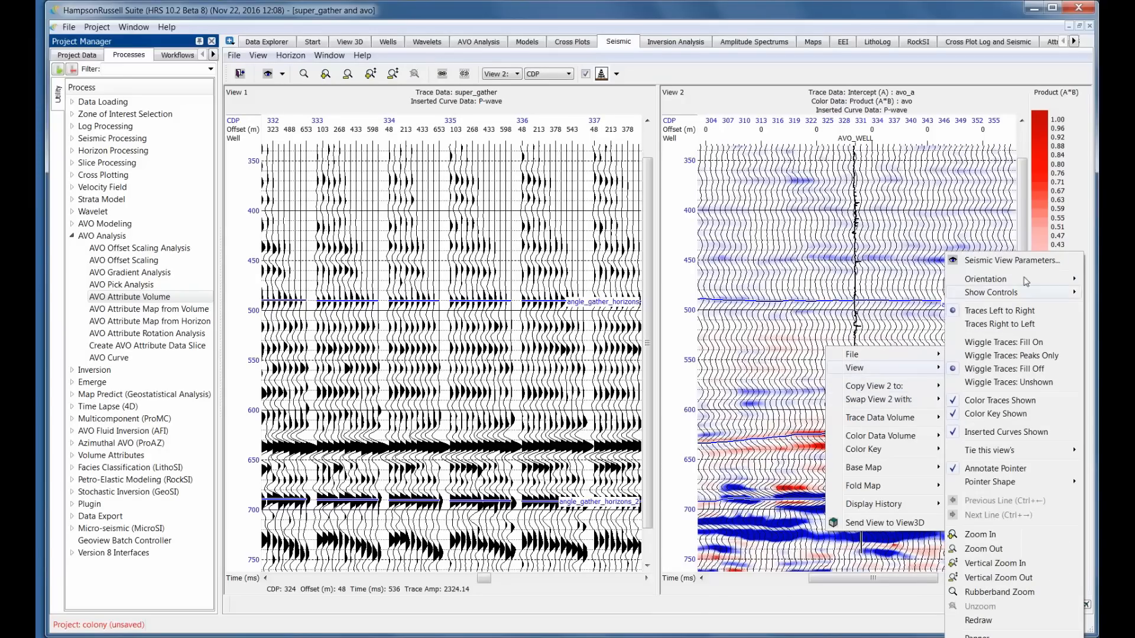
Set the AVO view's Seismic View Parameters Horizon Selection to No horizons.
{"action": "left_click", "coordinate": [1010, 260]}
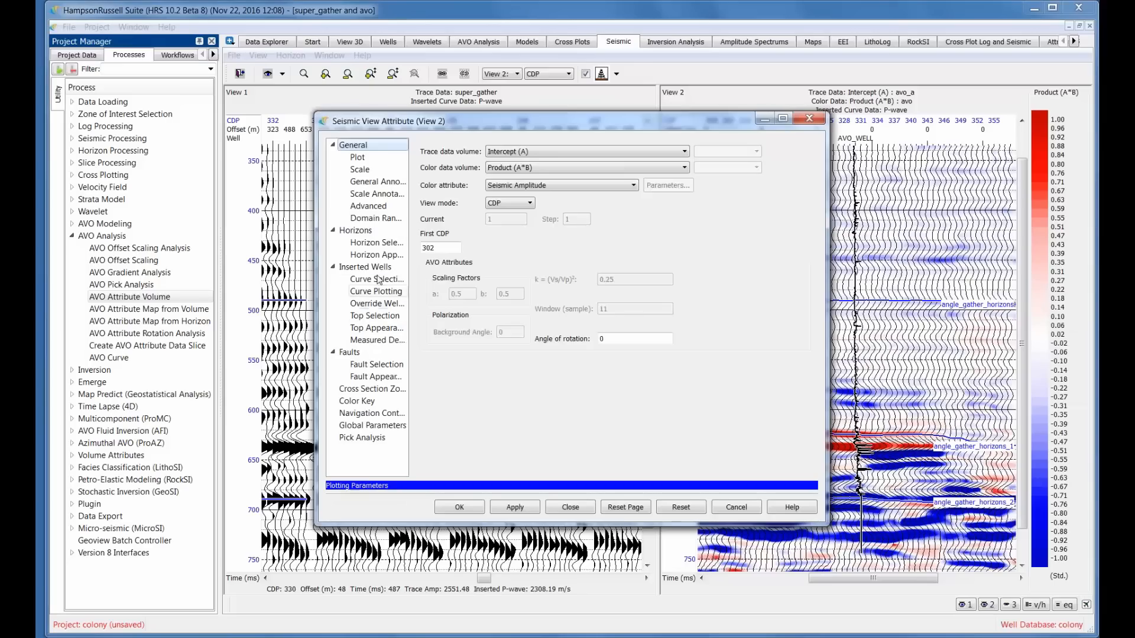
{"action": "left_click", "coordinate": [377, 242]}
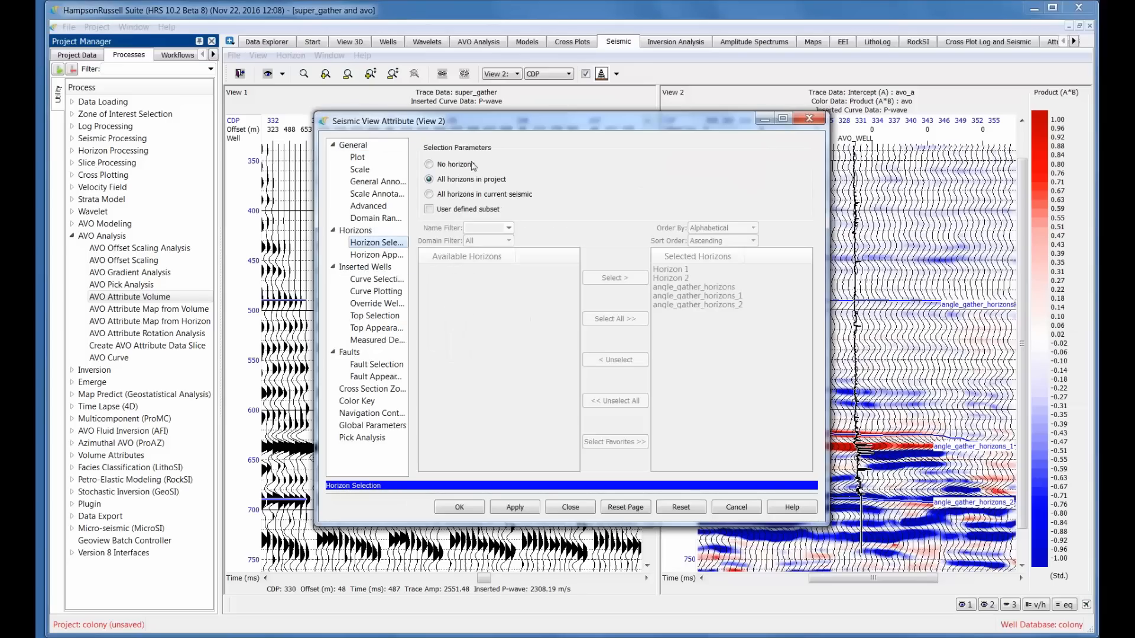
{"action": "left_click", "coordinate": [430, 164]}
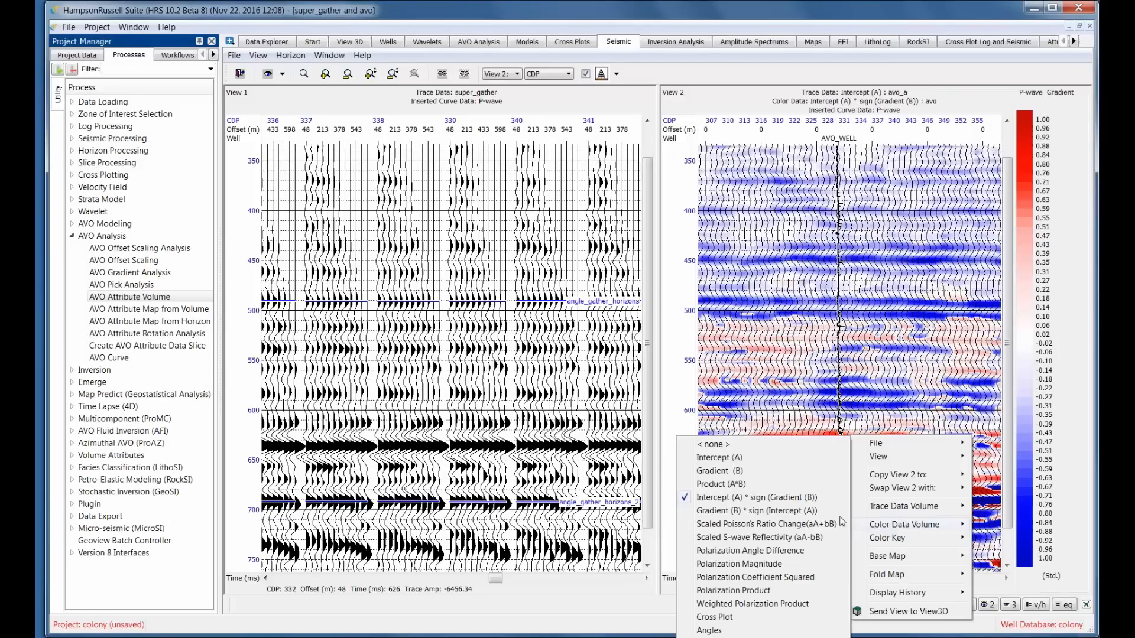
{"action": "mouse_move", "coordinate": [753, 509]}
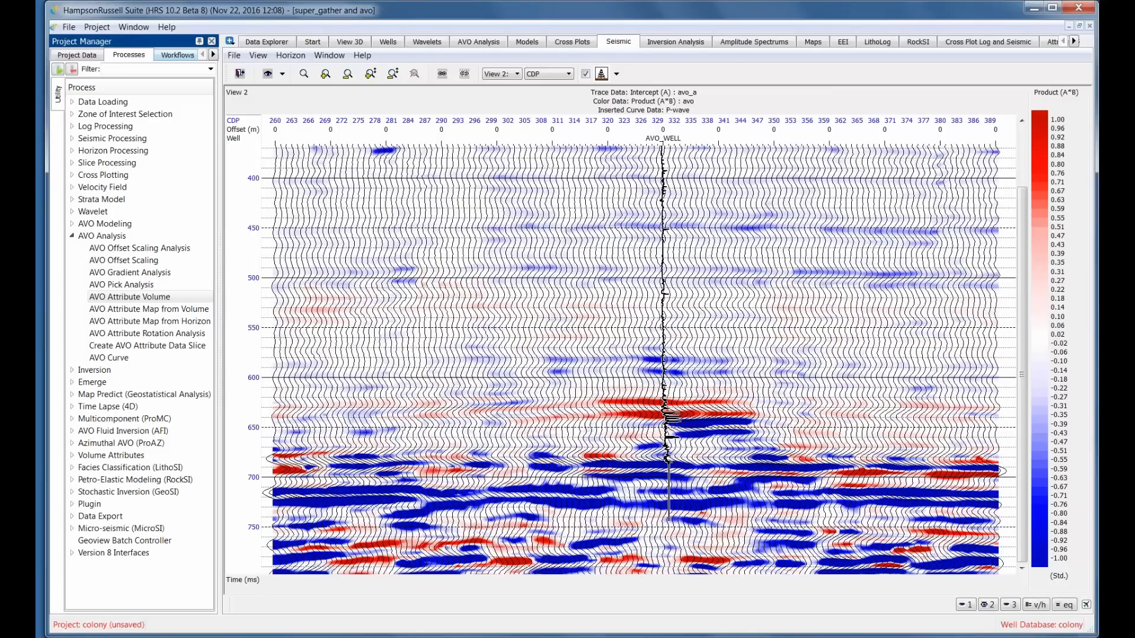
Choose Create Section Zones from the View menu on the avo_a section.
{"action": "left_click", "coordinate": [257, 55]}
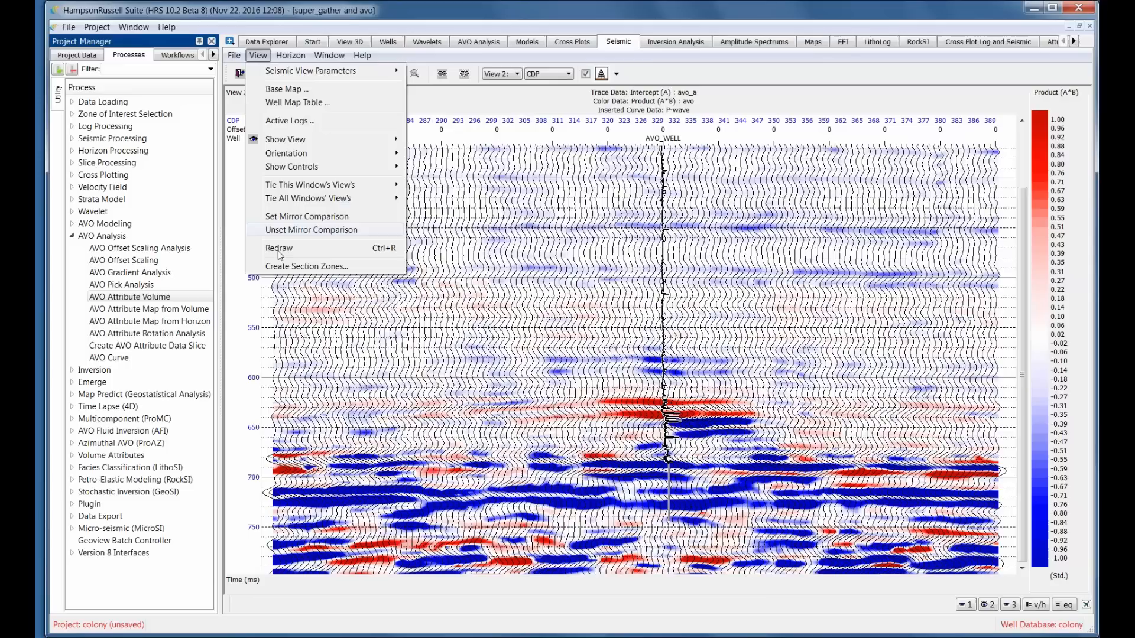
{"action": "left_click", "coordinate": [306, 267]}
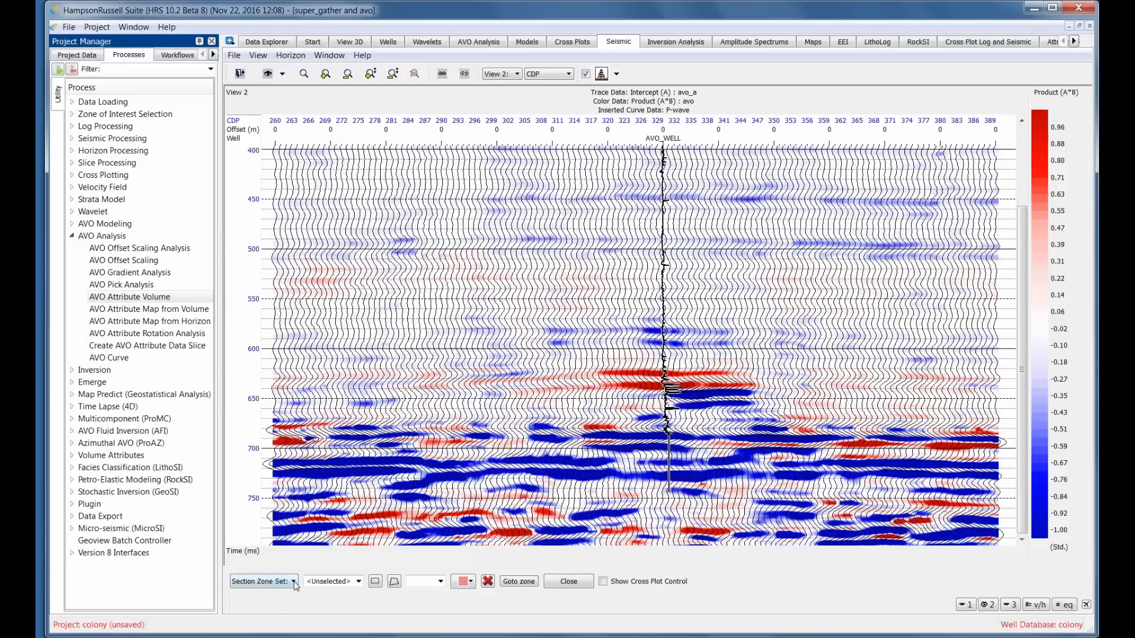
Create Set_1 with a red Zone_1 over the bright event near AVO_WELL, then enlarge the view.
{"action": "left_click", "coordinate": [263, 581]}
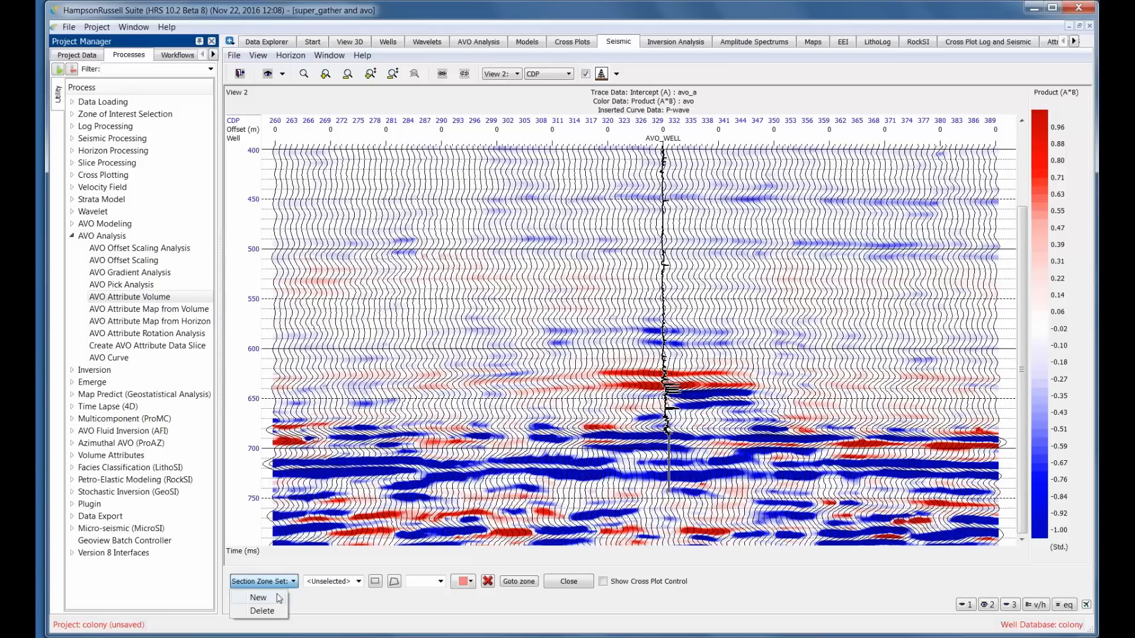
{"action": "left_click", "coordinate": [258, 597]}
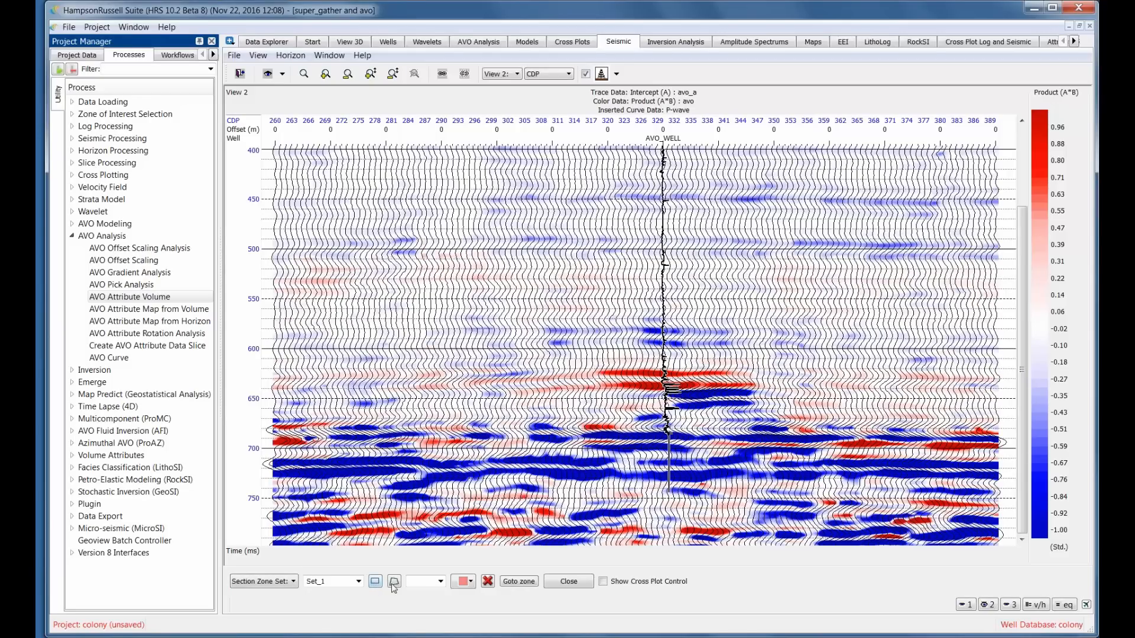
{"action": "left_click", "coordinate": [374, 581]}
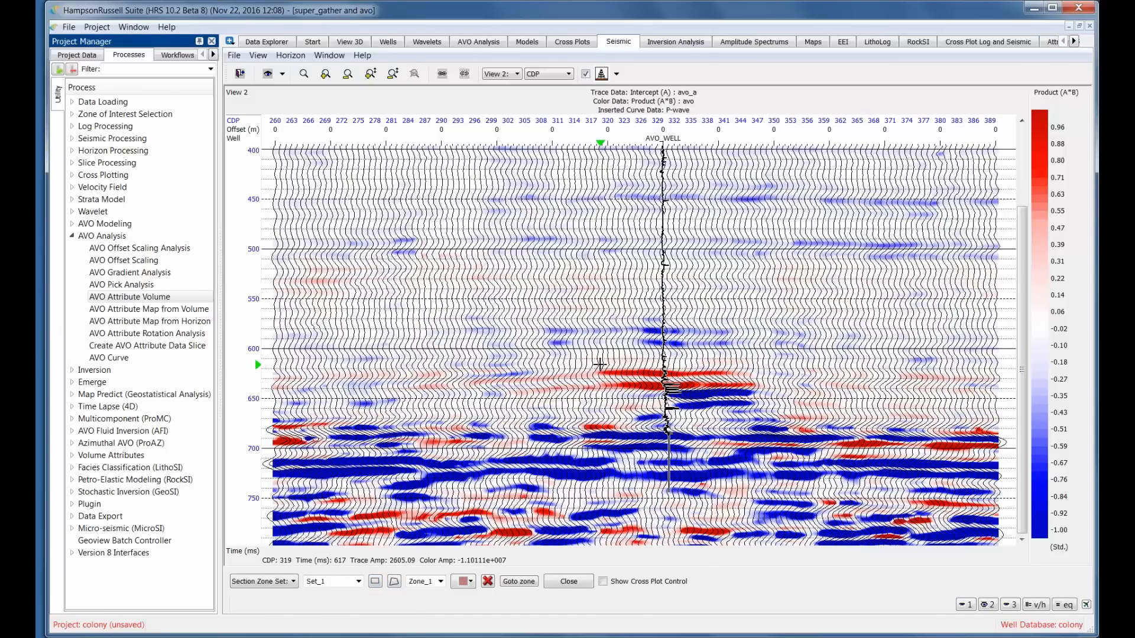
{"action": "mouse_move", "coordinate": [600, 365]}
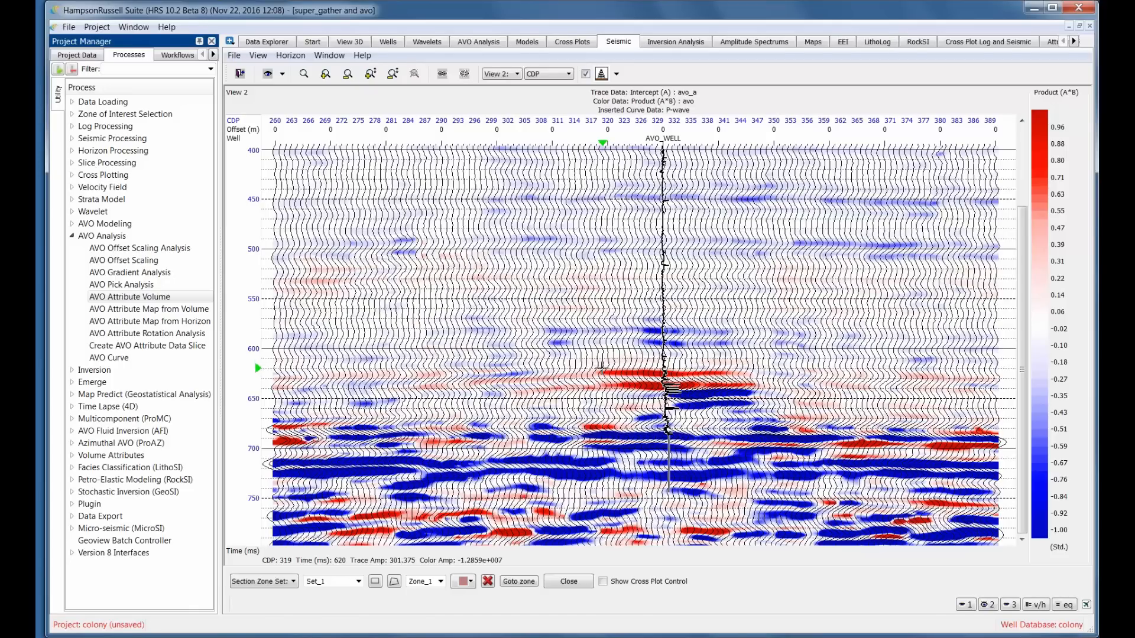
{"action": "mouse_move", "coordinate": [713, 376]}
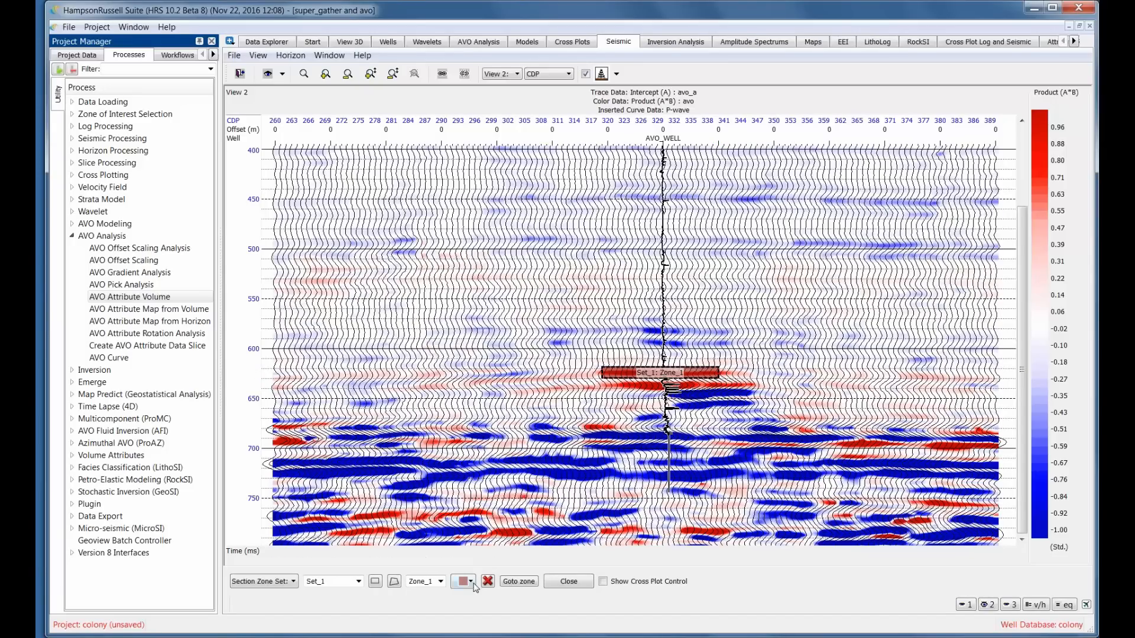
{"action": "left_click", "coordinate": [457, 581]}
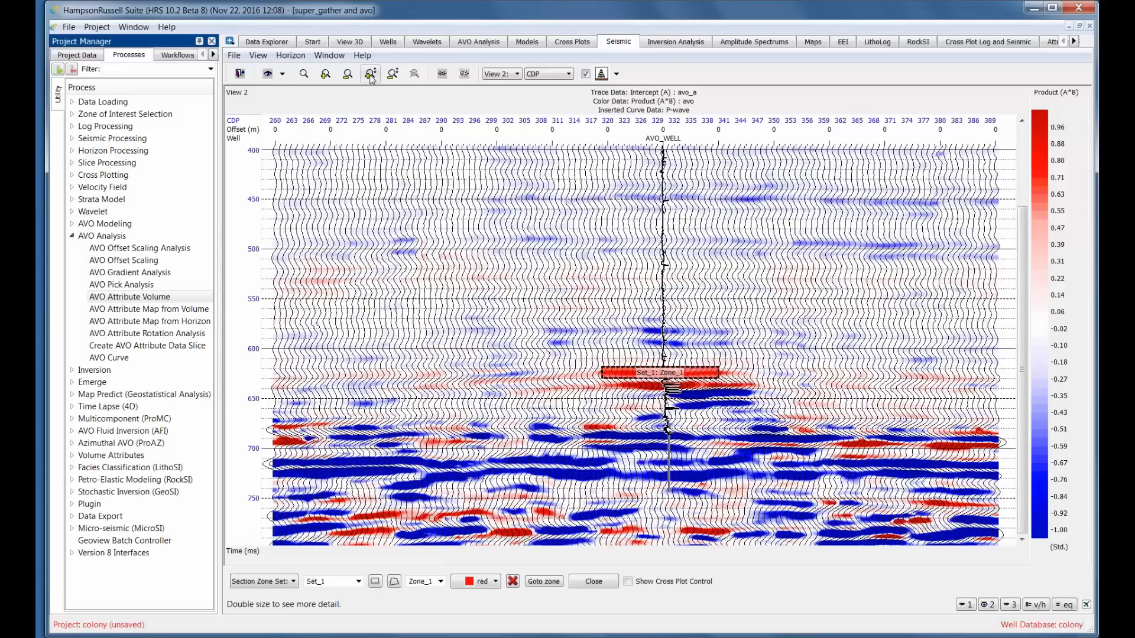
{"action": "left_click", "coordinate": [370, 74]}
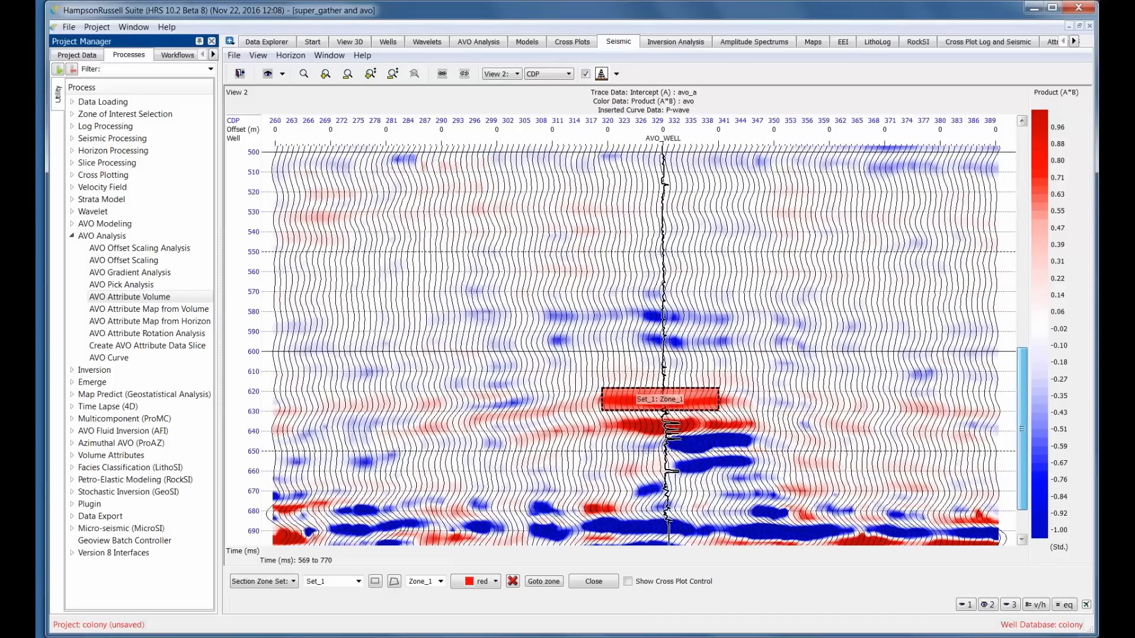
Color Zone_2 blue and show the Cross Plot Control settings.
{"action": "scroll", "scroll_direction": "down", "scroll_amount": 3}
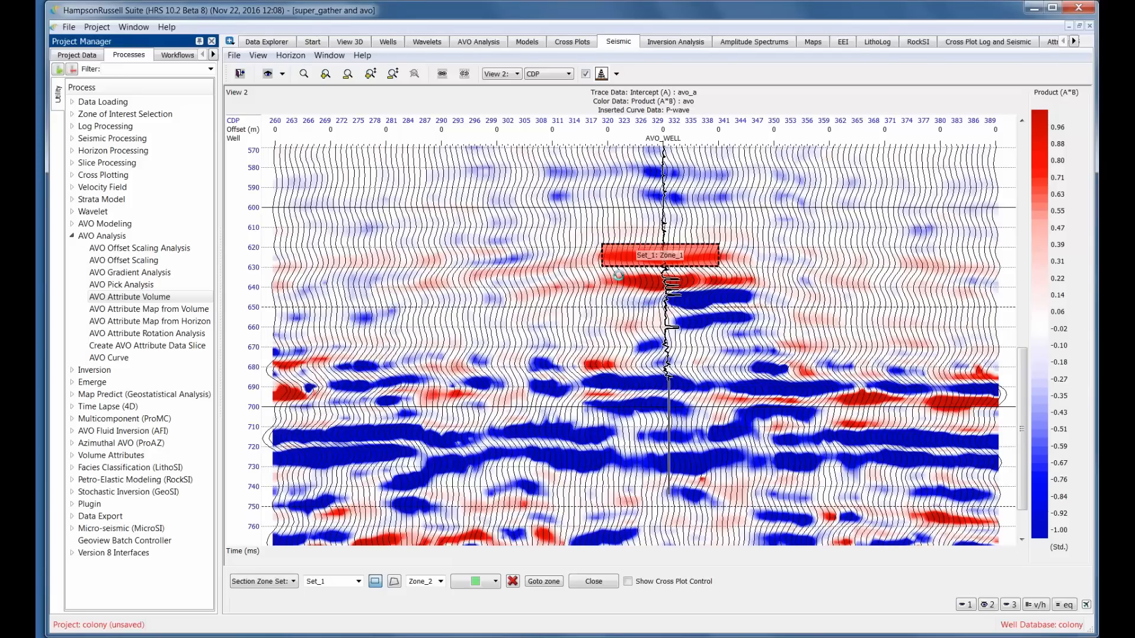
{"action": "mouse_move", "coordinate": [624, 277]}
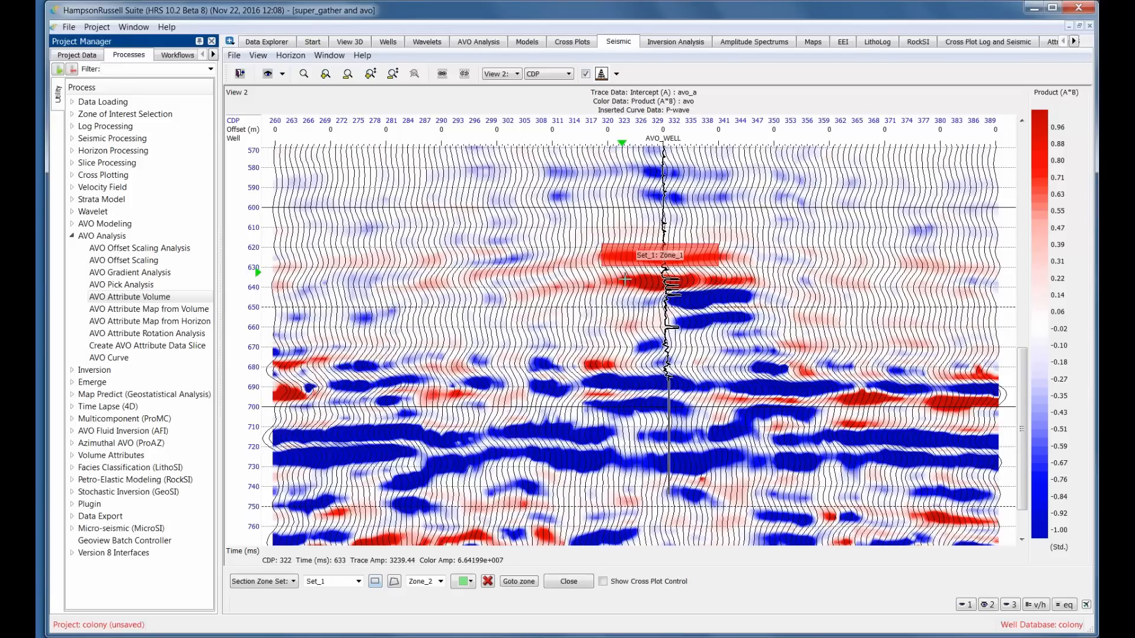
{"action": "mouse_move", "coordinate": [727, 289]}
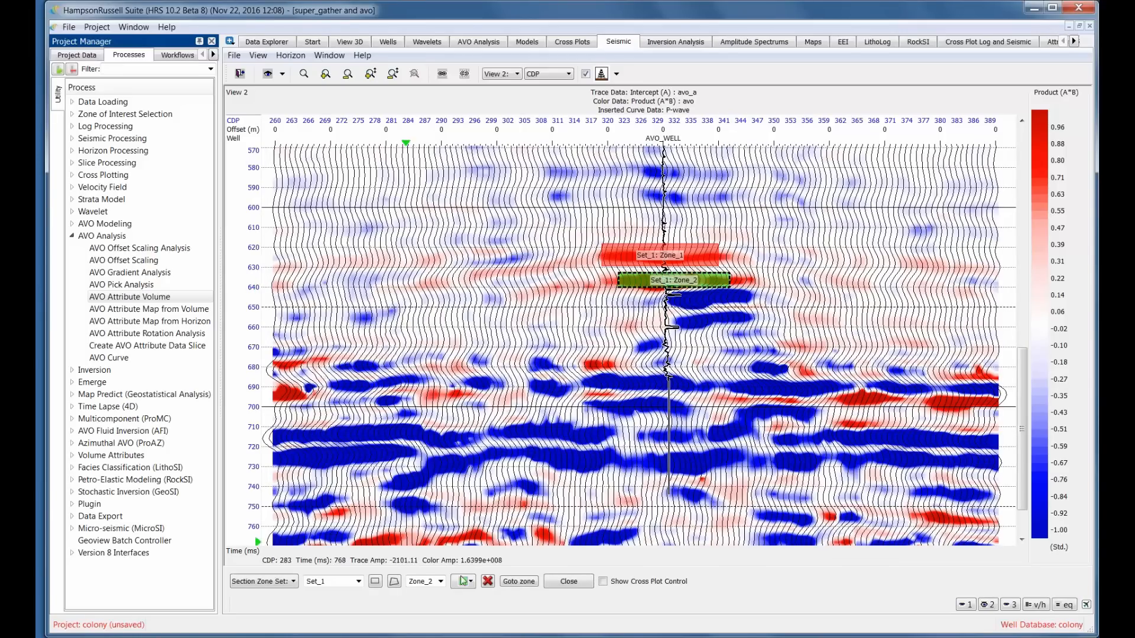
{"action": "left_click", "coordinate": [461, 581]}
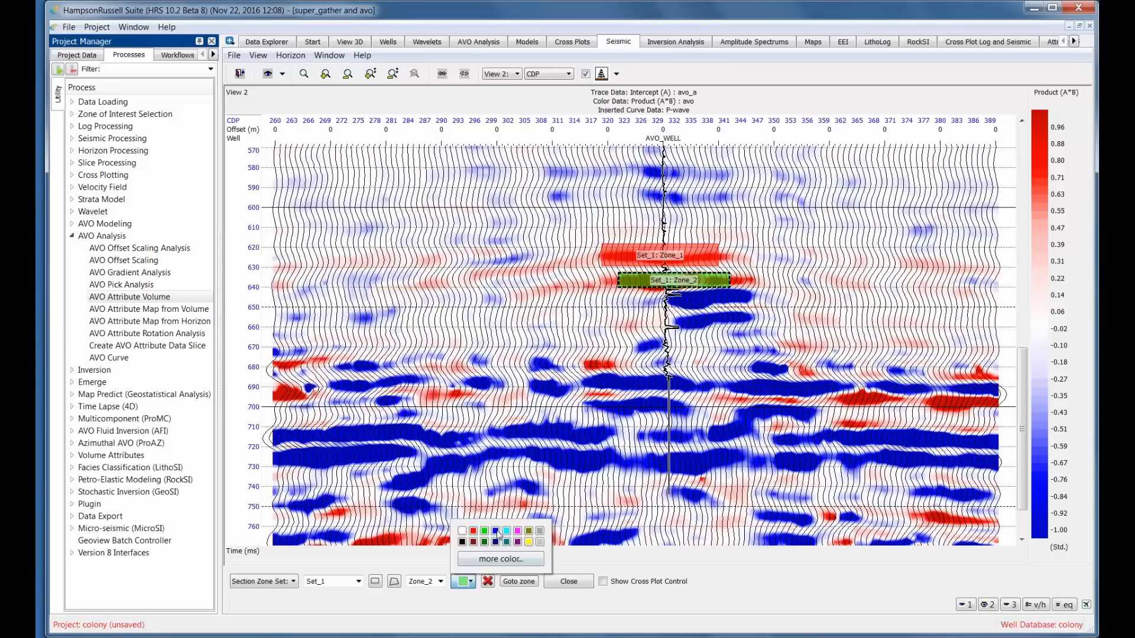
{"action": "left_click", "coordinate": [495, 531]}
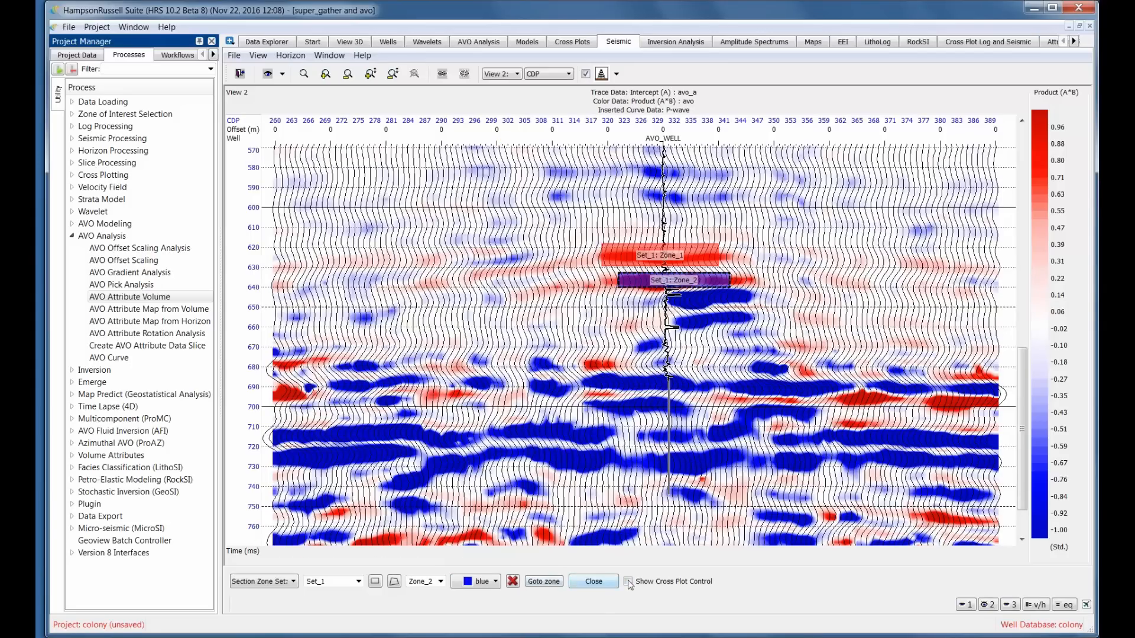
{"action": "left_click", "coordinate": [627, 581]}
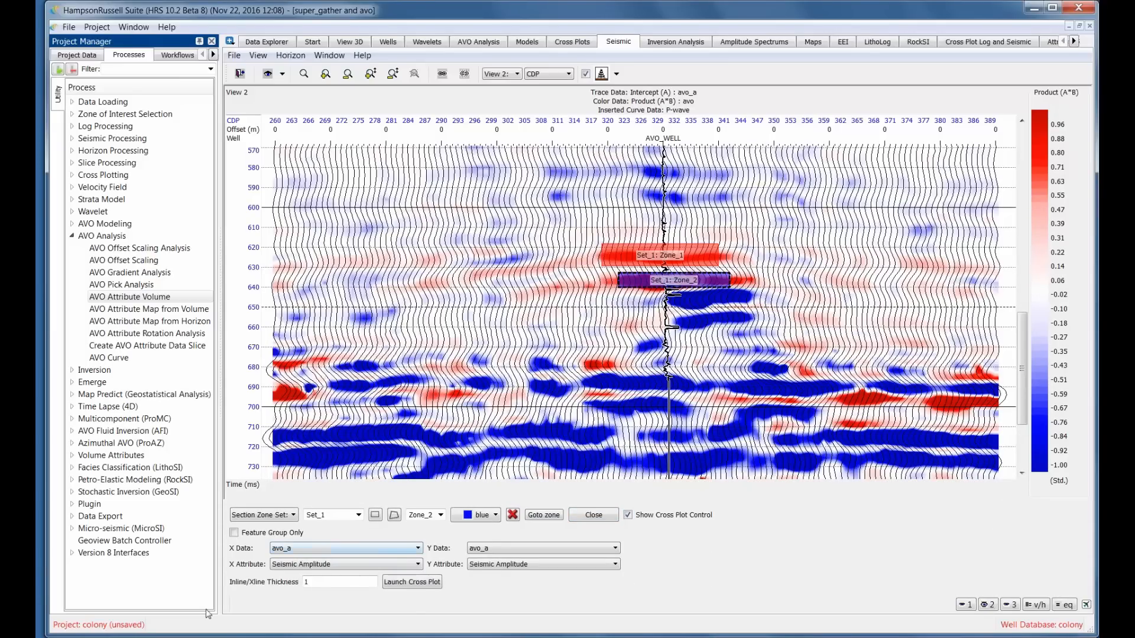
Cross-plot Intercept (A) against Gradient (B) from the avo (A,B) feature group, replacing avo_Set_1.
{"action": "left_click", "coordinate": [233, 532]}
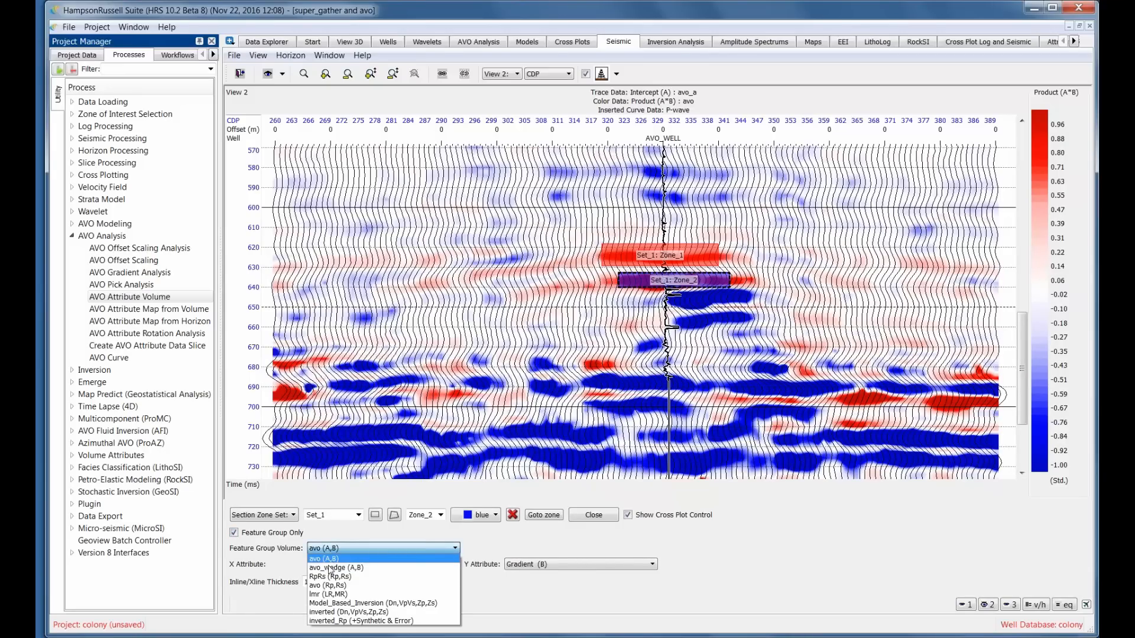
{"action": "mouse_move", "coordinate": [328, 594]}
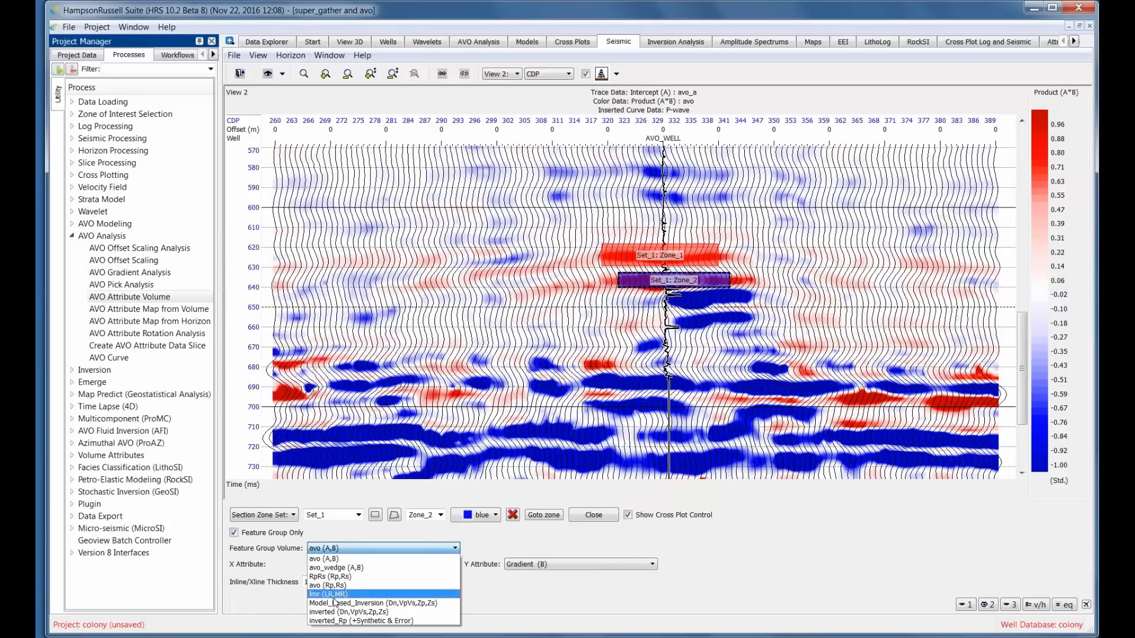
{"action": "mouse_move", "coordinate": [347, 603]}
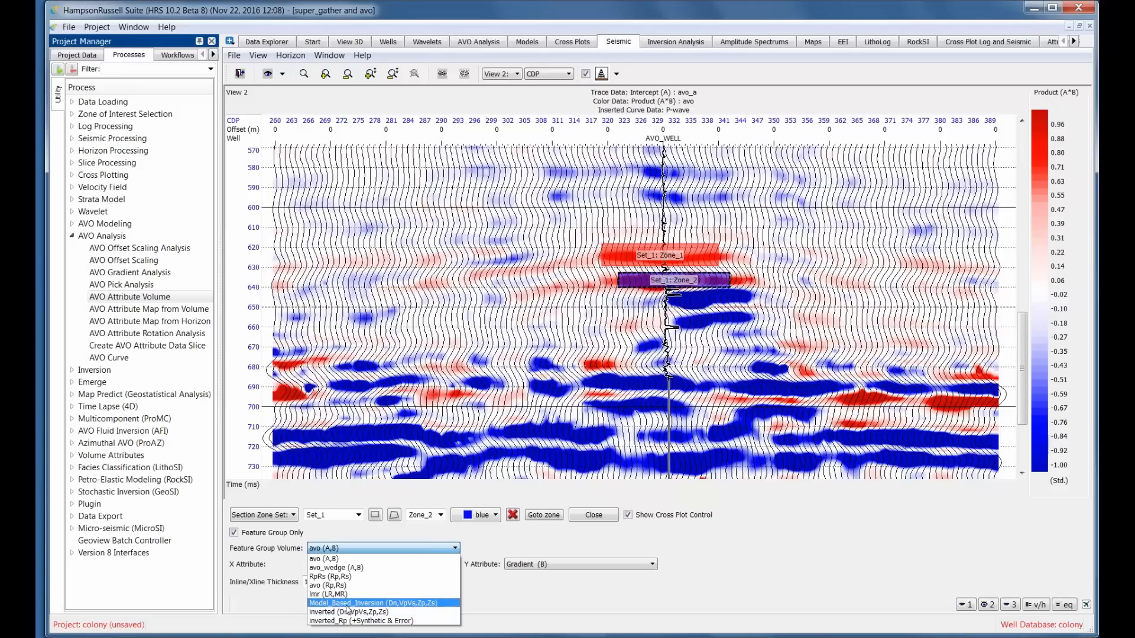
{"action": "mouse_move", "coordinate": [326, 584]}
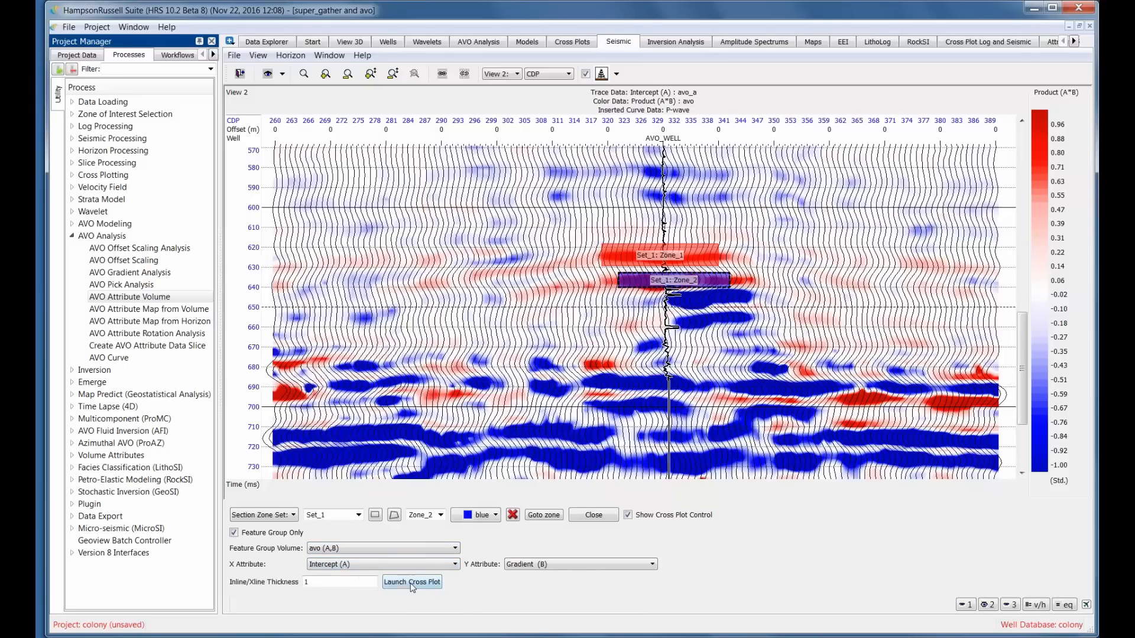
{"action": "left_click", "coordinate": [411, 581]}
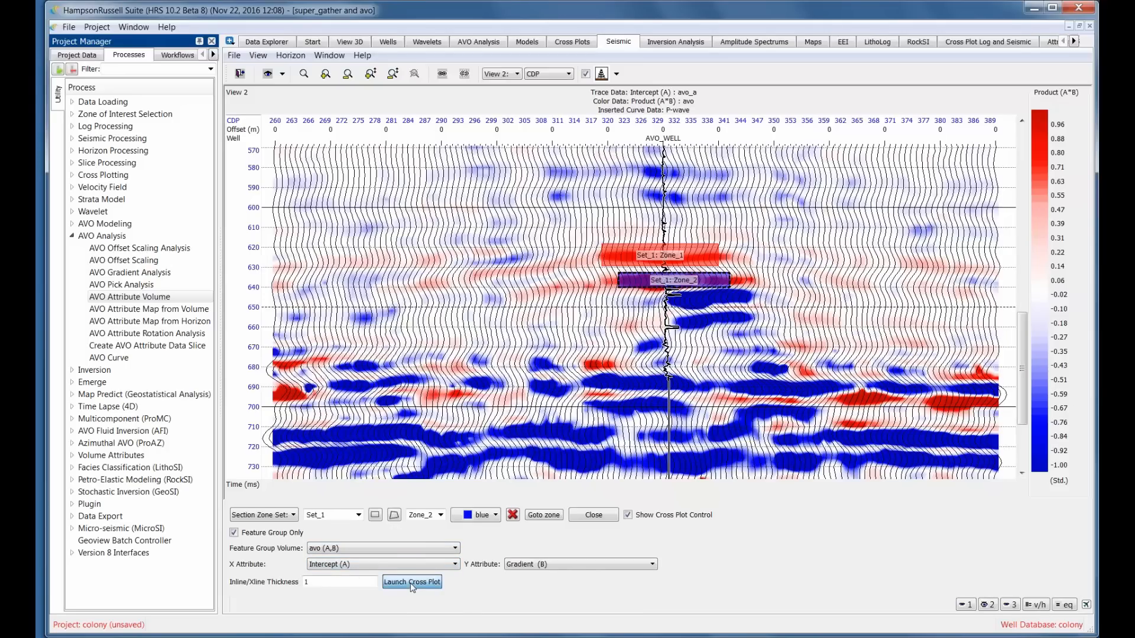
{"action": "left_click", "coordinate": [411, 582]}
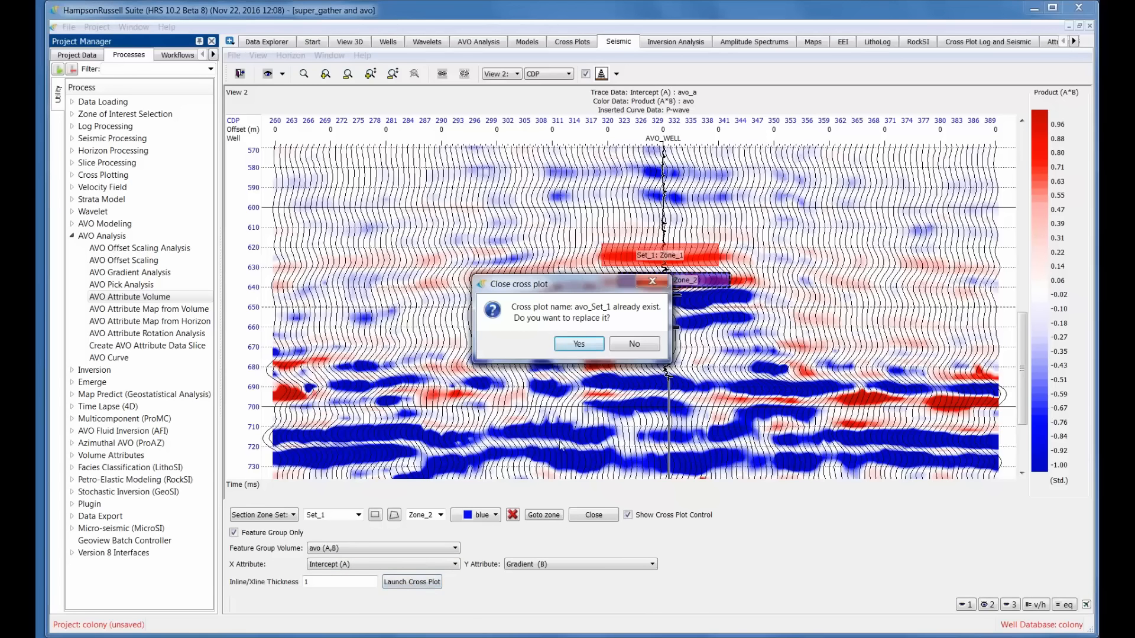
{"action": "left_click", "coordinate": [577, 343]}
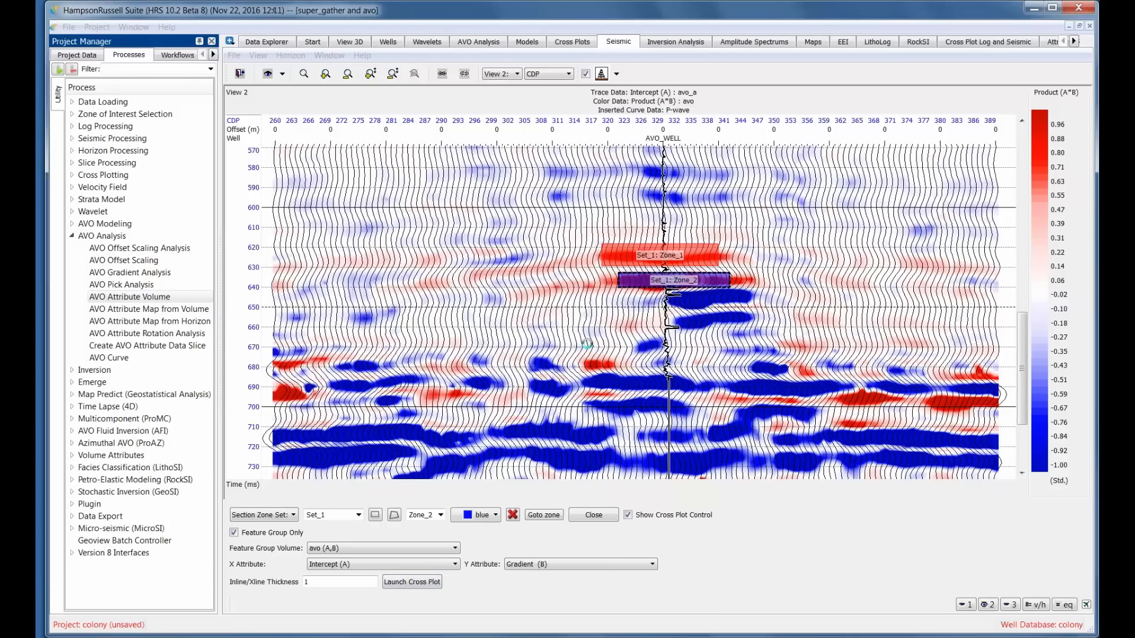
Launch the Set_1 cross plot showing Zone_1 and Zone_2 as separate point clusters.
{"action": "left_click", "coordinate": [411, 582]}
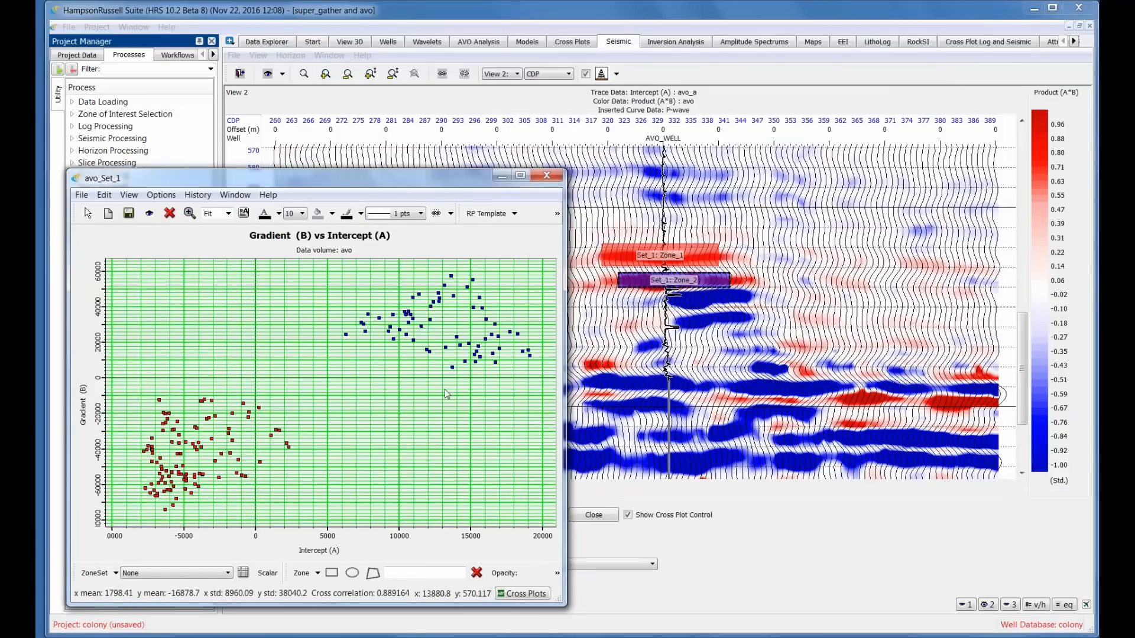
{"action": "mouse_move", "coordinate": [457, 320]}
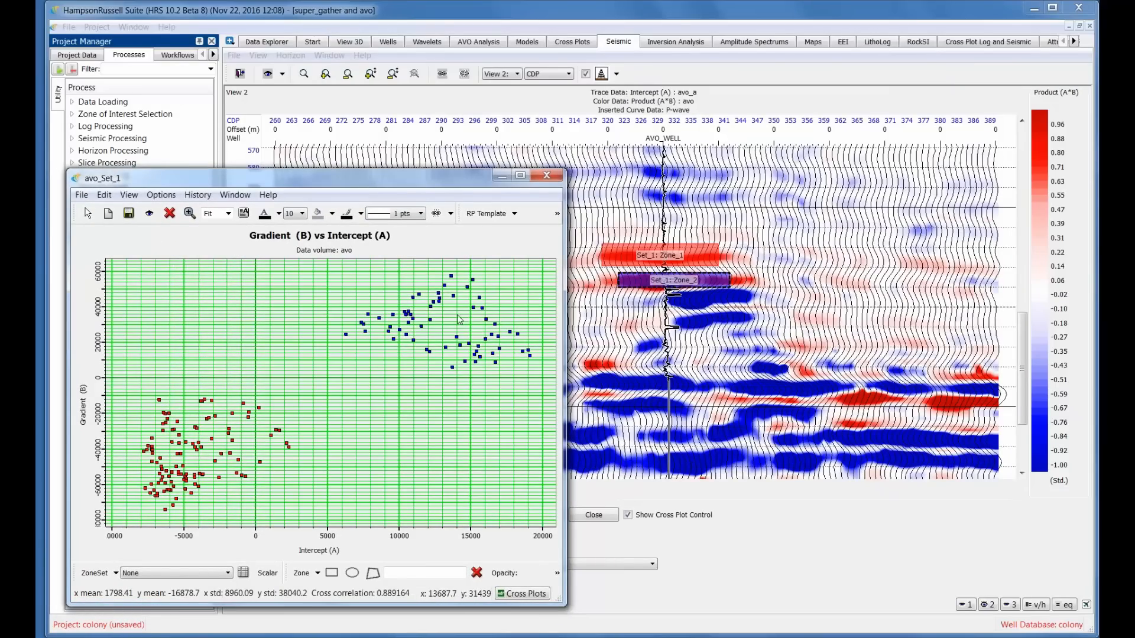
{"action": "mouse_move", "coordinate": [223, 432]}
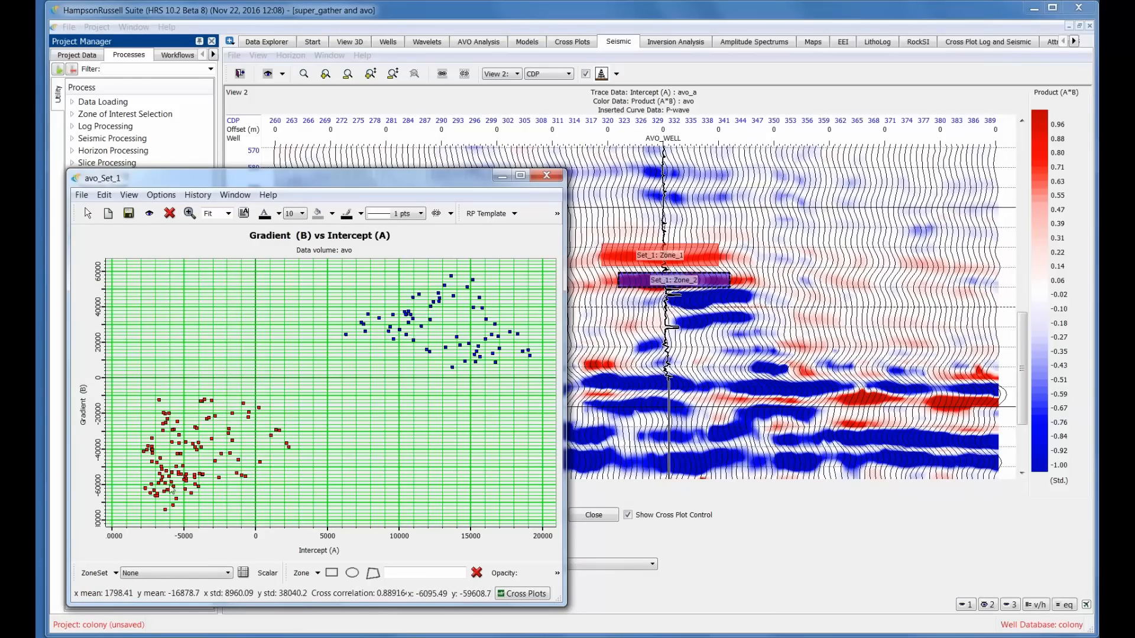
{"action": "mouse_move", "coordinate": [193, 495]}
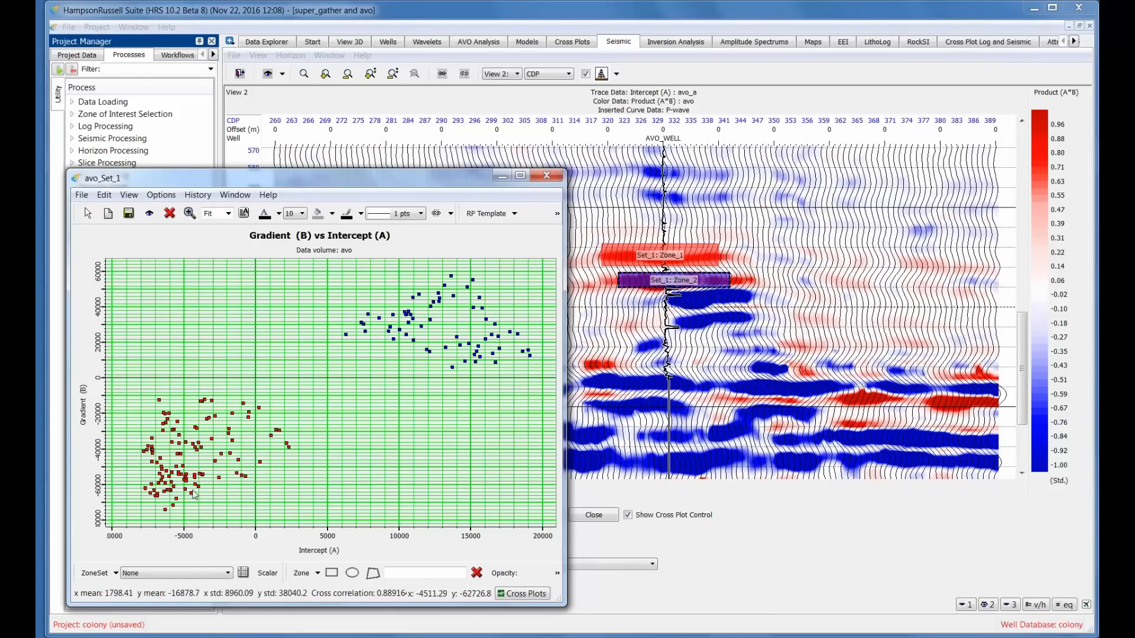
{"action": "mouse_move", "coordinate": [423, 291]}
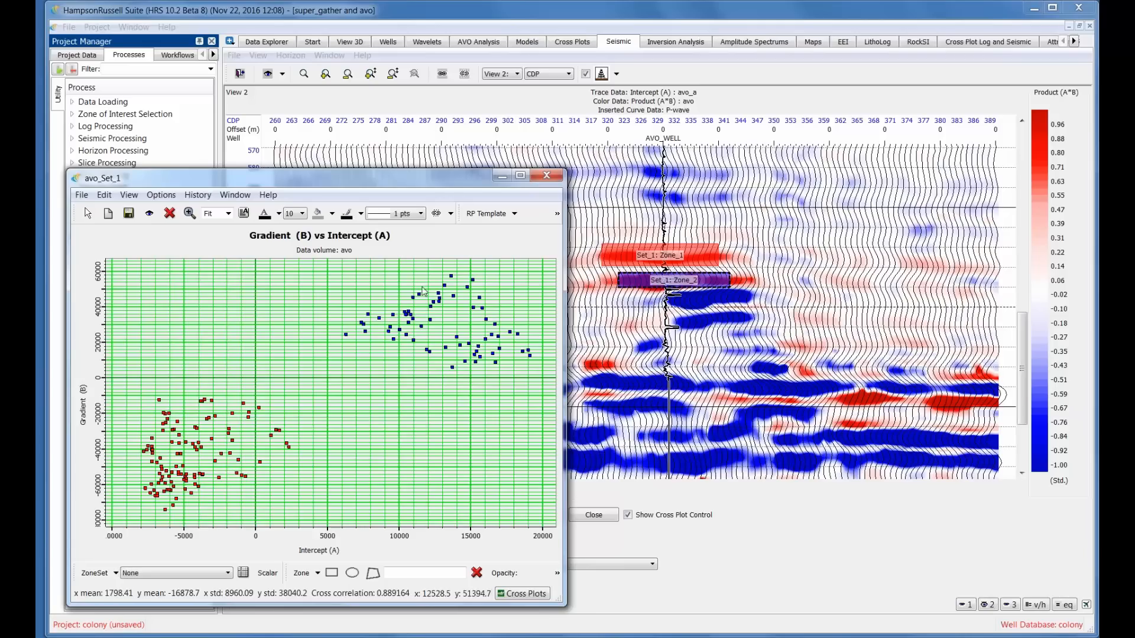
{"action": "mouse_move", "coordinate": [519, 329]}
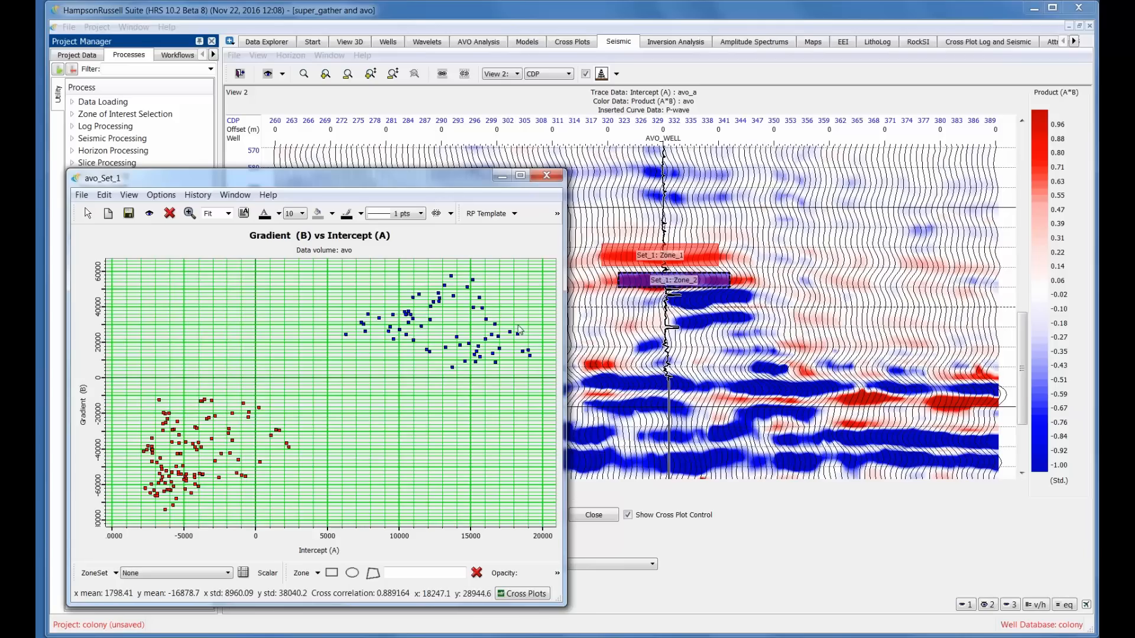
{"action": "mouse_move", "coordinate": [436, 360]}
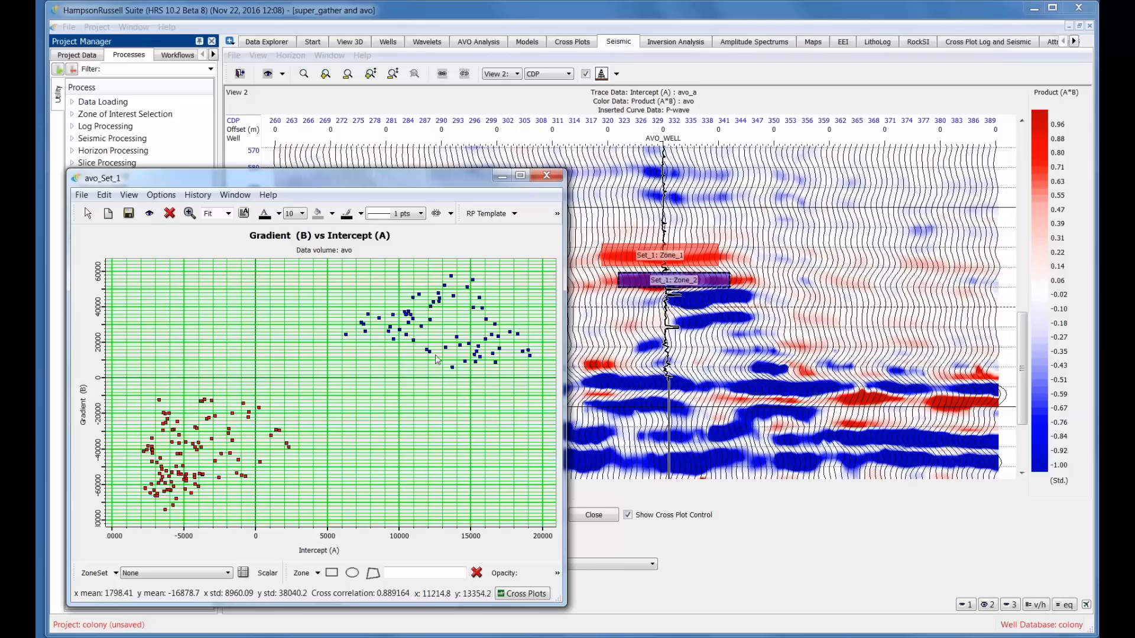
{"action": "mouse_move", "coordinate": [472, 362]}
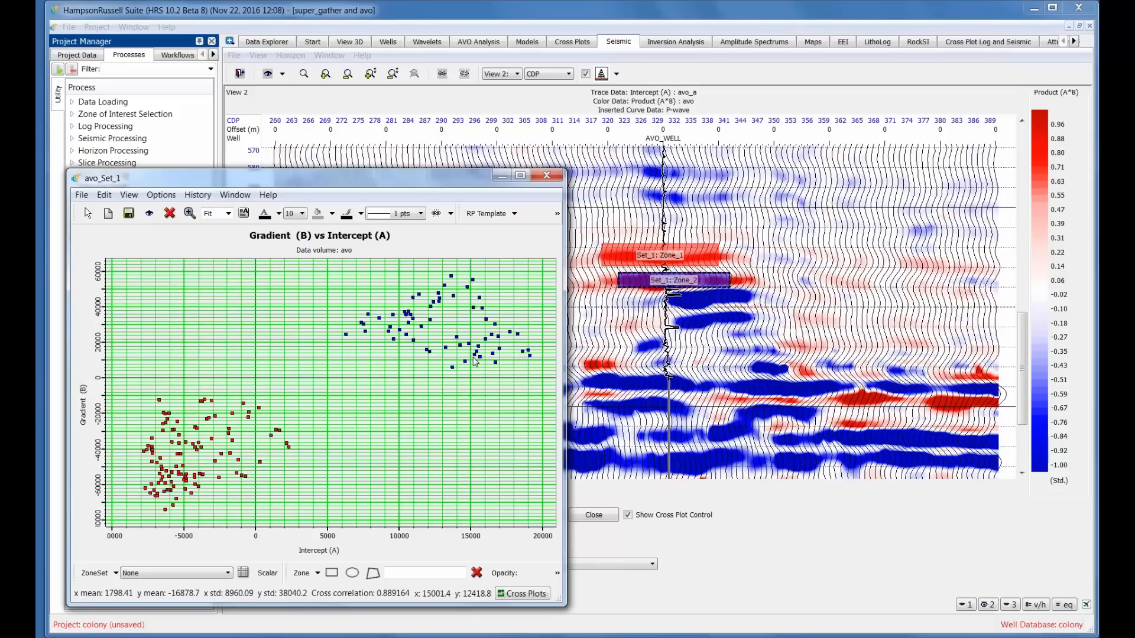
{"action": "mouse_move", "coordinate": [476, 362]}
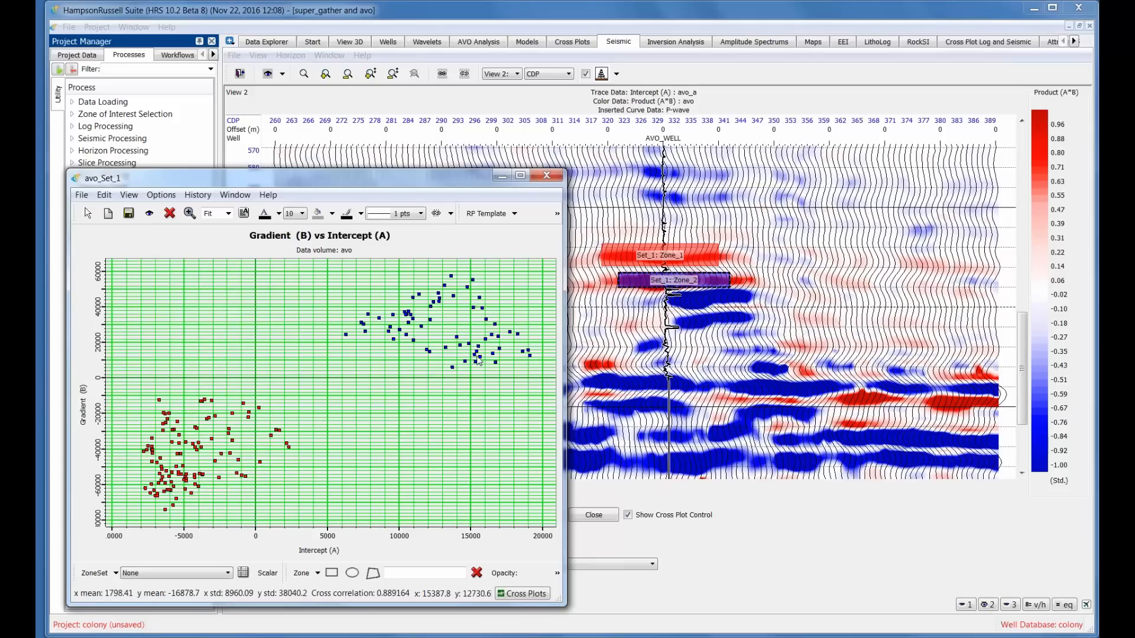
{"action": "mouse_move", "coordinate": [475, 362]}
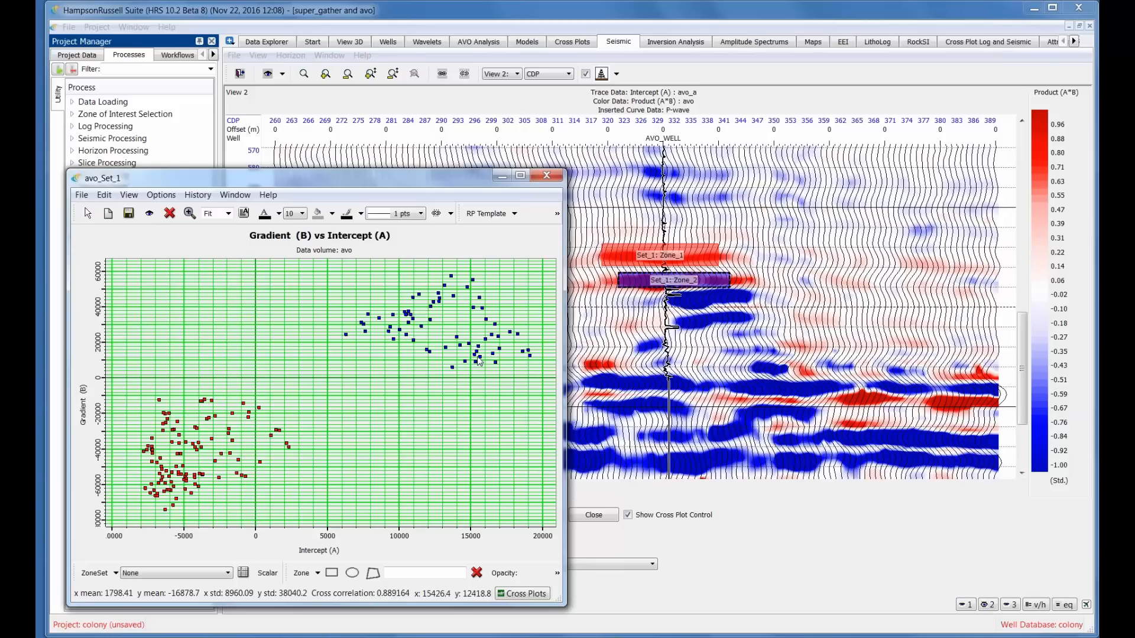
{"action": "mouse_move", "coordinate": [480, 369]}
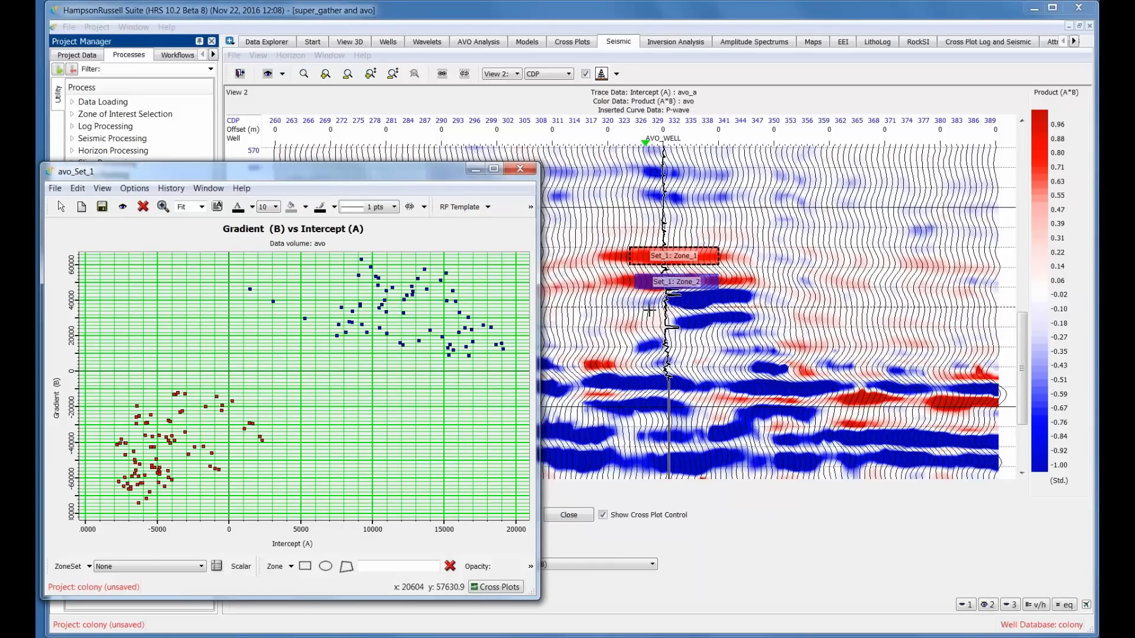
{"action": "mouse_move", "coordinate": [383, 181]}
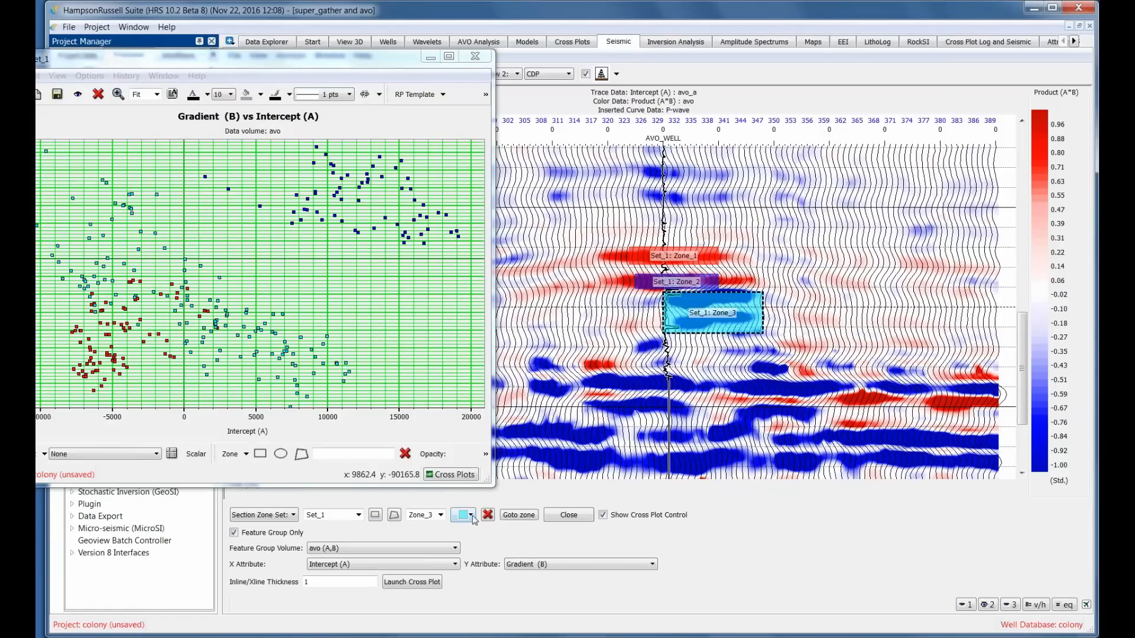
Set Zone_3's color to dark green.
{"action": "left_click", "coordinate": [464, 515]}
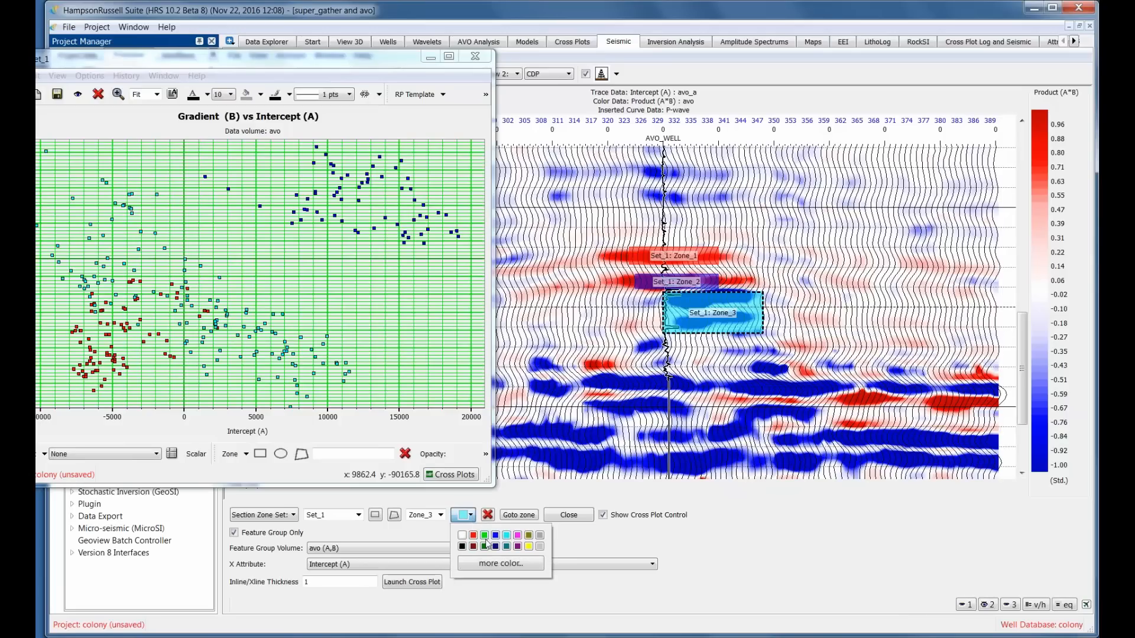
{"action": "left_click", "coordinate": [484, 545]}
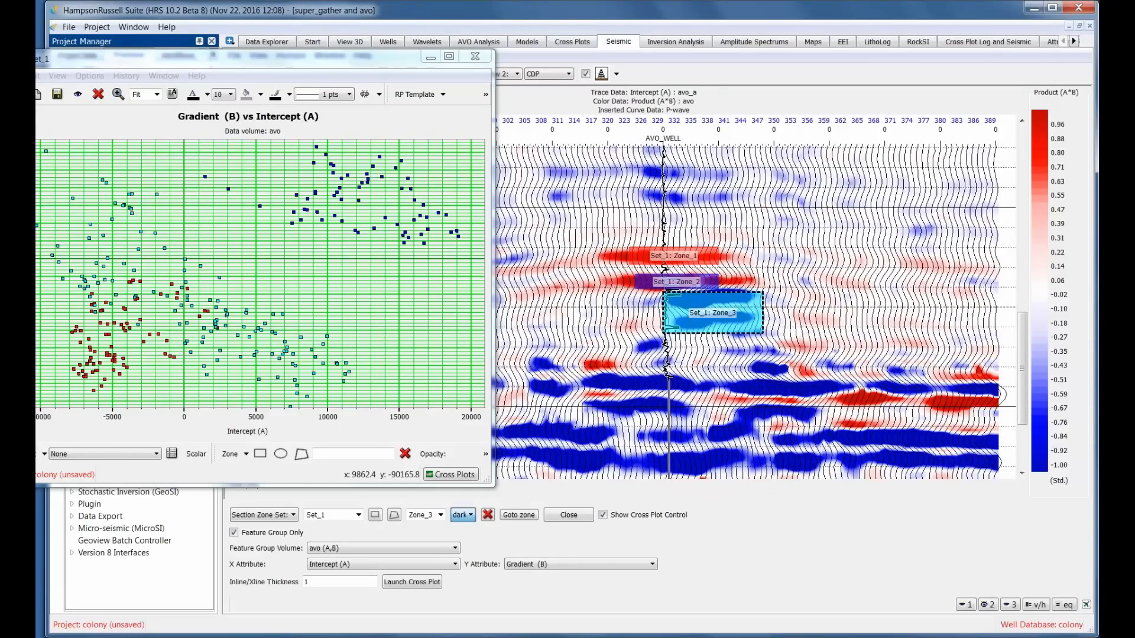
{"action": "left_click", "coordinate": [462, 515]}
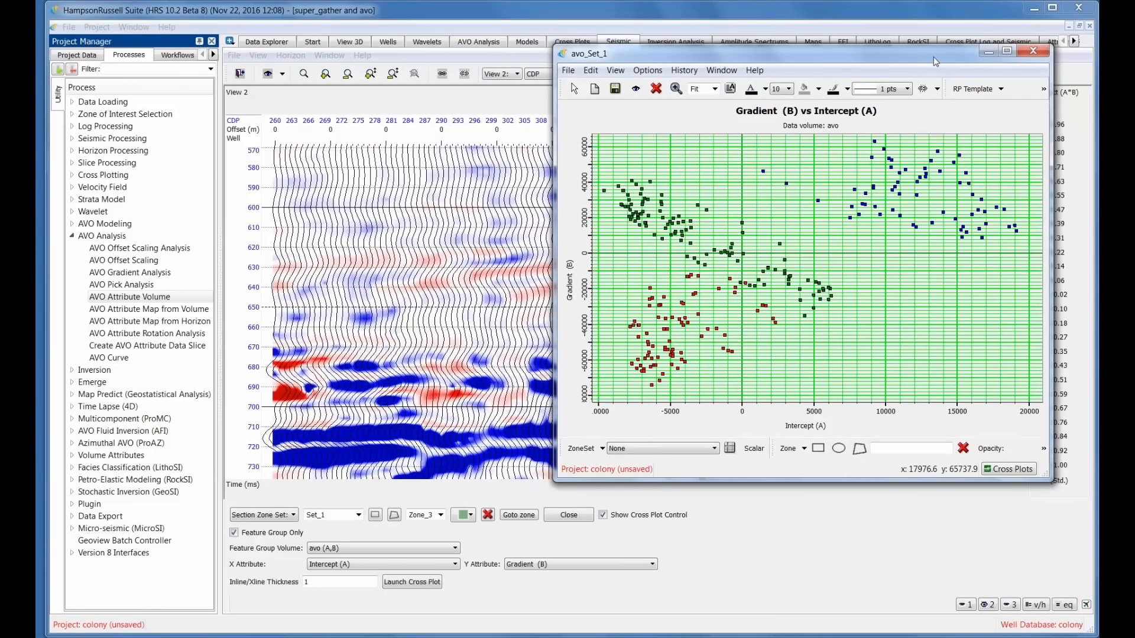
{"action": "mouse_move", "coordinate": [586, 63]}
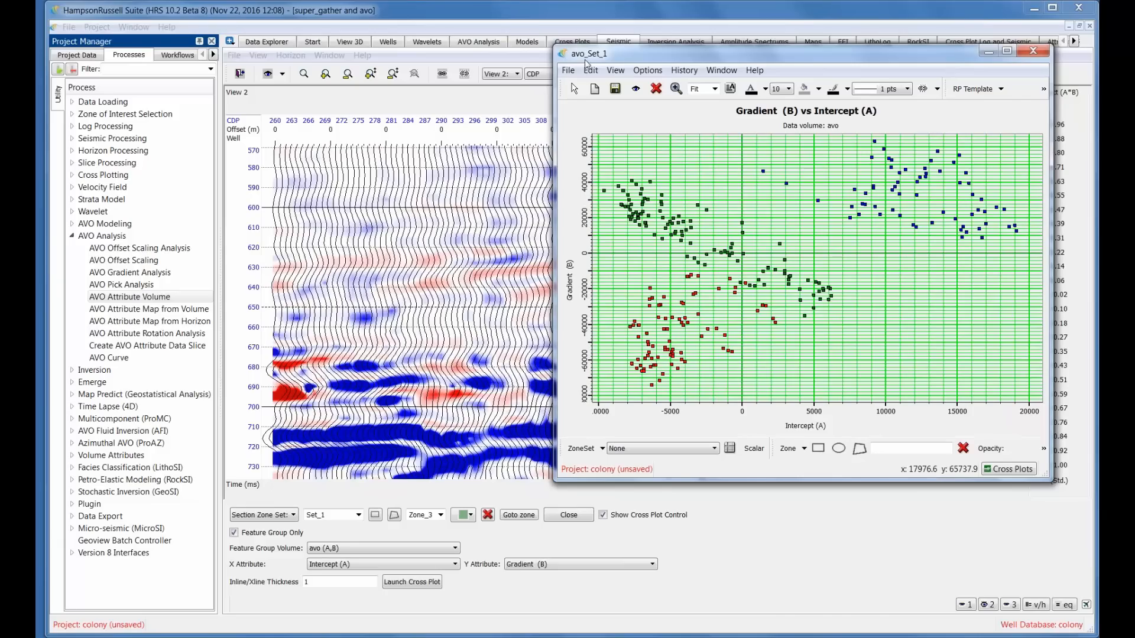
{"action": "mouse_move", "coordinate": [856, 557]}
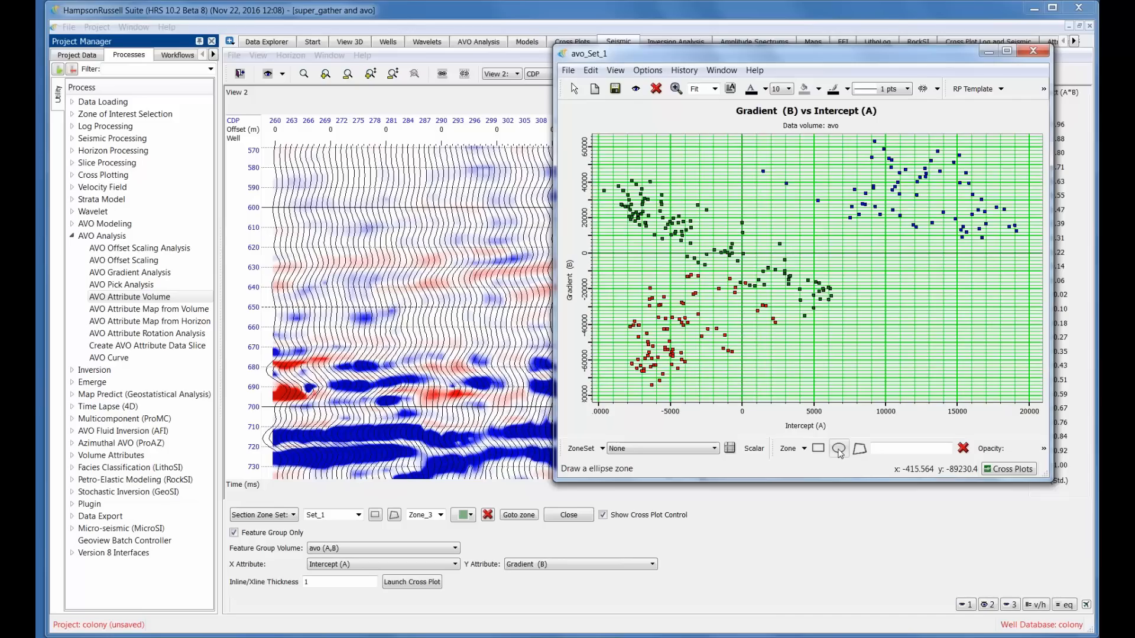
{"action": "mouse_move", "coordinate": [838, 449]}
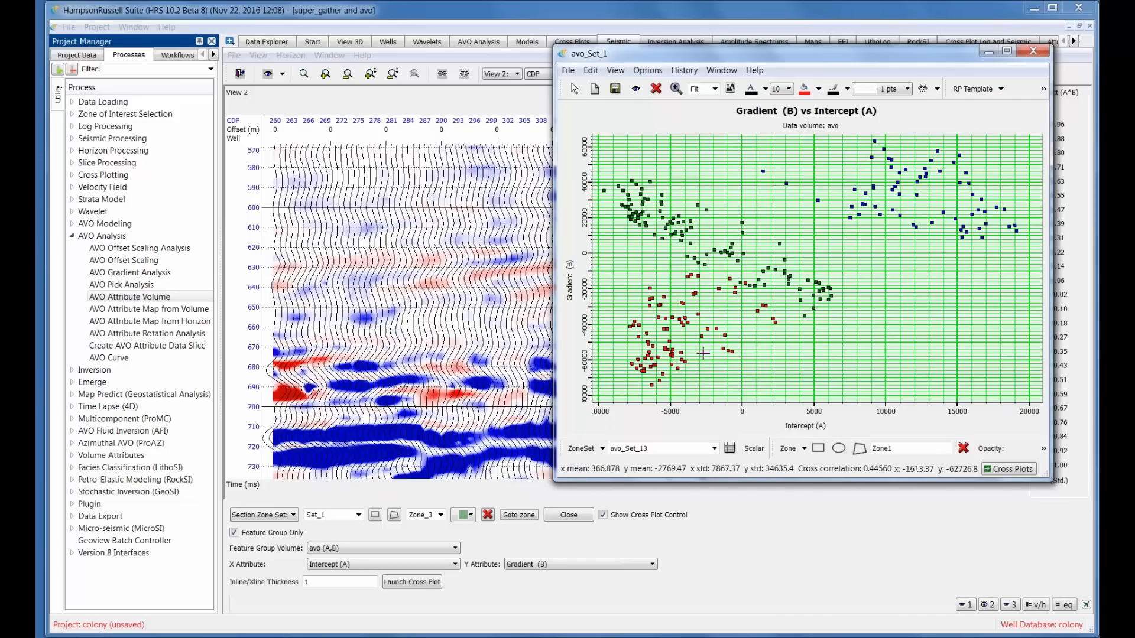
{"action": "mouse_move", "coordinate": [690, 354]}
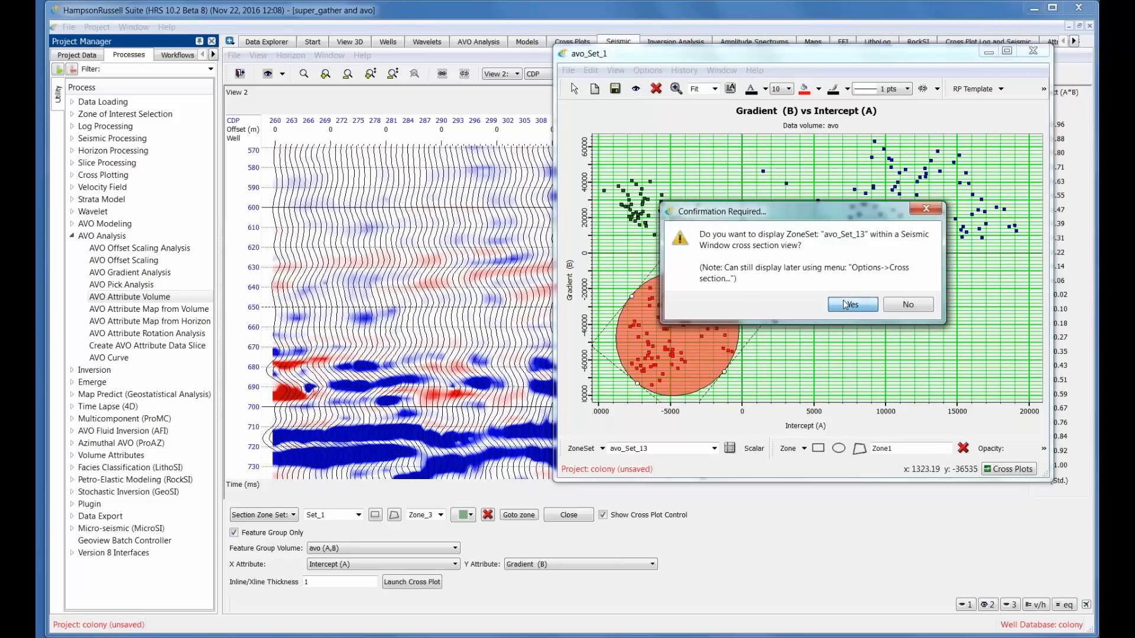
Display the avo_Set_13 red ellipse zone set on a seismic cross-section.
{"action": "left_click", "coordinate": [907, 304]}
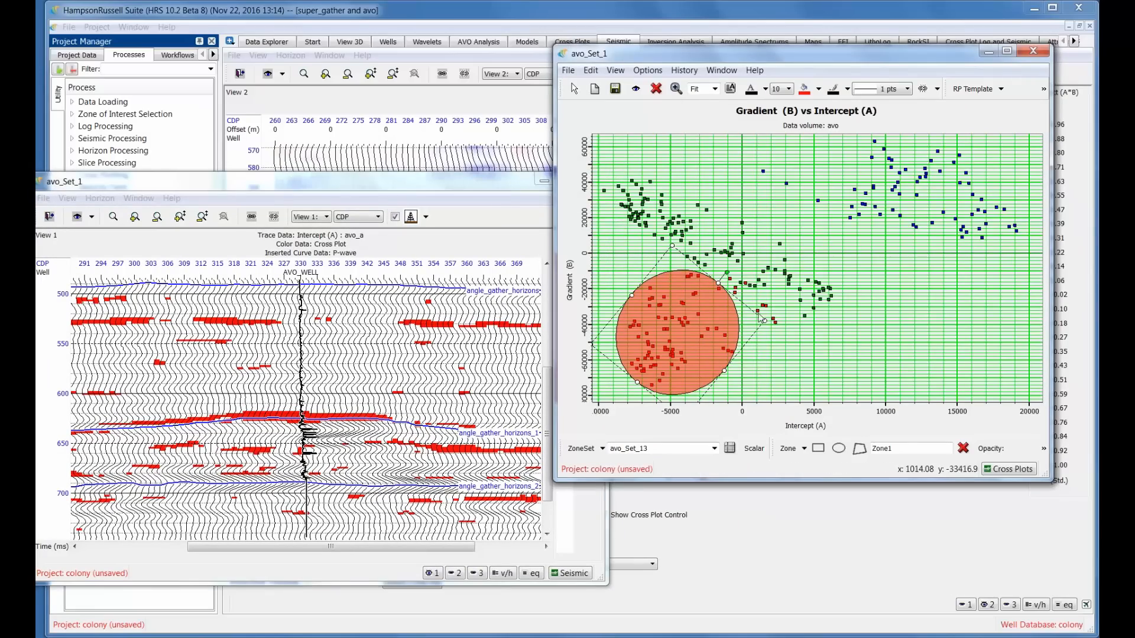
{"action": "mouse_move", "coordinate": [759, 316]}
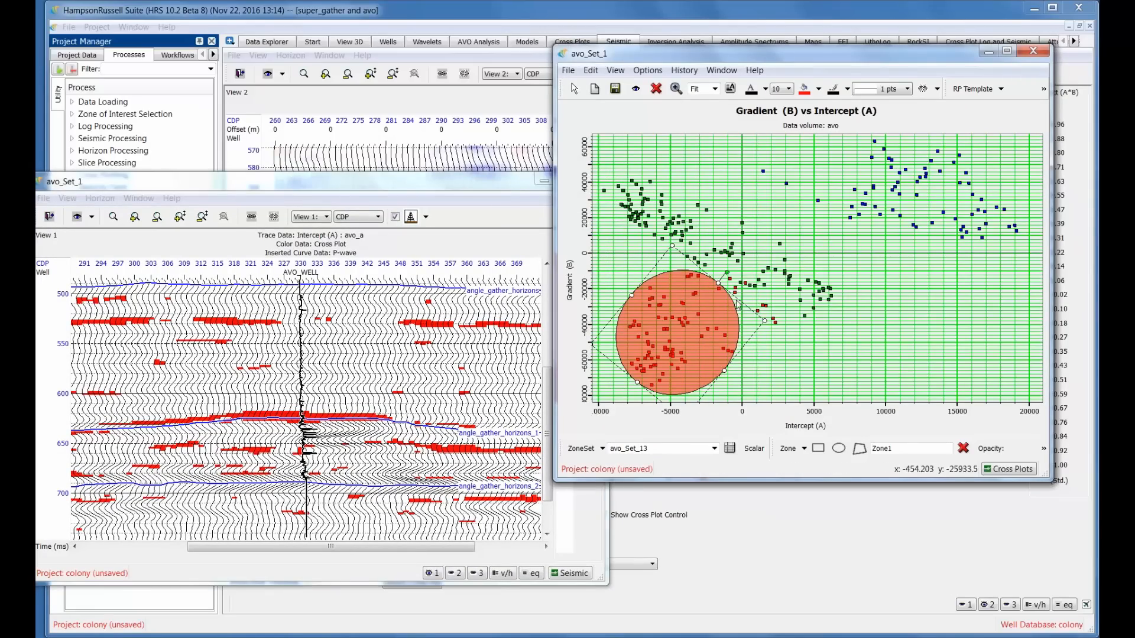
{"action": "mouse_move", "coordinate": [735, 304]}
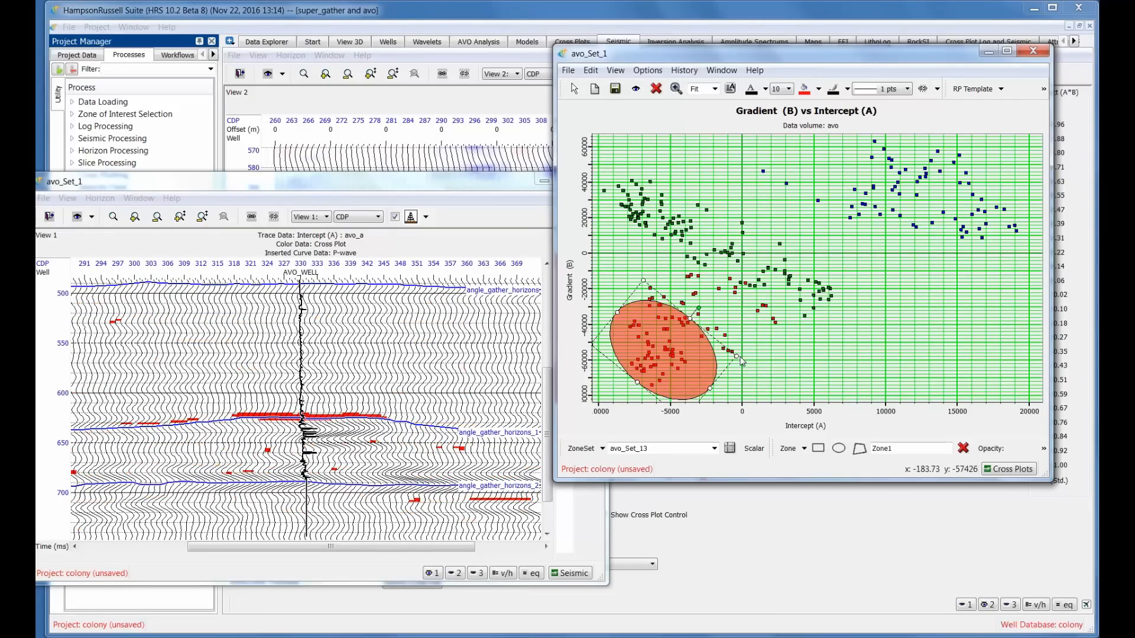
{"action": "mouse_move", "coordinate": [839, 475]}
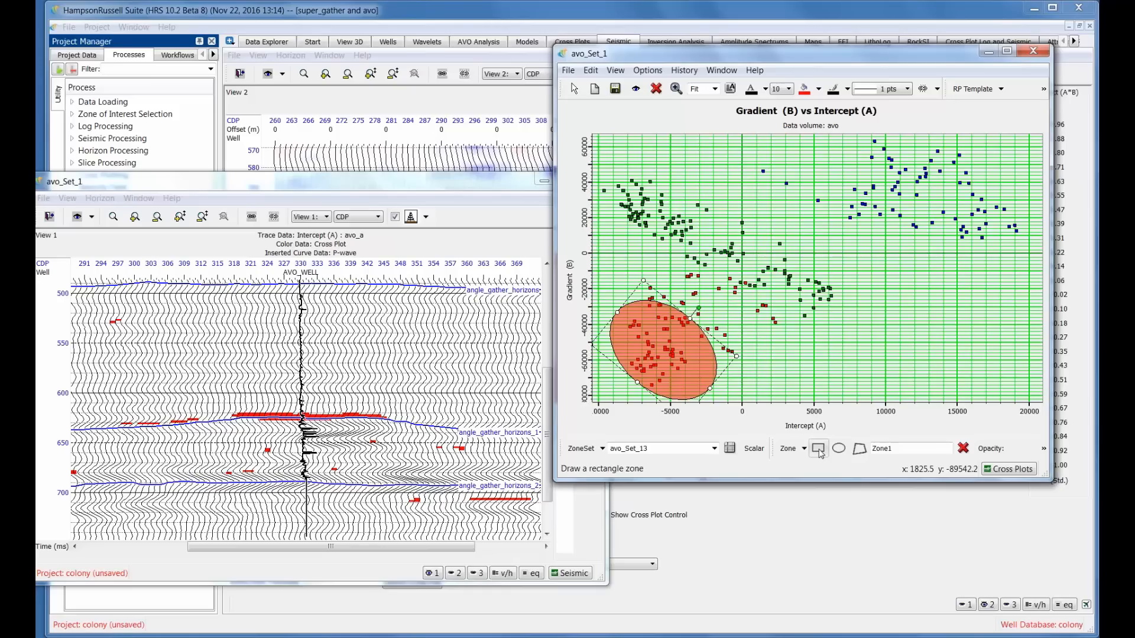
Add ellipse Zone2 around the blue cluster and Zone3 around the green cluster.
{"action": "left_click", "coordinate": [838, 448]}
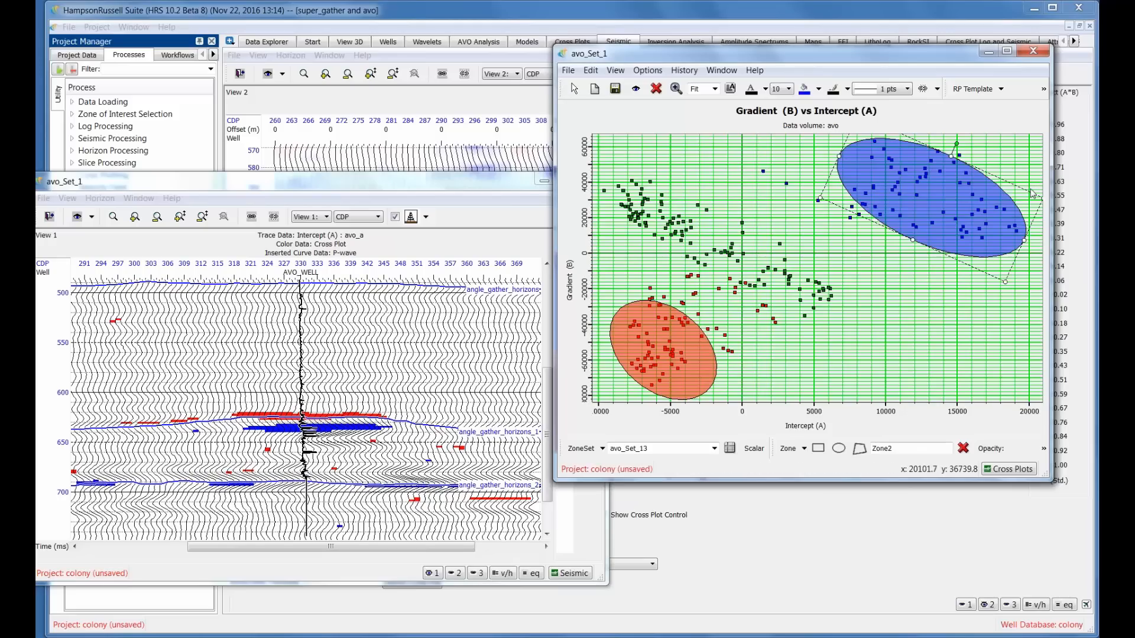
{"action": "left_click", "coordinate": [817, 448]}
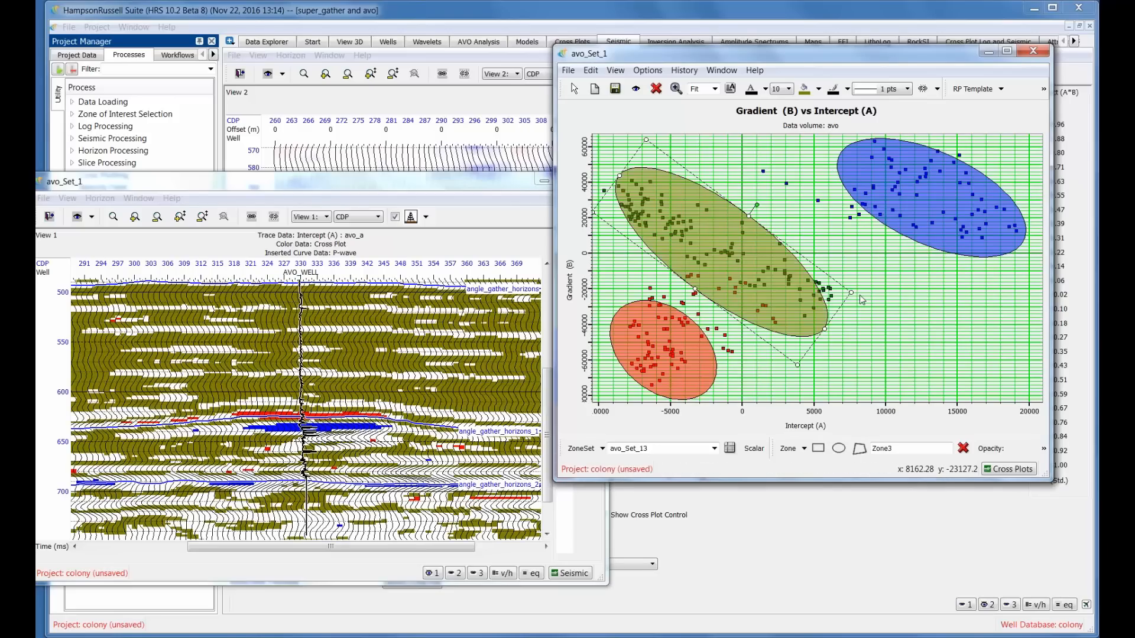
{"action": "mouse_move", "coordinate": [851, 293]}
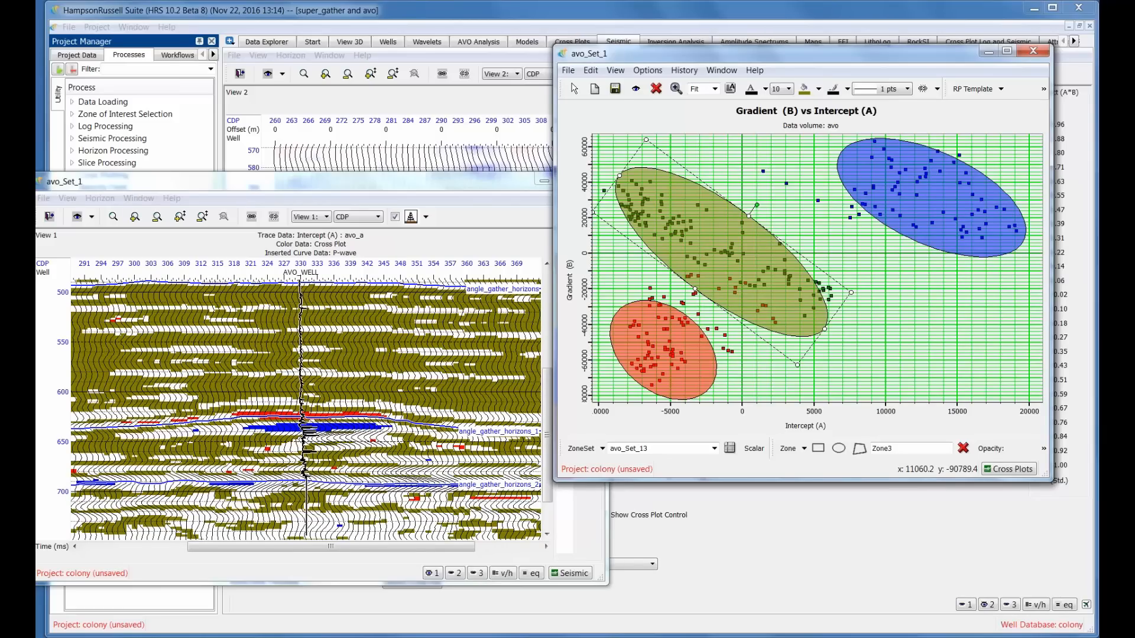
Delete the green, red and blue ellipse zones, then reset the cross plot display range.
{"action": "left_click", "coordinate": [963, 448]}
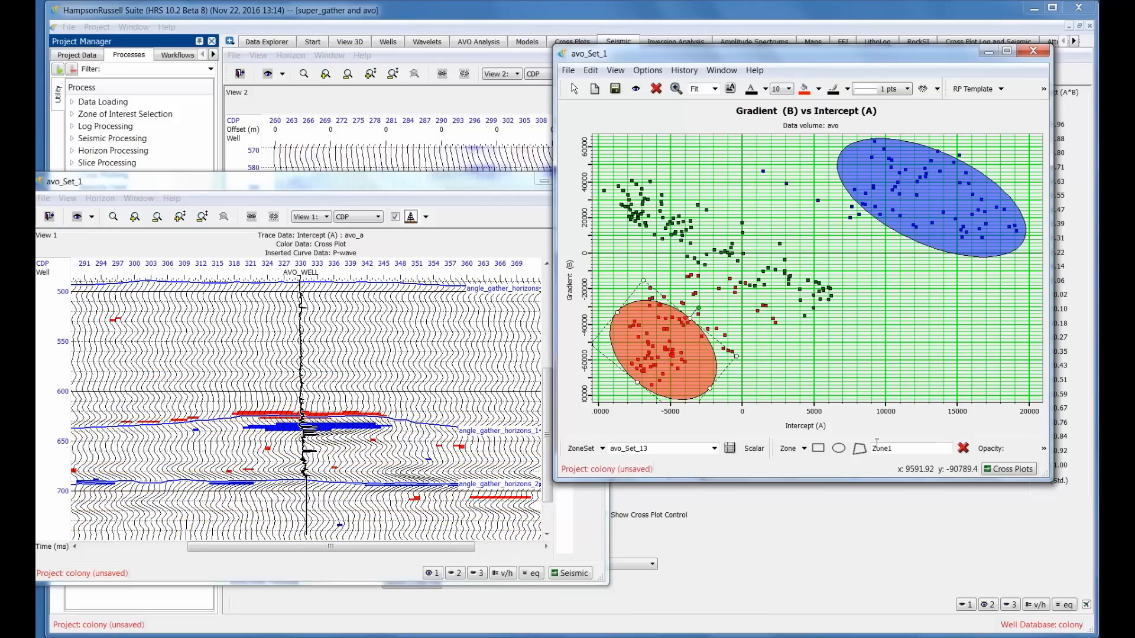
{"action": "left_click", "coordinate": [961, 448]}
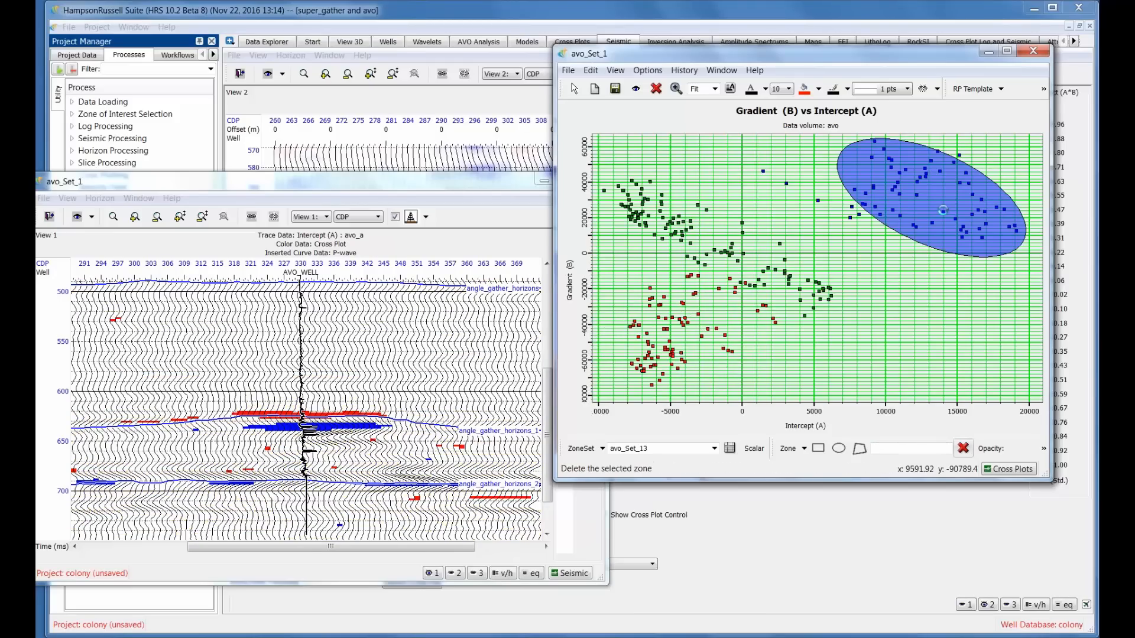
{"action": "left_click", "coordinate": [962, 448]}
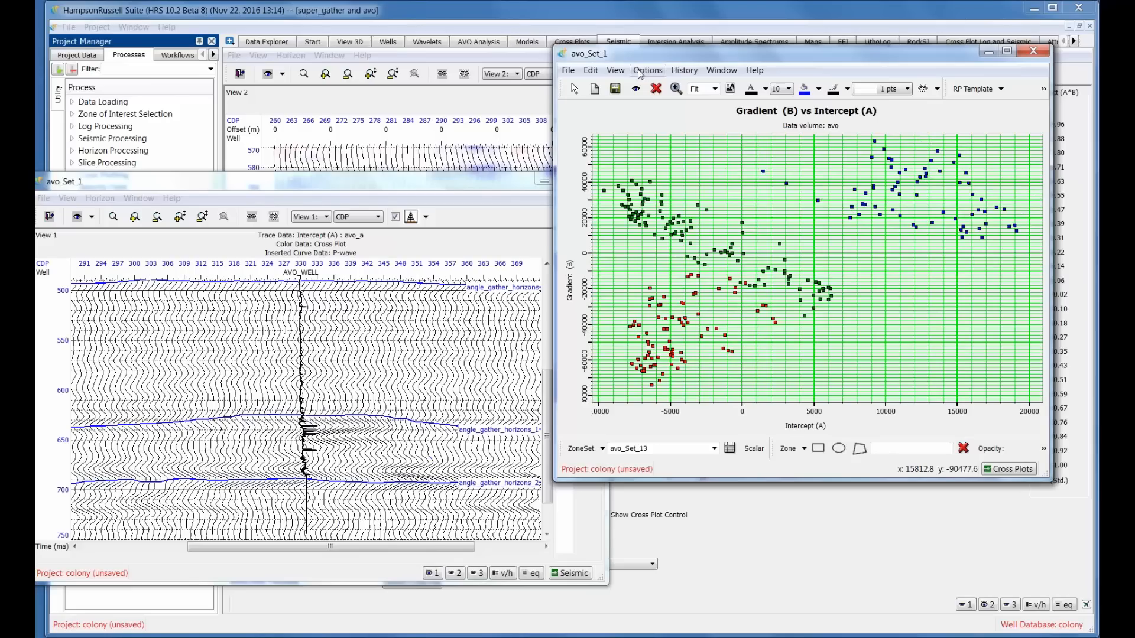
{"action": "left_click", "coordinate": [615, 71]}
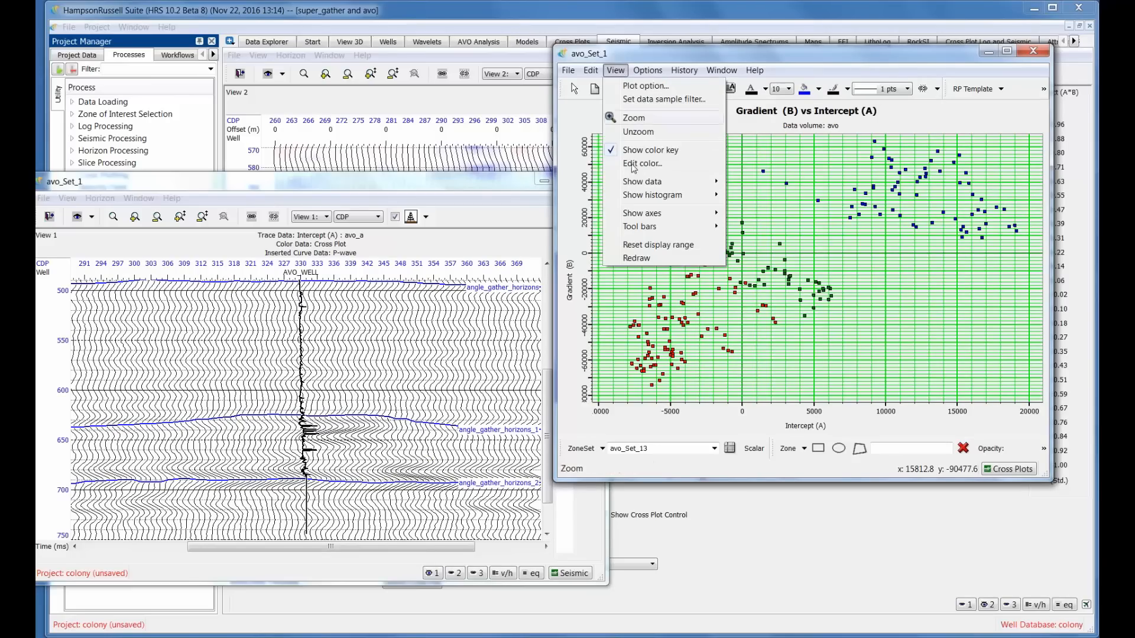
{"action": "left_click", "coordinate": [658, 245]}
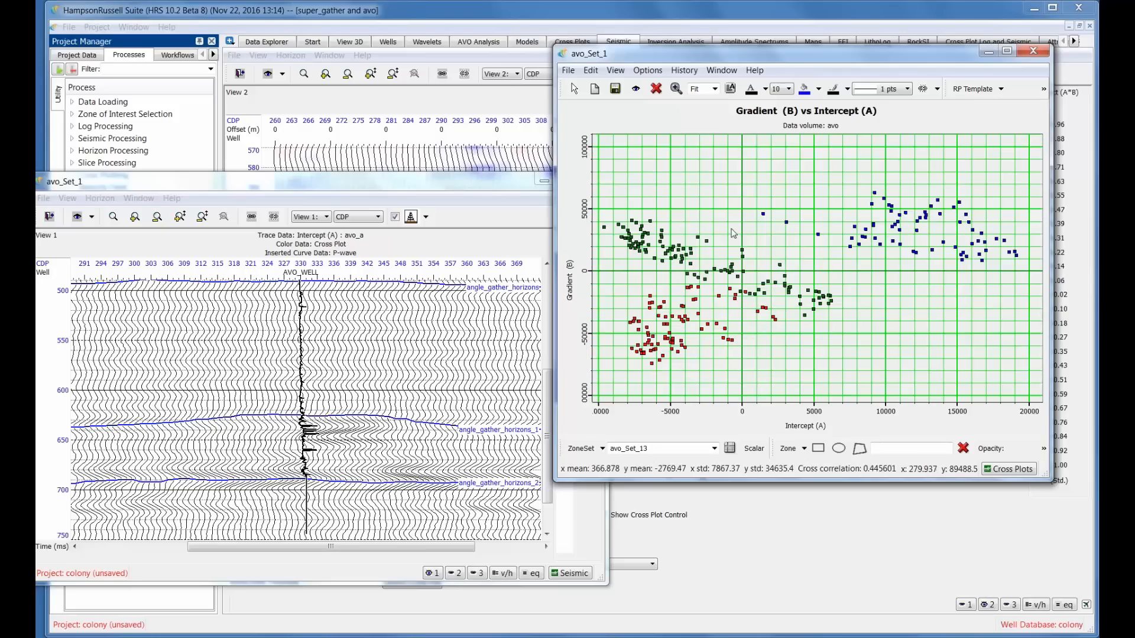
{"action": "mouse_move", "coordinate": [874, 383]}
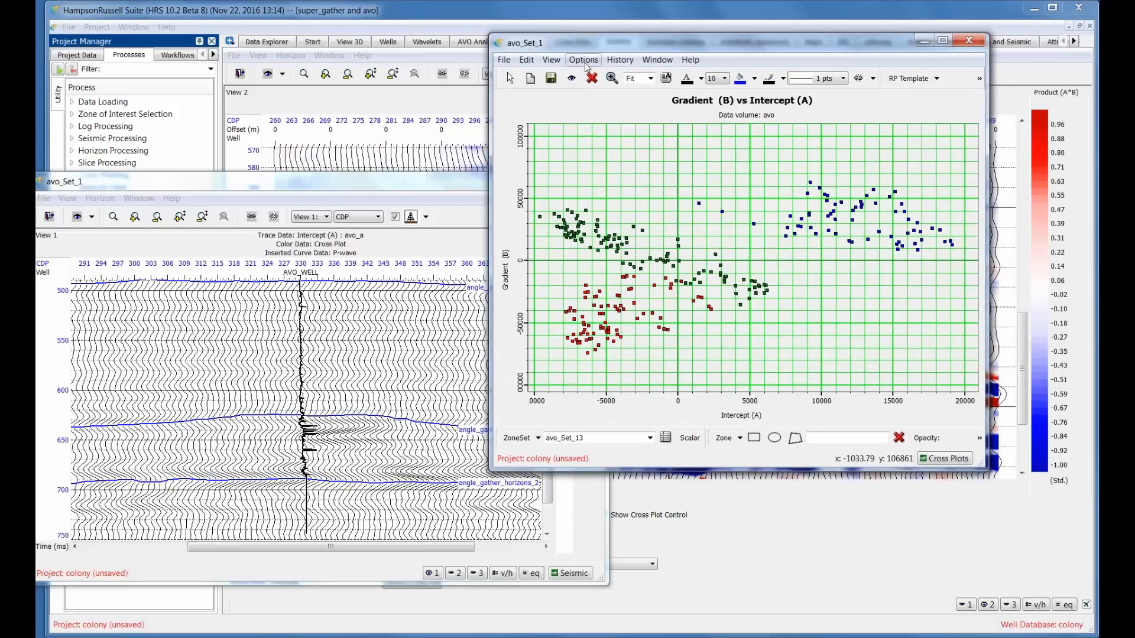
Create a new General cluster set with 3 clusters and apply it to the cross plot.
{"action": "left_click", "coordinate": [582, 59]}
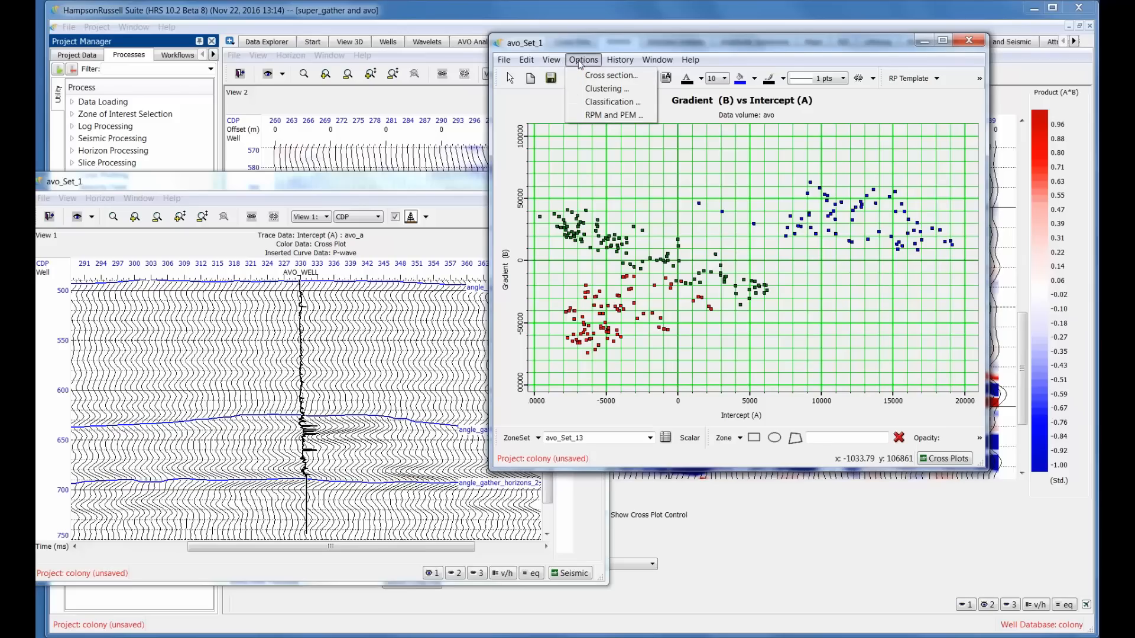
{"action": "mouse_move", "coordinate": [610, 101]}
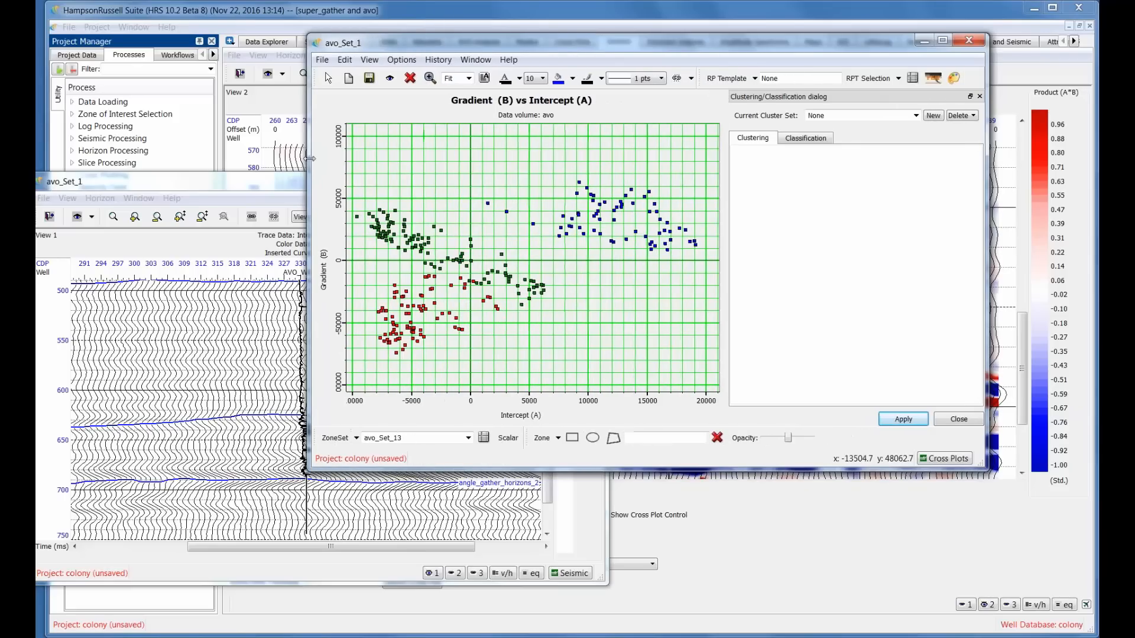
{"action": "left_click", "coordinate": [932, 115]}
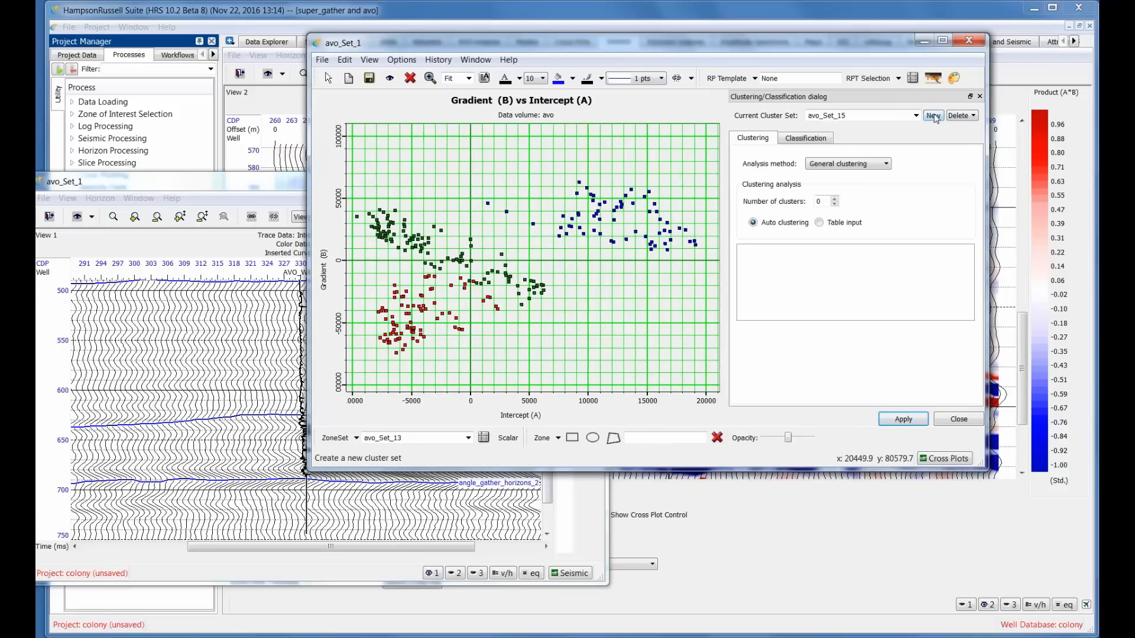
{"action": "mouse_move", "coordinate": [875, 163]}
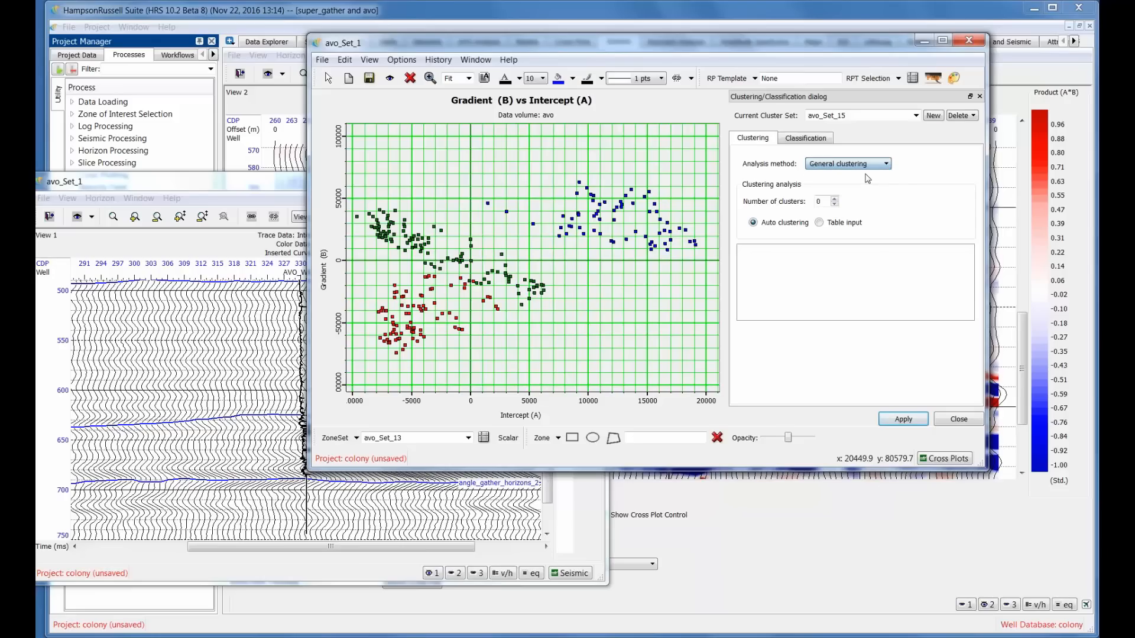
{"action": "left_click", "coordinate": [833, 199]}
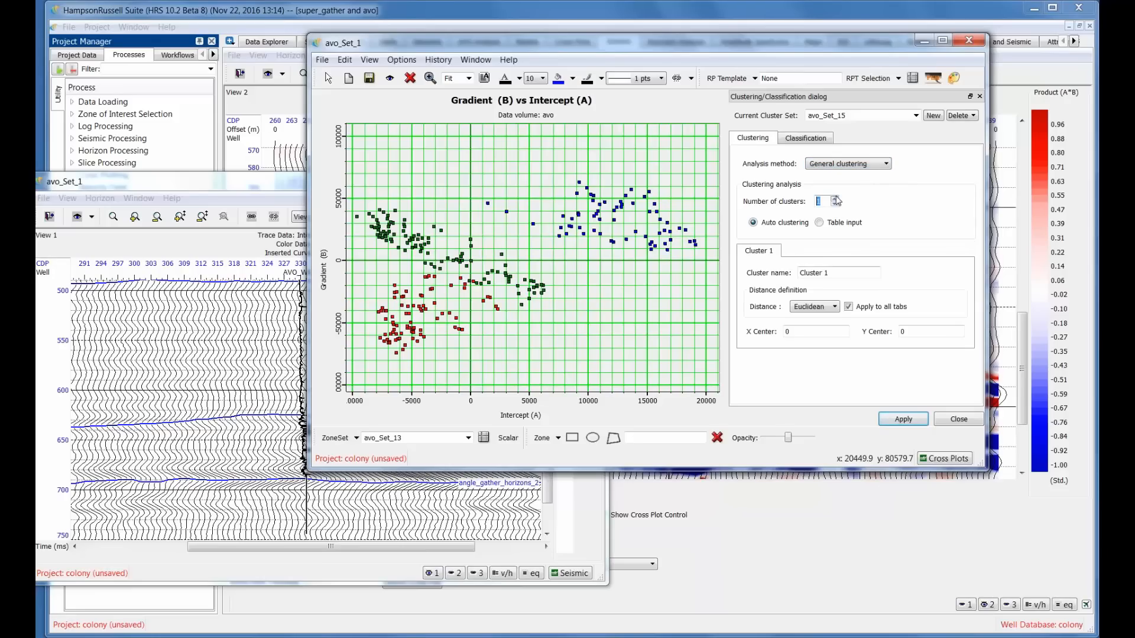
{"action": "left_click", "coordinate": [832, 198]}
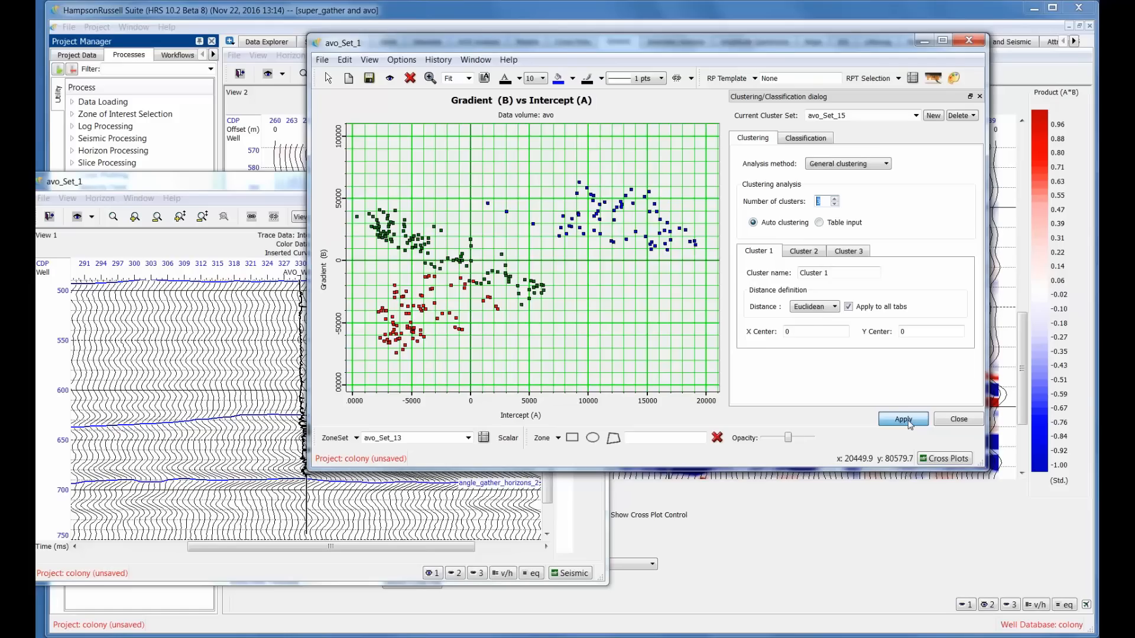
{"action": "left_click", "coordinate": [902, 419]}
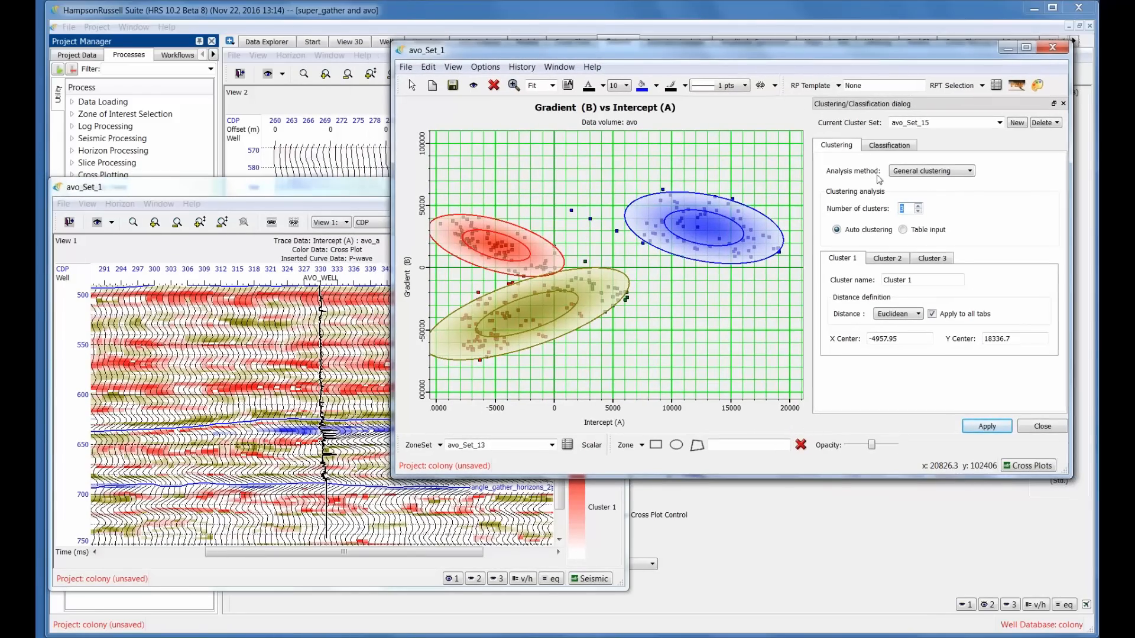
Delete the cluster set and show the seismic section as wiggle traces with fill off.
{"action": "left_click", "coordinate": [1043, 123]}
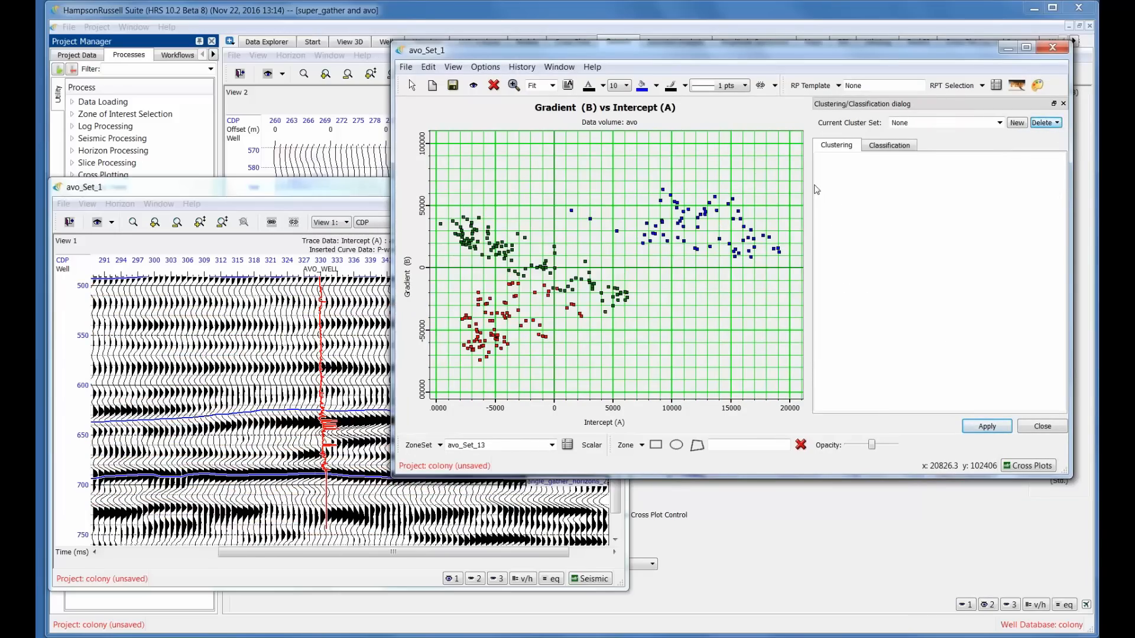
{"action": "right_click", "coordinate": [217, 361]}
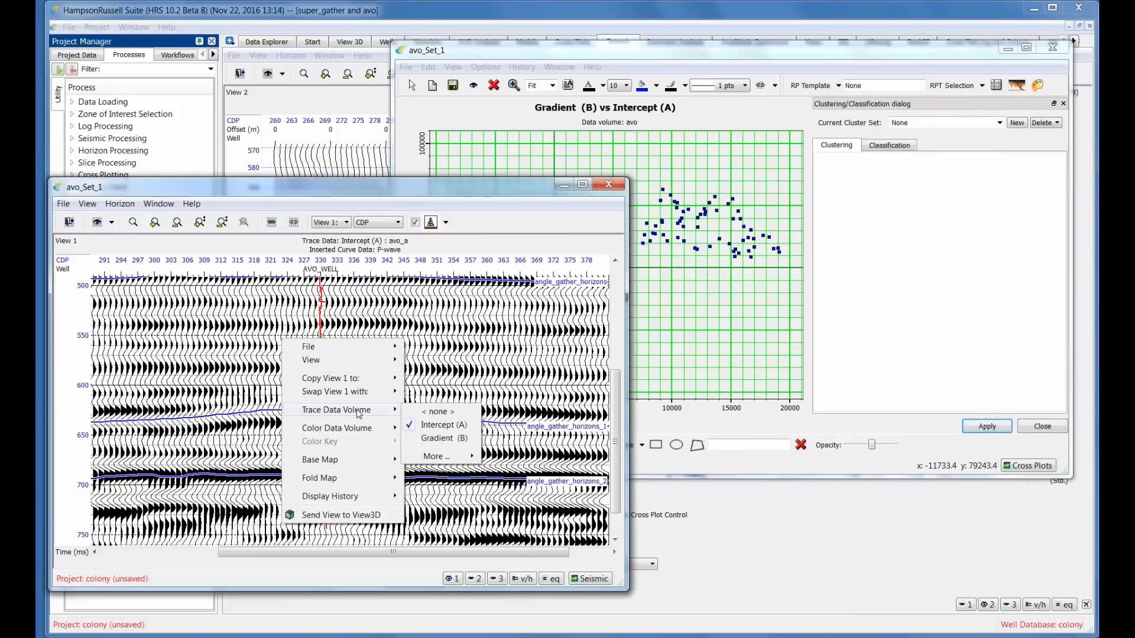
{"action": "mouse_move", "coordinate": [369, 415]}
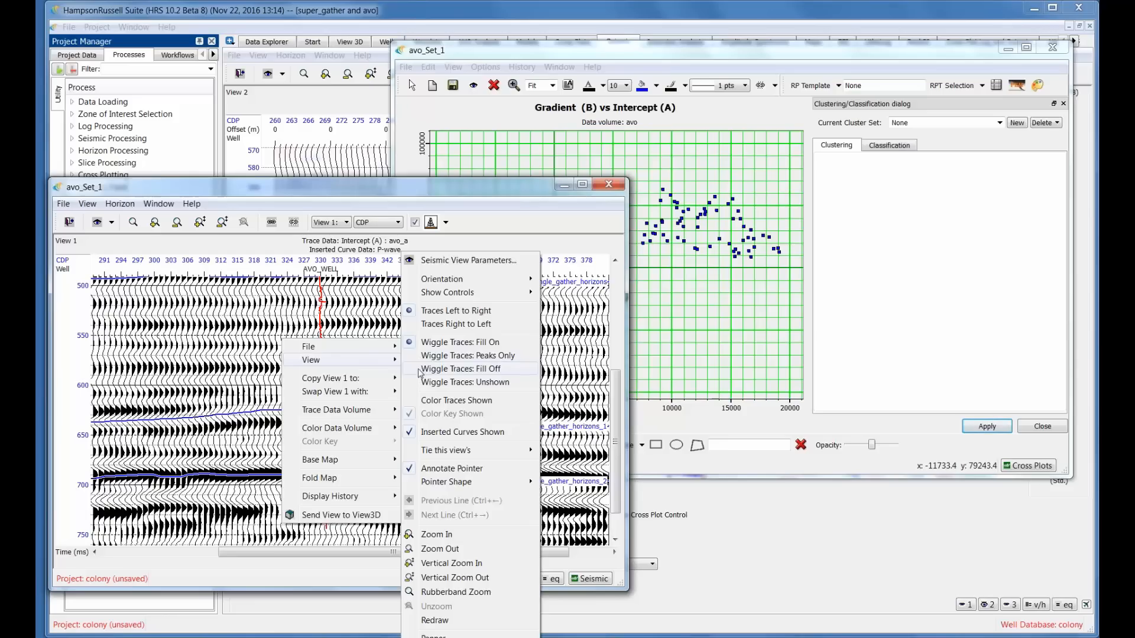
{"action": "left_click", "coordinate": [460, 368]}
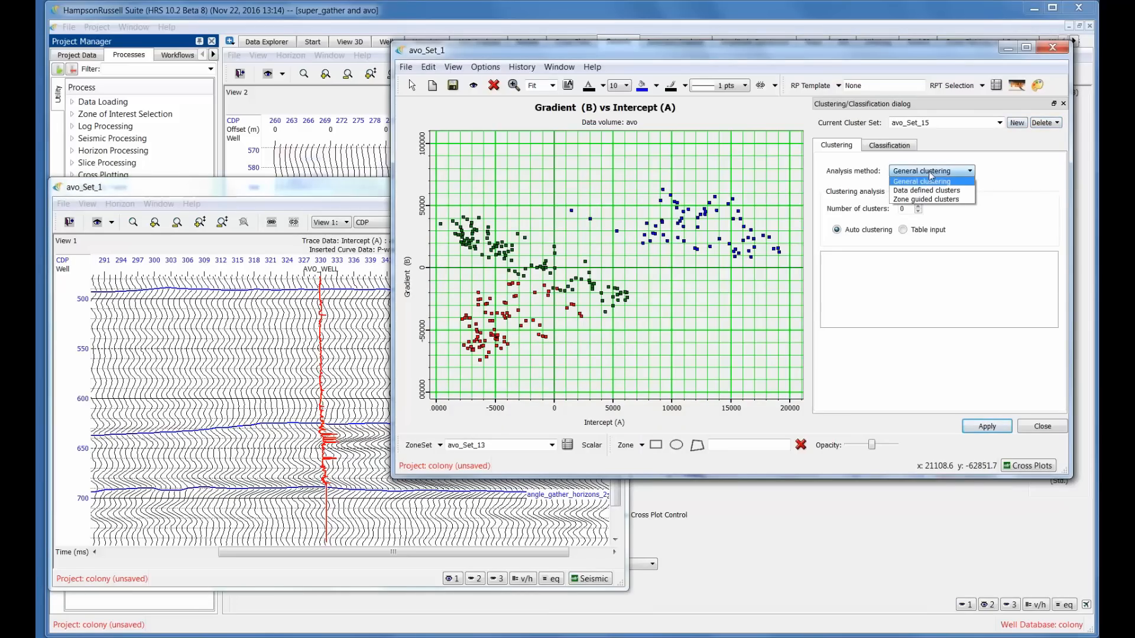
{"action": "mouse_move", "coordinate": [926, 191]}
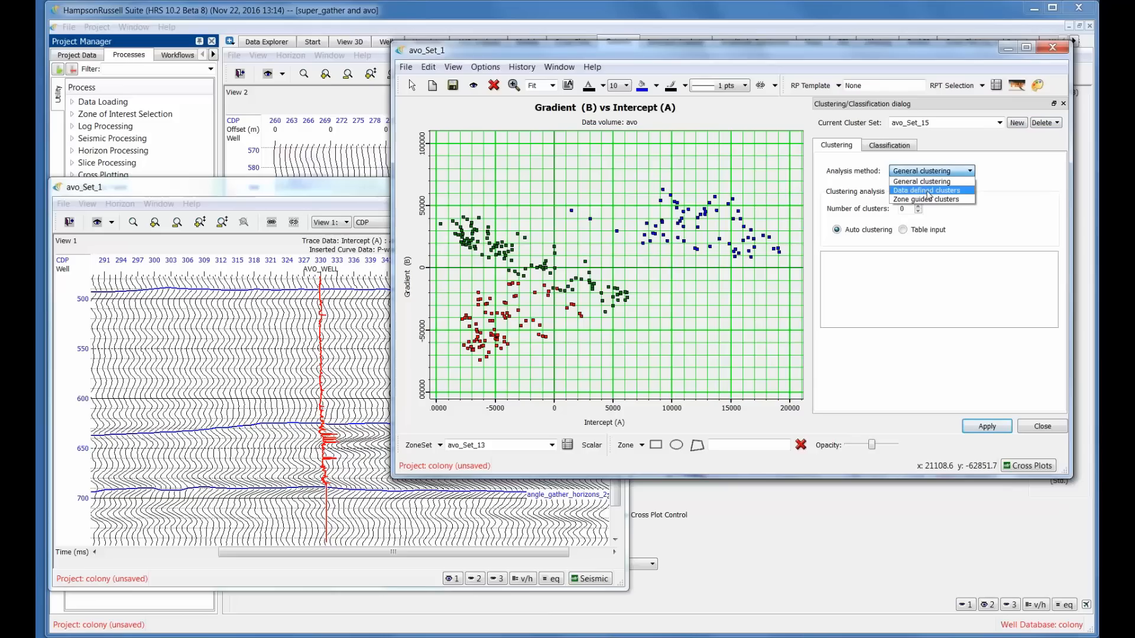
Switch the analysis method to Data defined clusters and show the Bayesian classification settings.
{"action": "left_click", "coordinate": [926, 191]}
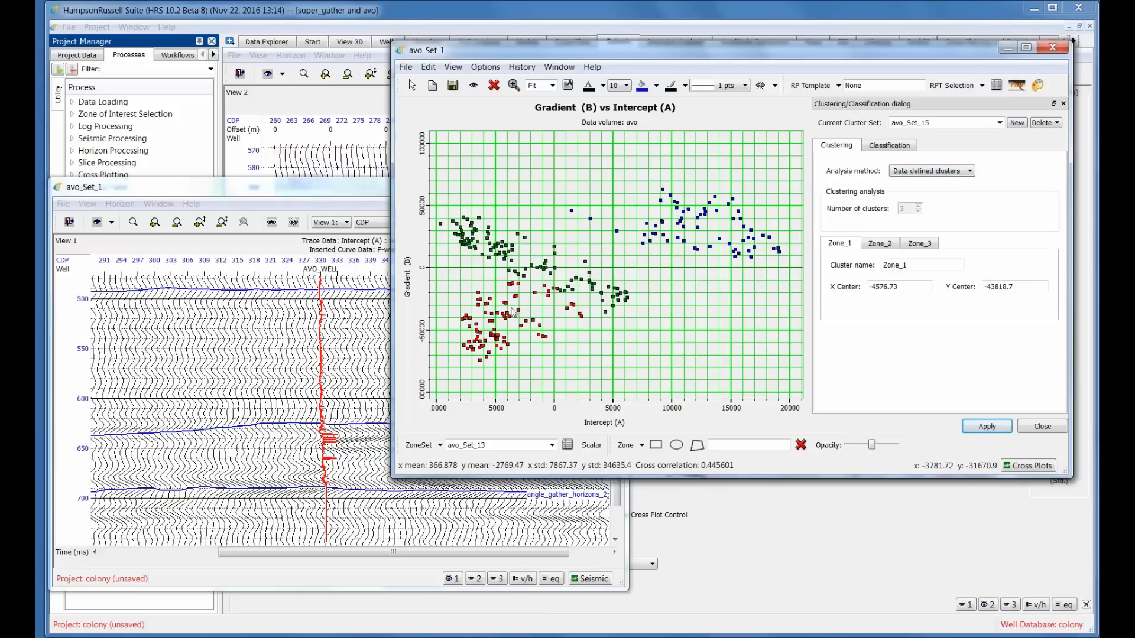
{"action": "mouse_move", "coordinate": [529, 319]}
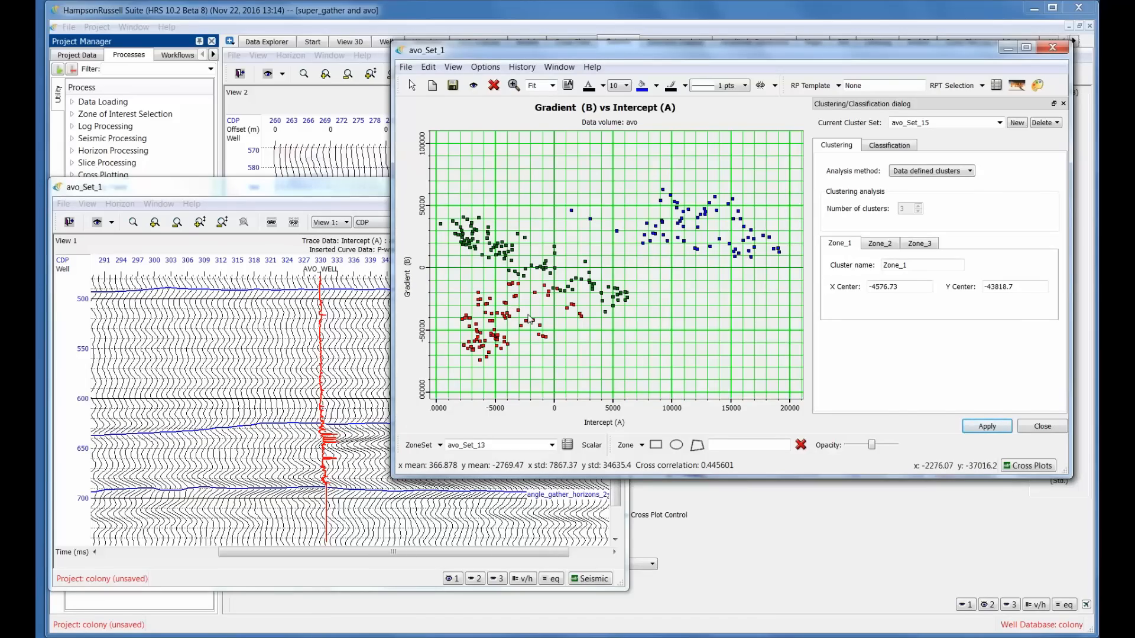
{"action": "mouse_move", "coordinate": [730, 279]}
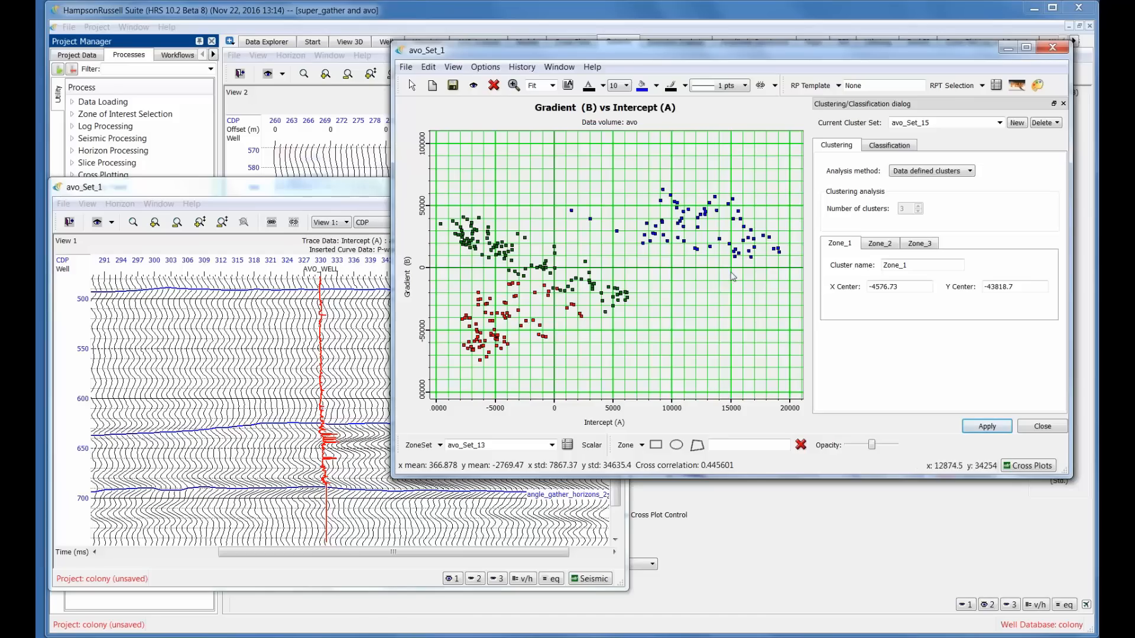
{"action": "left_click", "coordinate": [985, 426]}
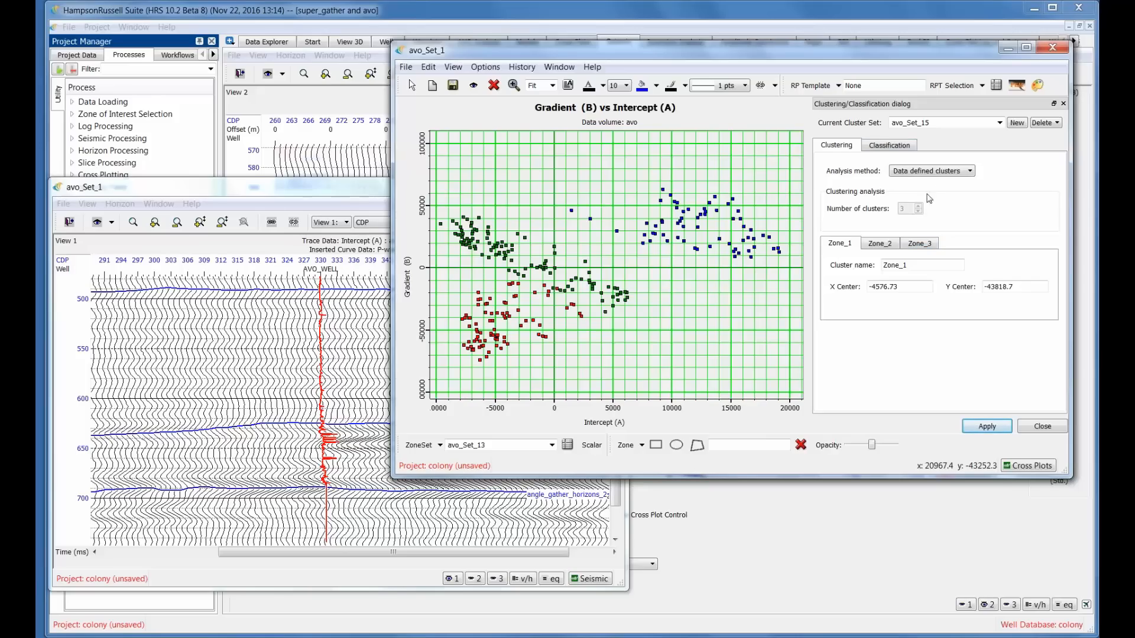
{"action": "left_click", "coordinate": [888, 145]}
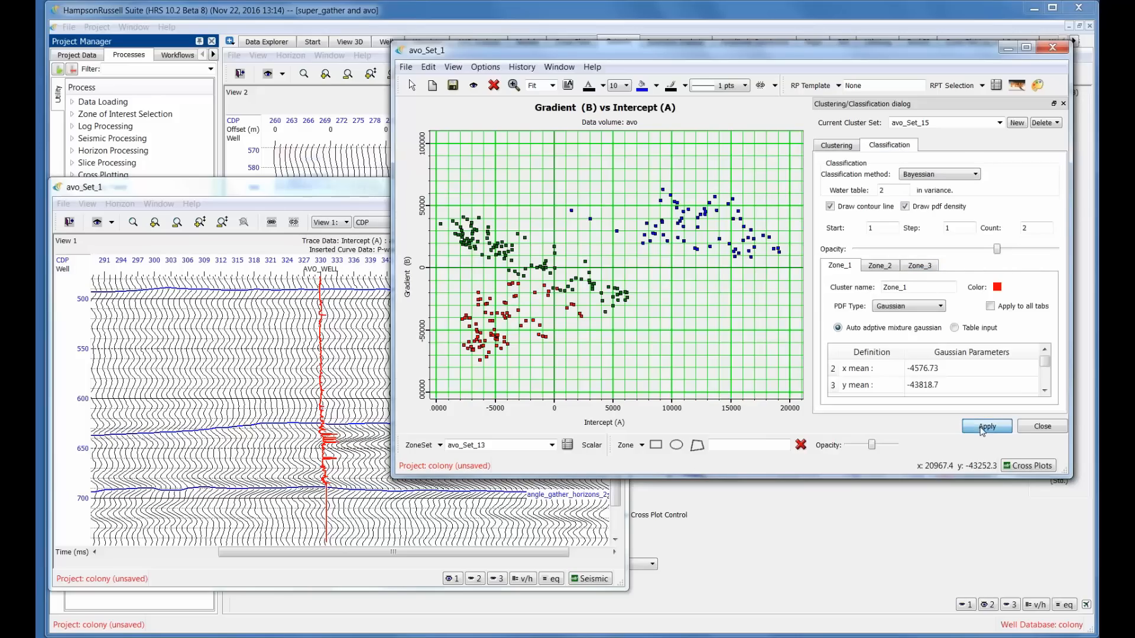
Apply the Bayesian classification to the three zones, drawing Gaussian ellipses on the cross plot.
{"action": "left_click", "coordinate": [986, 426]}
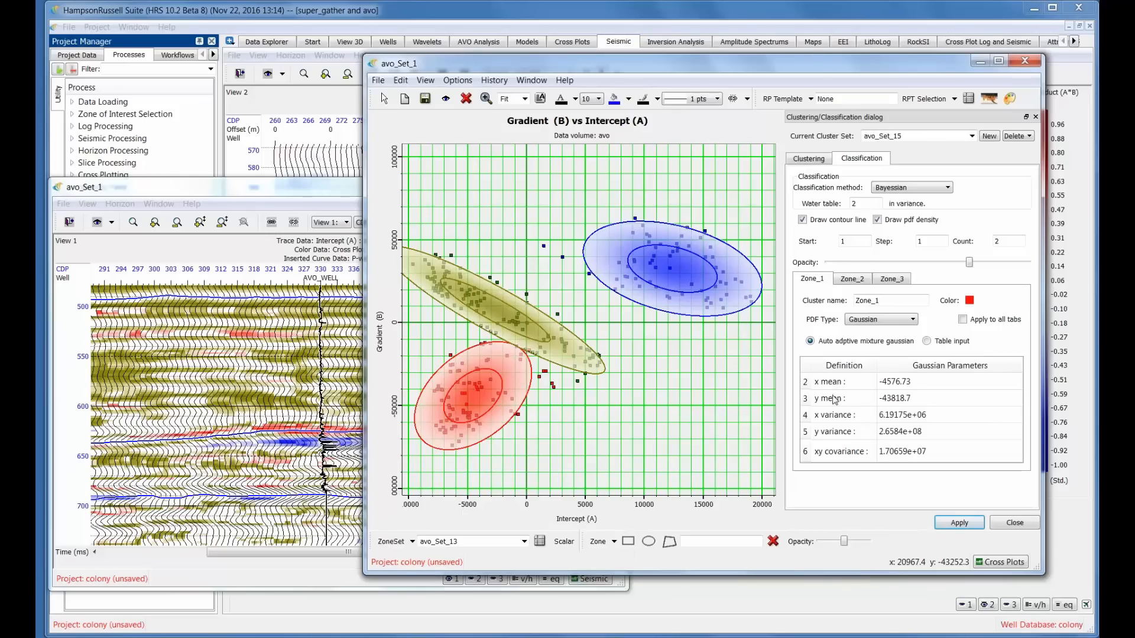
{"action": "mouse_move", "coordinate": [847, 432]}
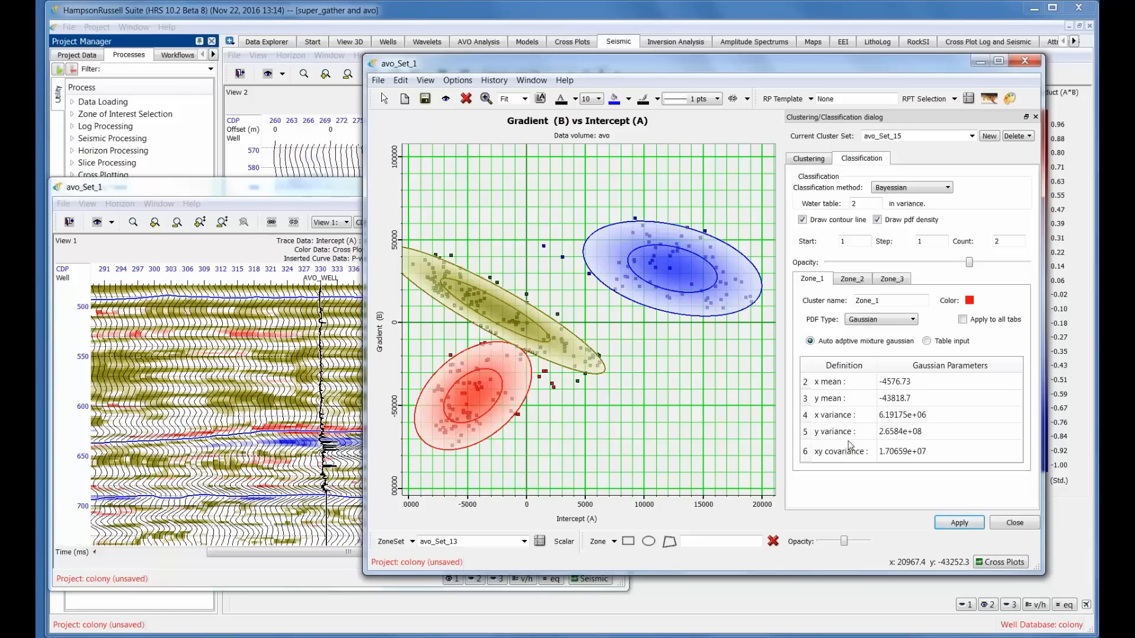
{"action": "mouse_move", "coordinate": [726, 76]}
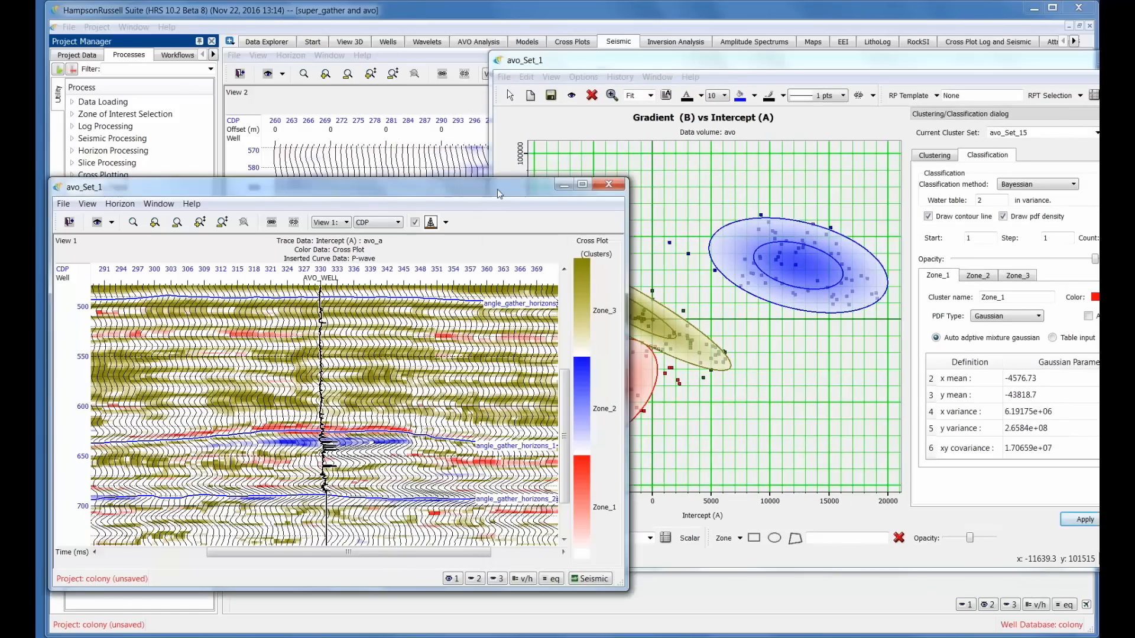
Maximize the cluster-colored avo_a section and pan to the 500–740 ms interval at AVO_WELL.
{"action": "left_click", "coordinate": [580, 183]}
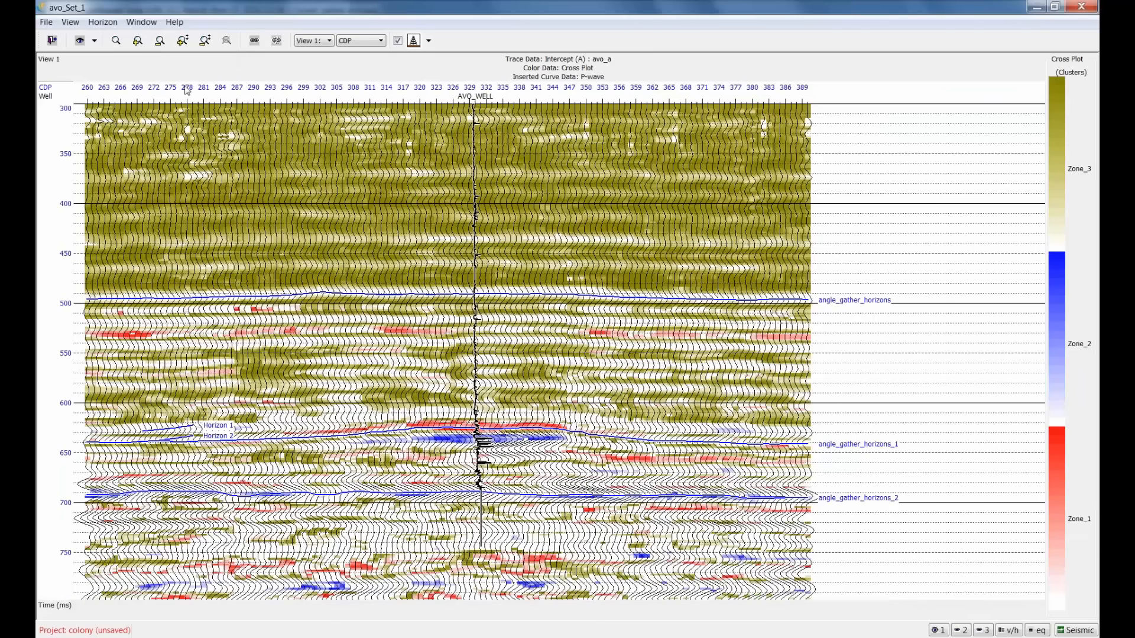
{"action": "mouse_move", "coordinate": [187, 53]}
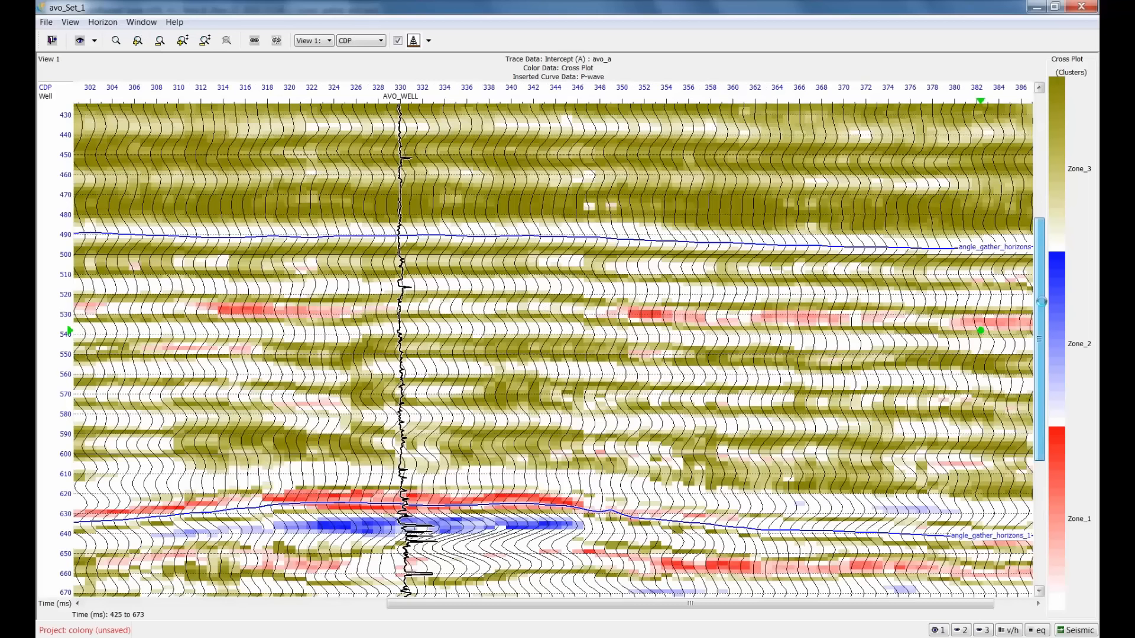
{"action": "scroll", "scroll_direction": "down", "scroll_amount": 3}
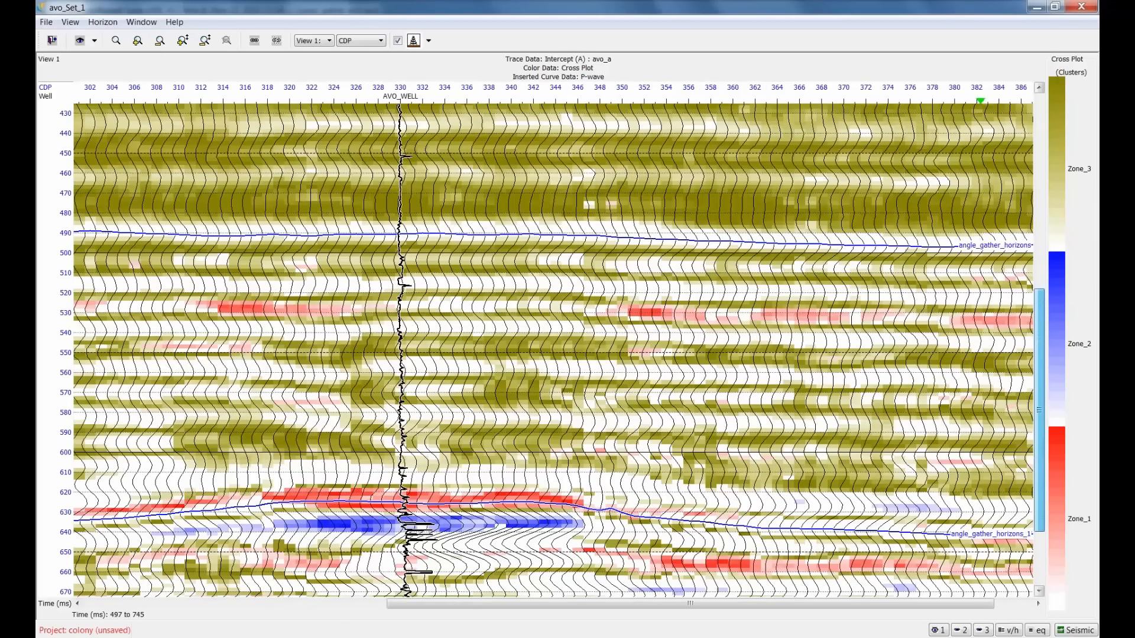
{"action": "scroll", "scroll_direction": "down", "scroll_amount": 3}
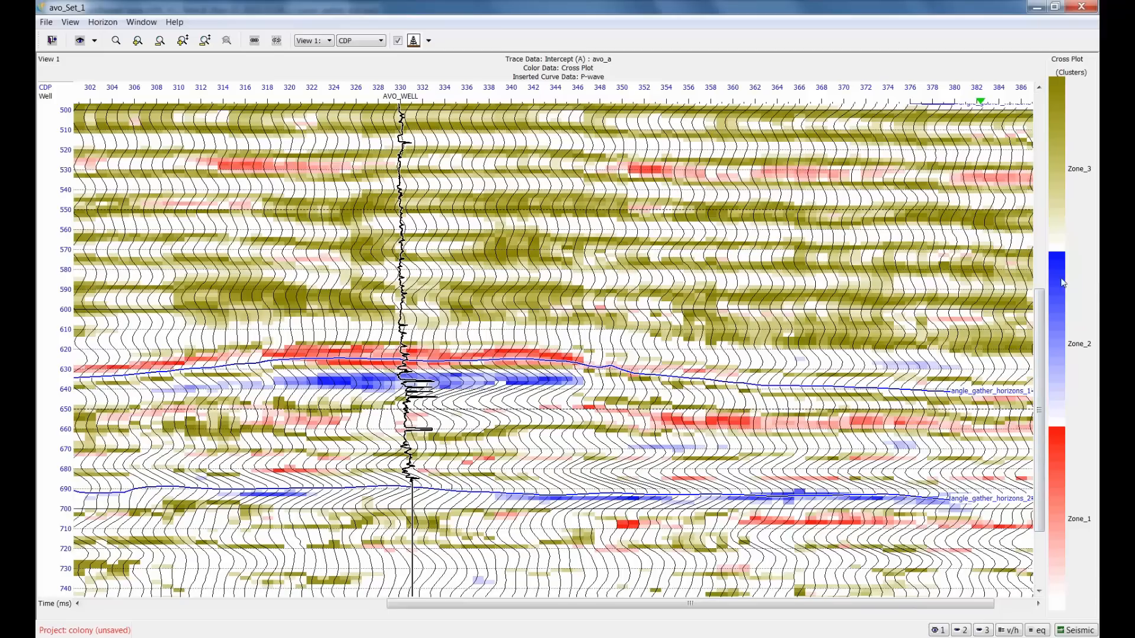
{"action": "mouse_move", "coordinate": [1058, 262]}
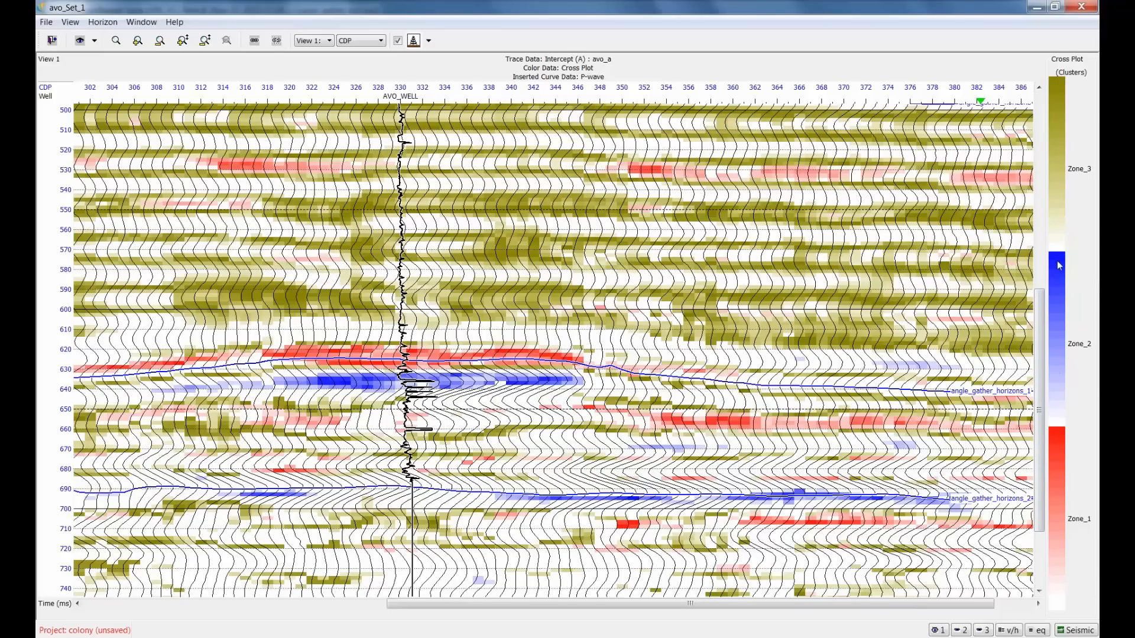
{"action": "mouse_move", "coordinate": [1064, 413]}
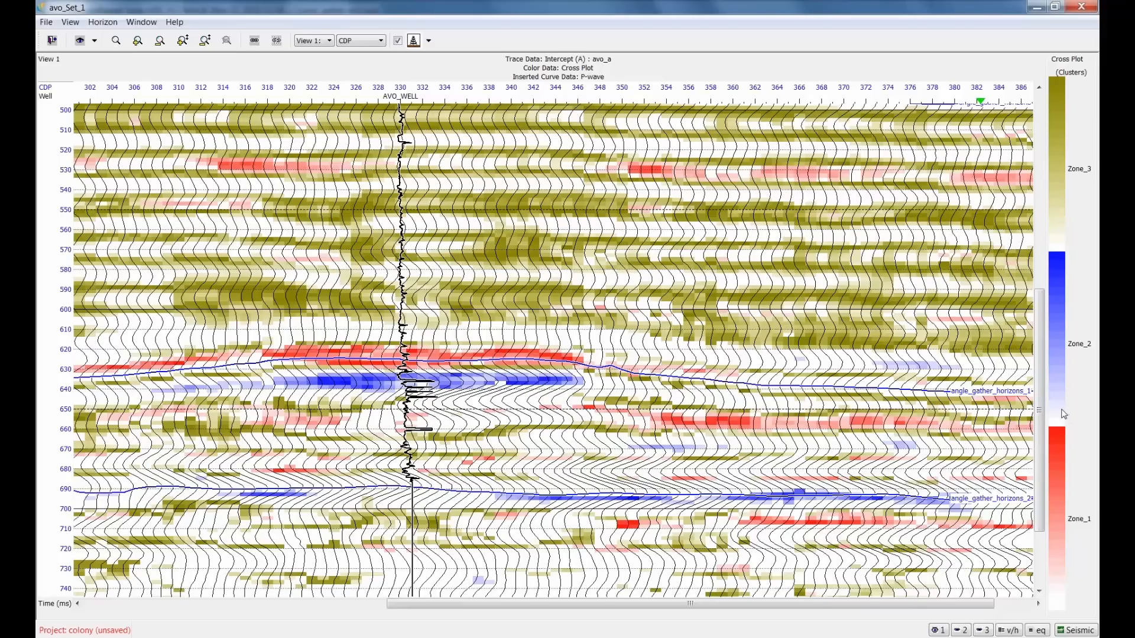
{"action": "left_click", "coordinate": [571, 389]}
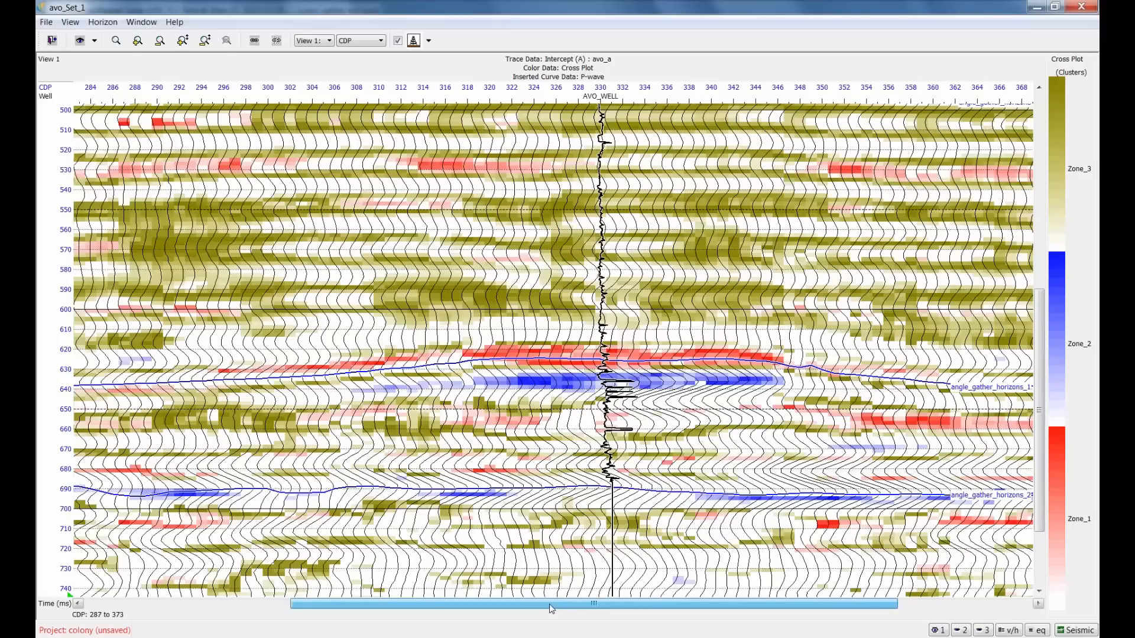
{"action": "scroll", "scroll_direction": "right", "scroll_amount": 3}
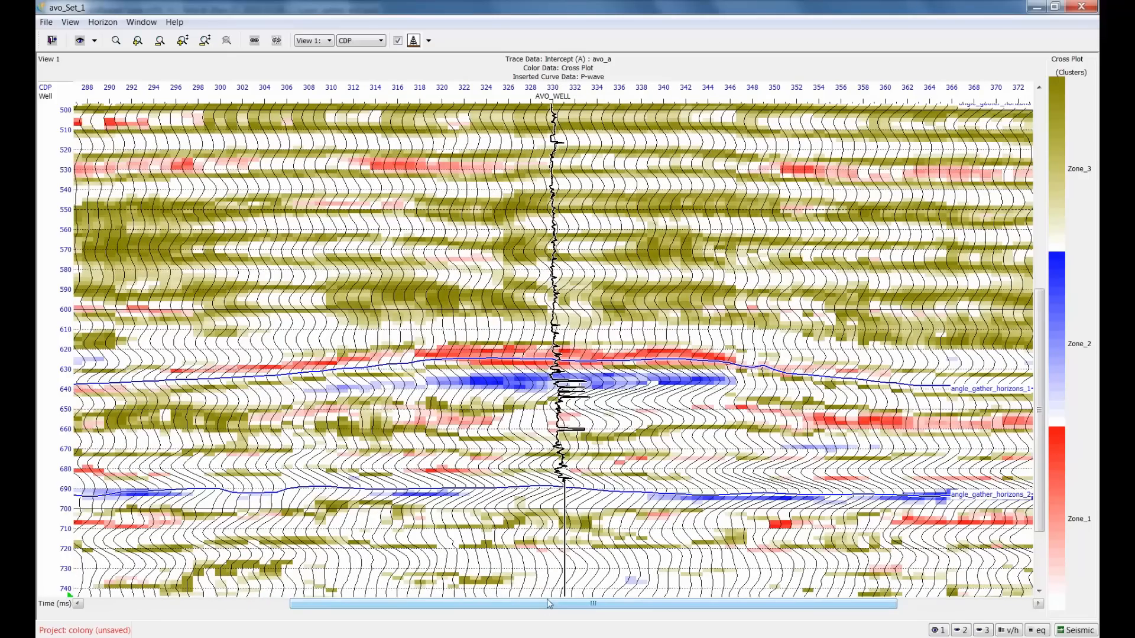